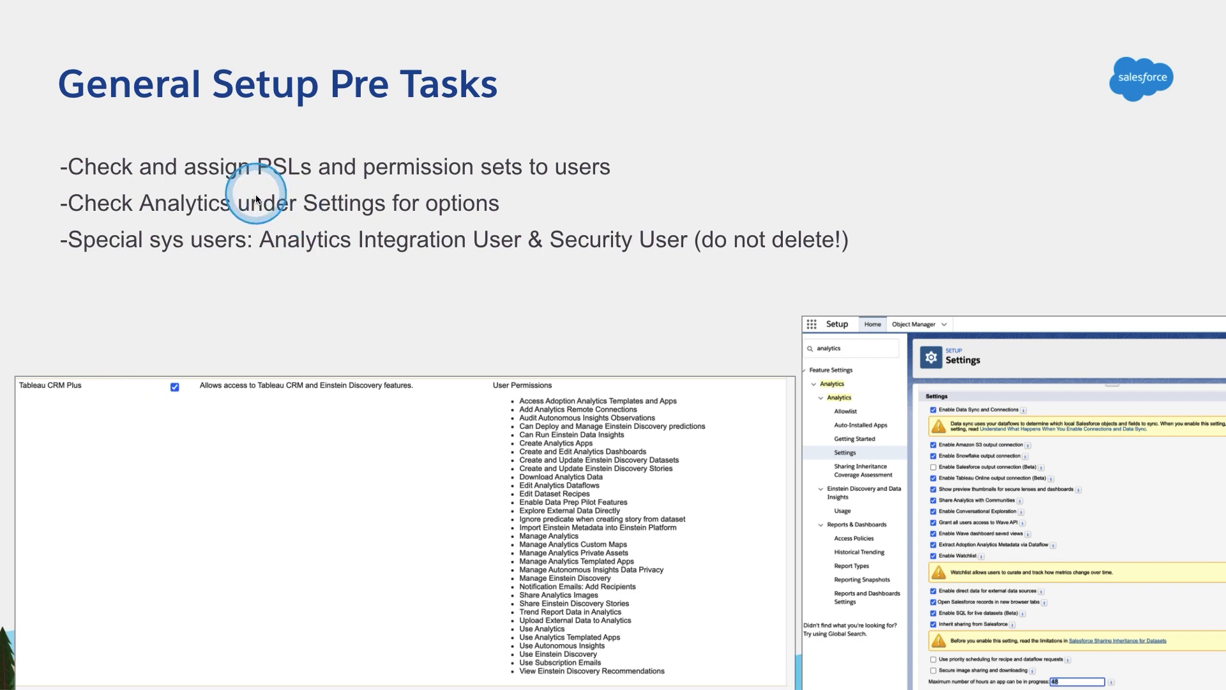
pyautogui.moveTo(479, 442)
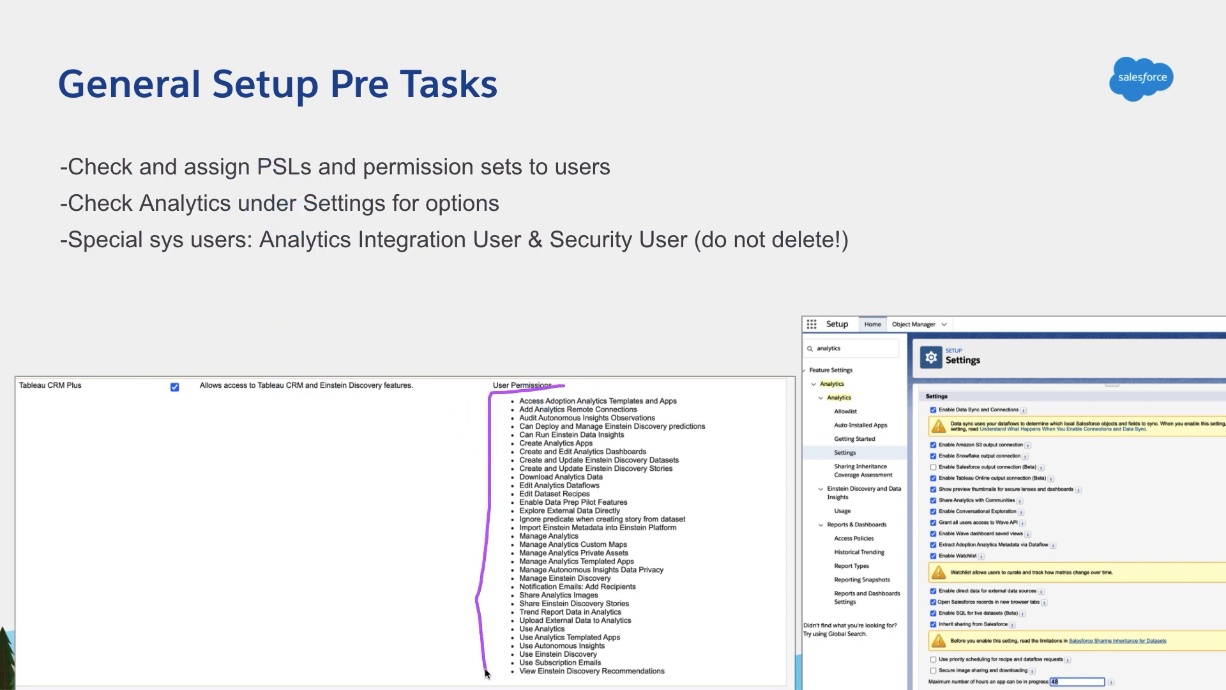
pyautogui.moveTo(615, 471)
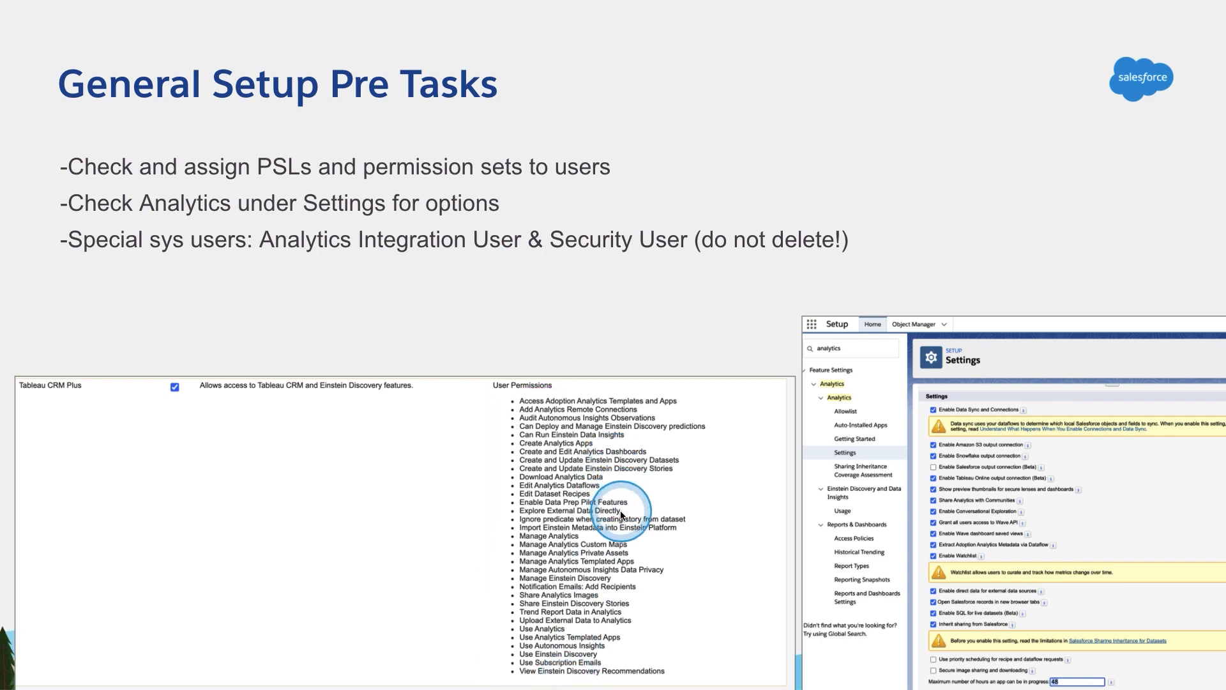
pyautogui.moveTo(621, 516)
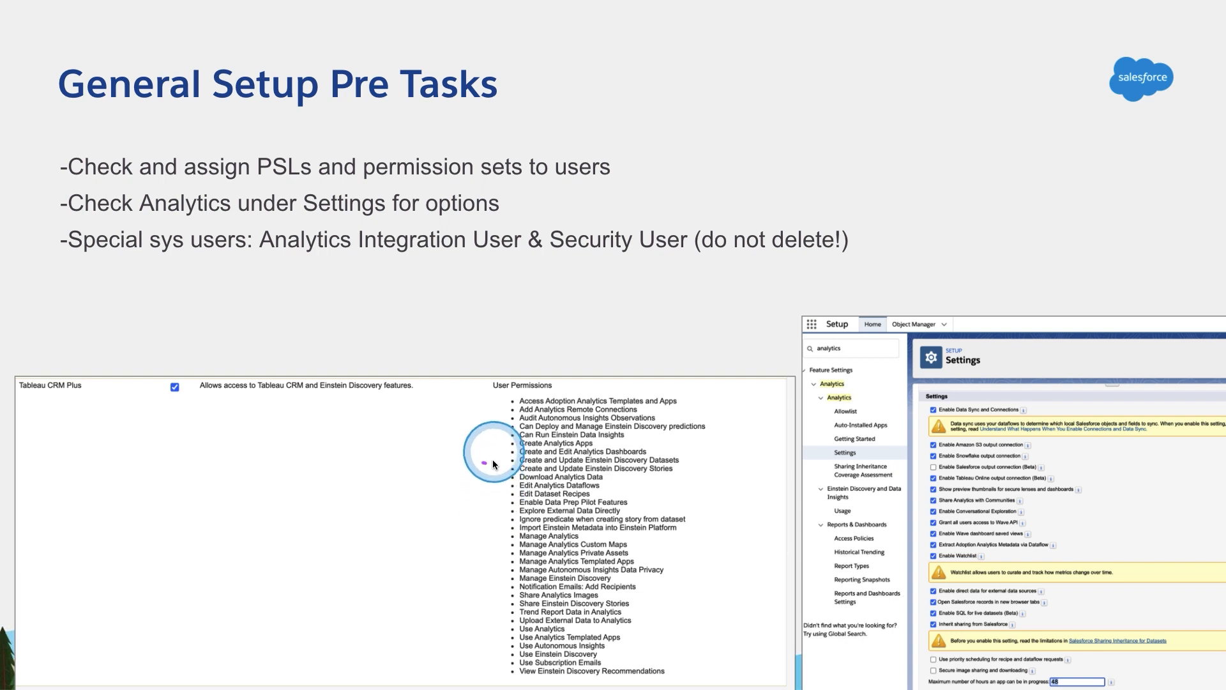
pyautogui.moveTo(505, 449)
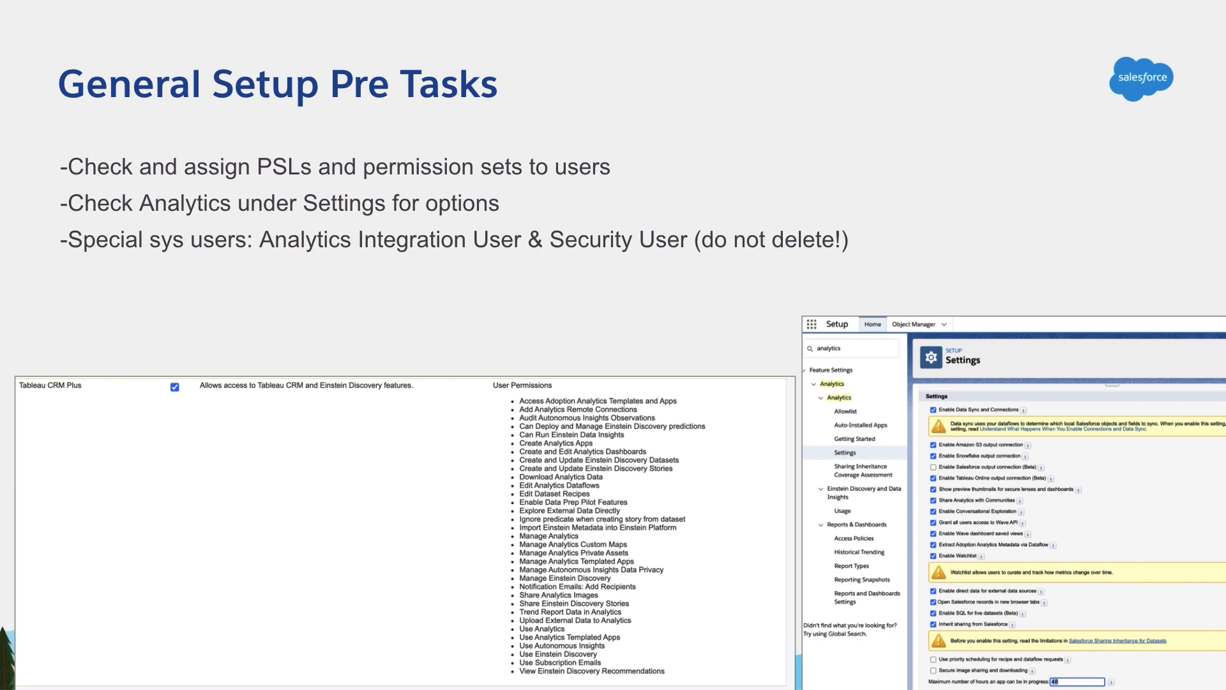
# Show the Analytics Settings page with its data sync and output connection options.
pyautogui.click(477, 423)
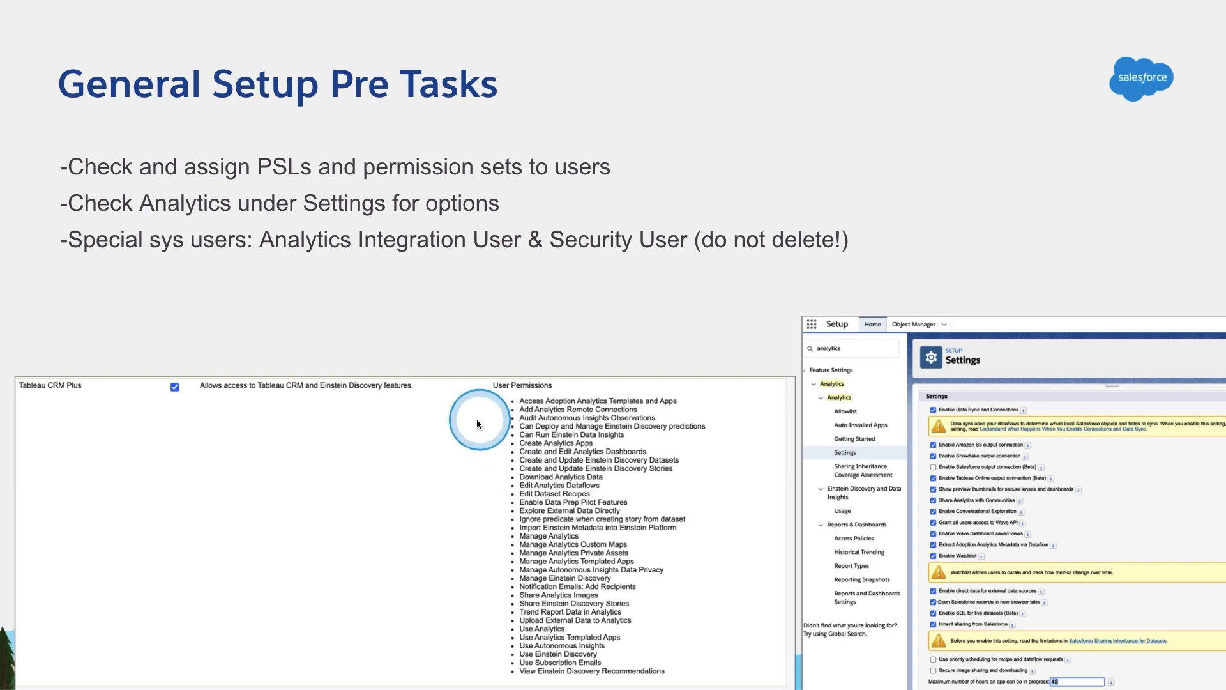
pyautogui.moveTo(796, 405)
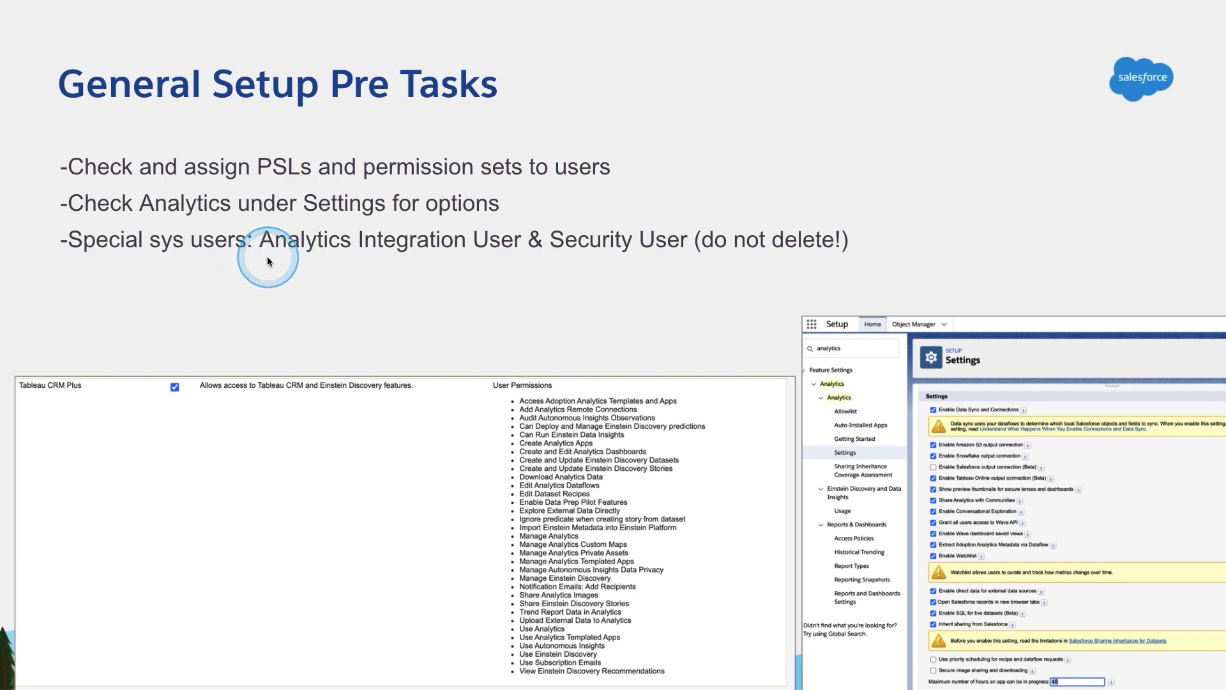
pyautogui.moveTo(600, 285)
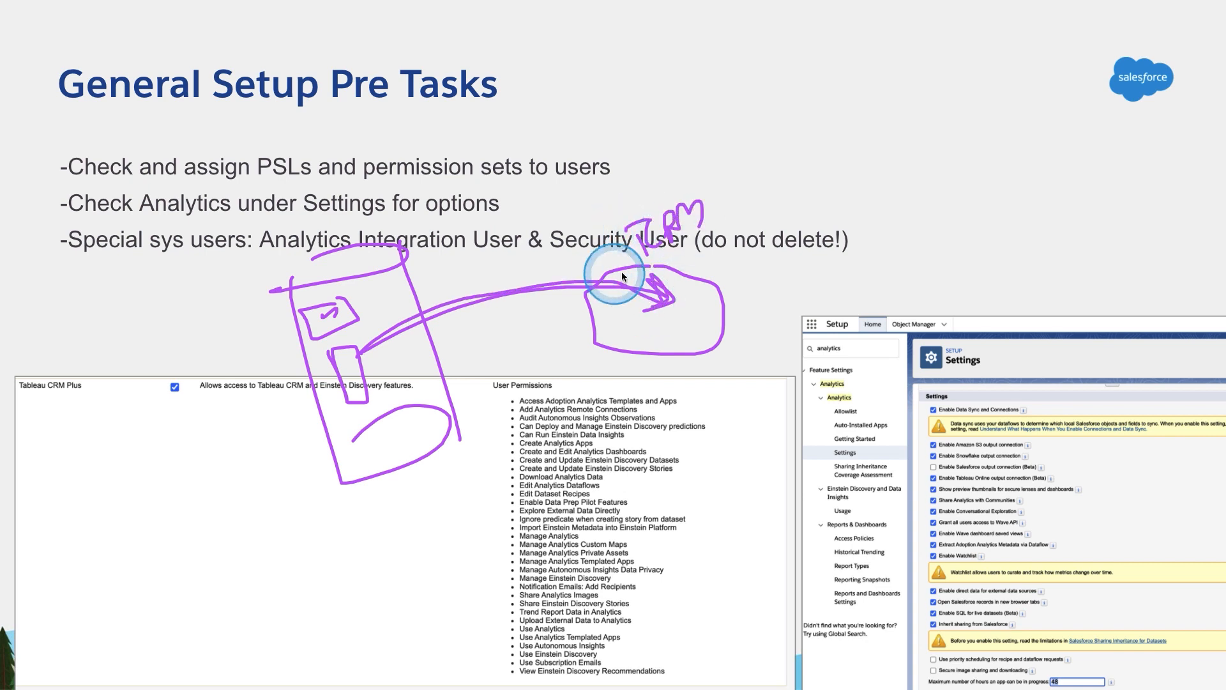
pyautogui.moveTo(670, 314)
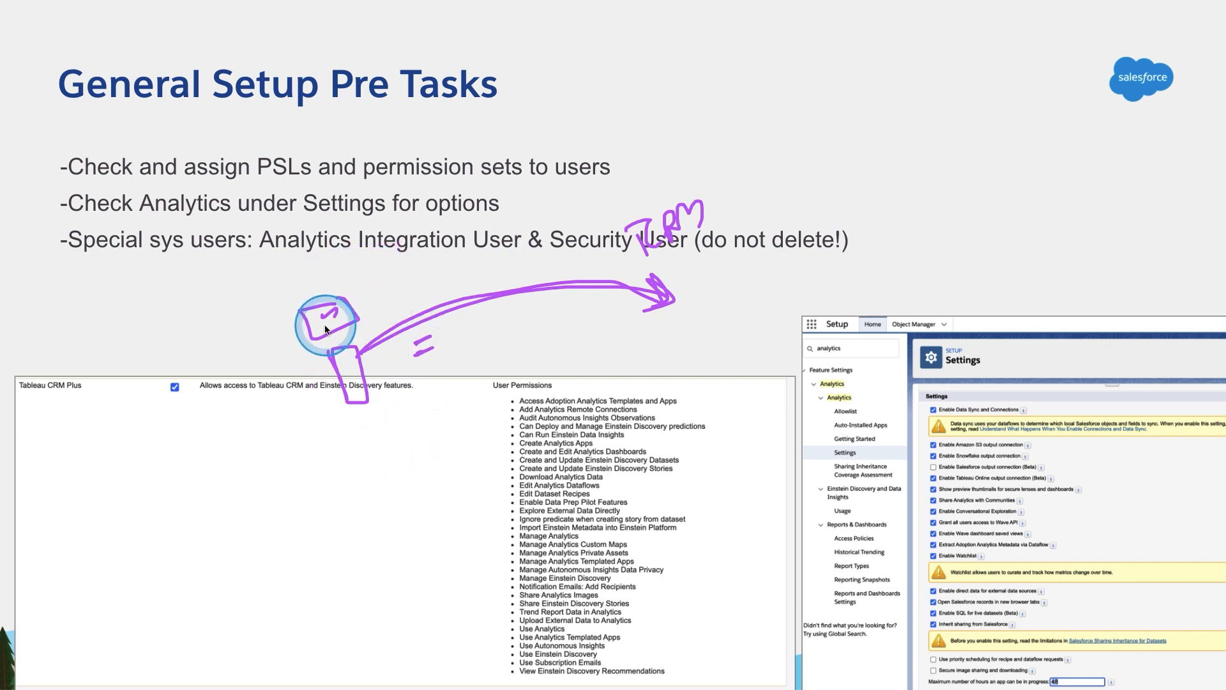
pyautogui.moveTo(287, 260)
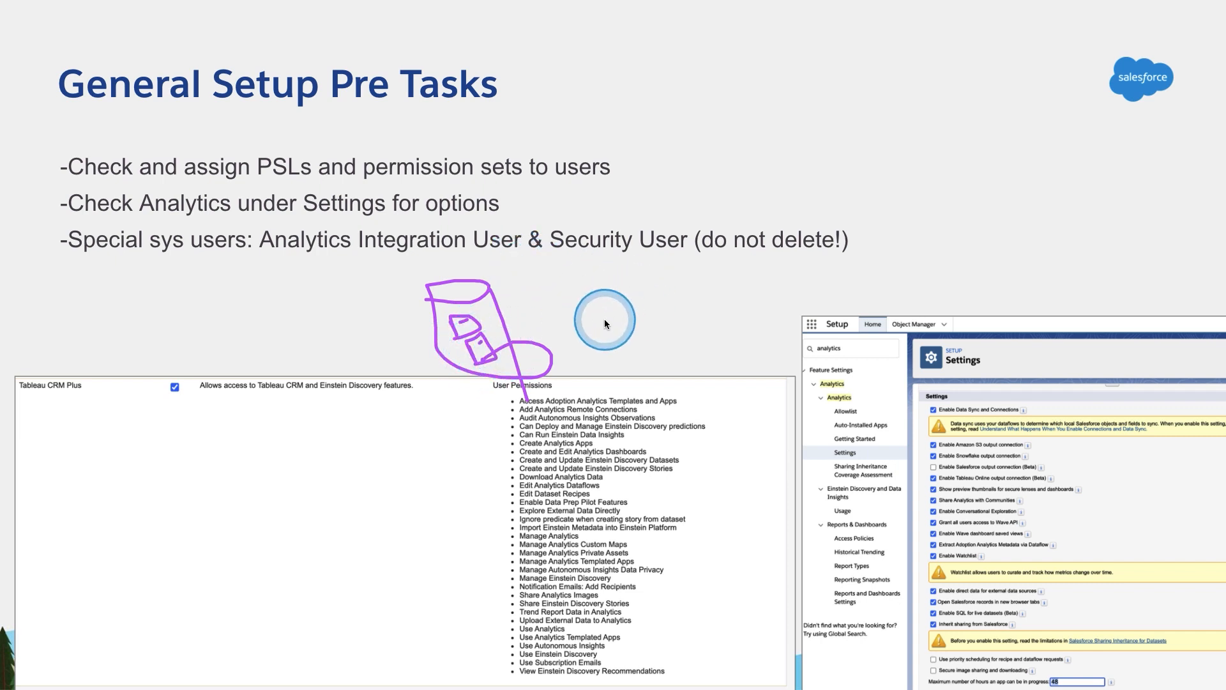
pyautogui.moveTo(502, 266)
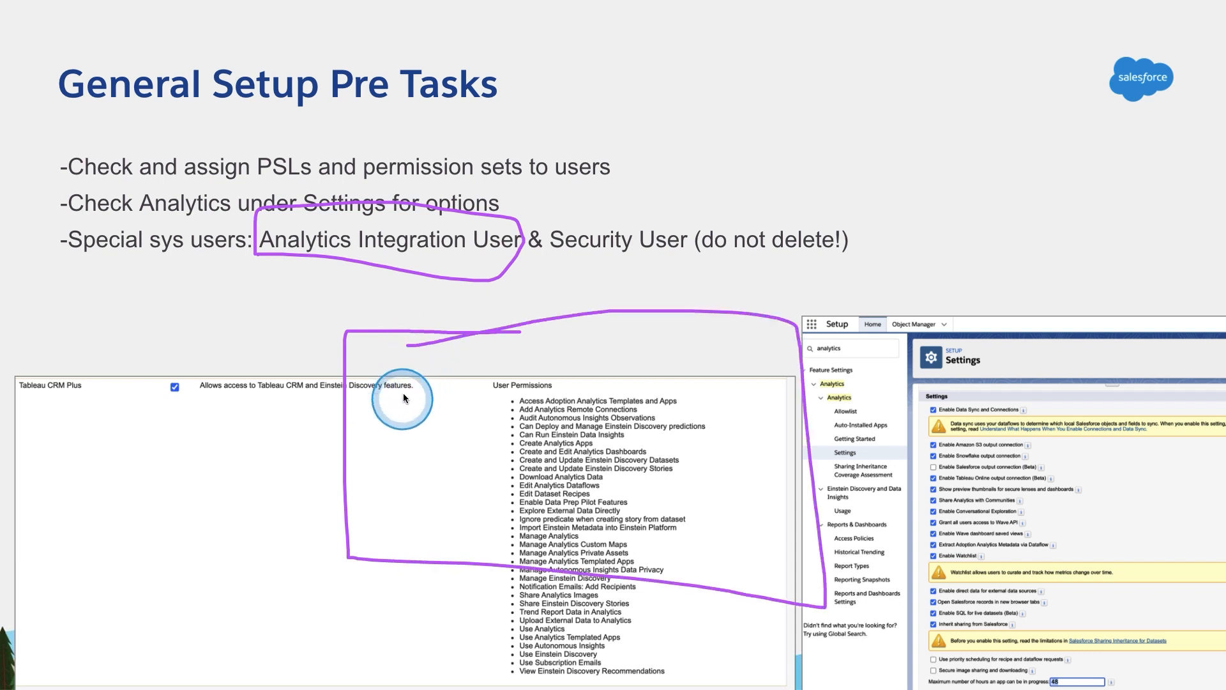
pyautogui.moveTo(463, 410)
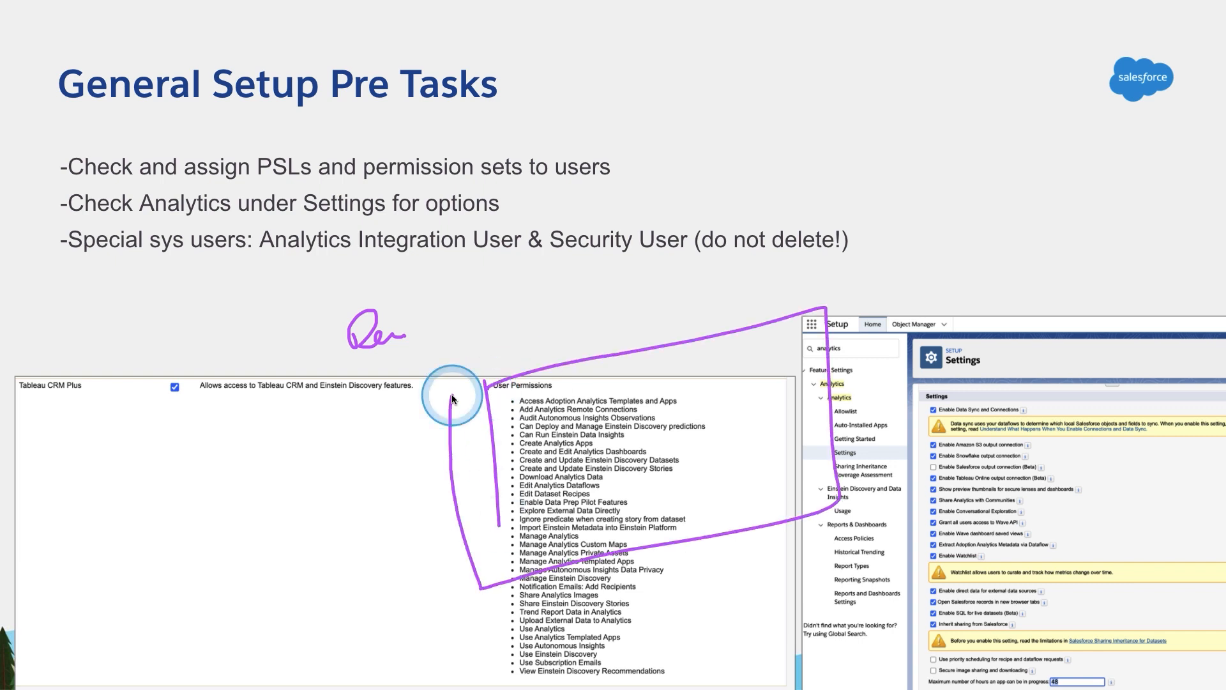
pyautogui.moveTo(508, 364)
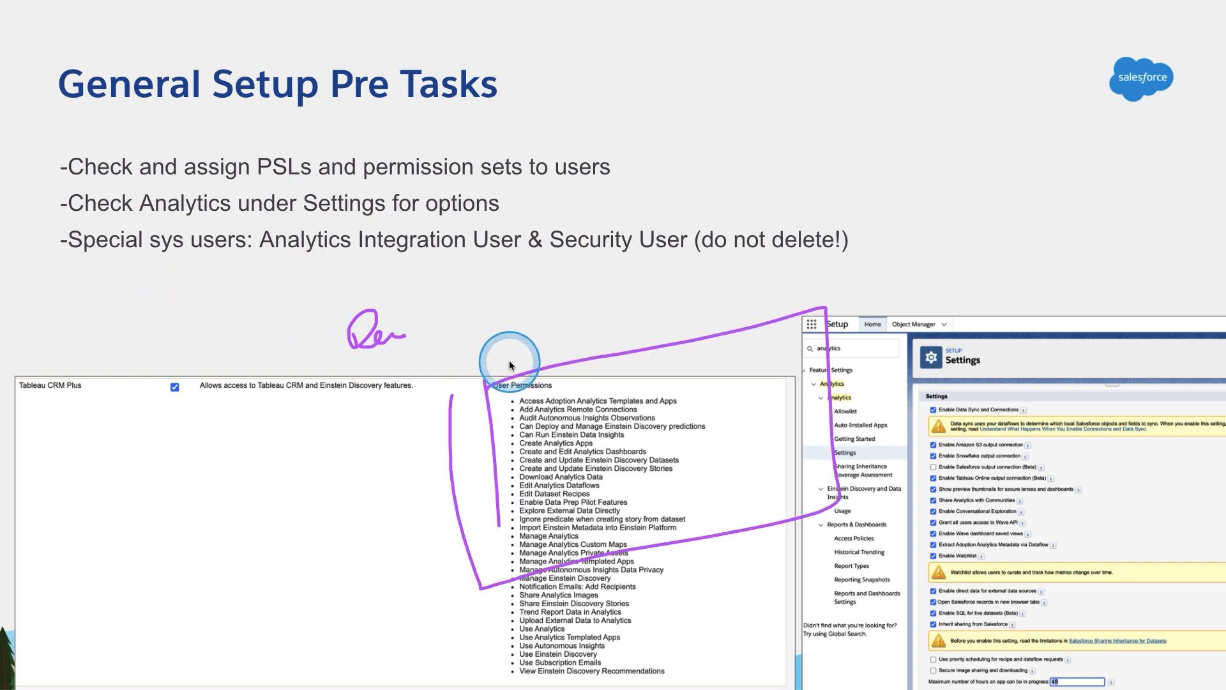
pyautogui.moveTo(589, 306)
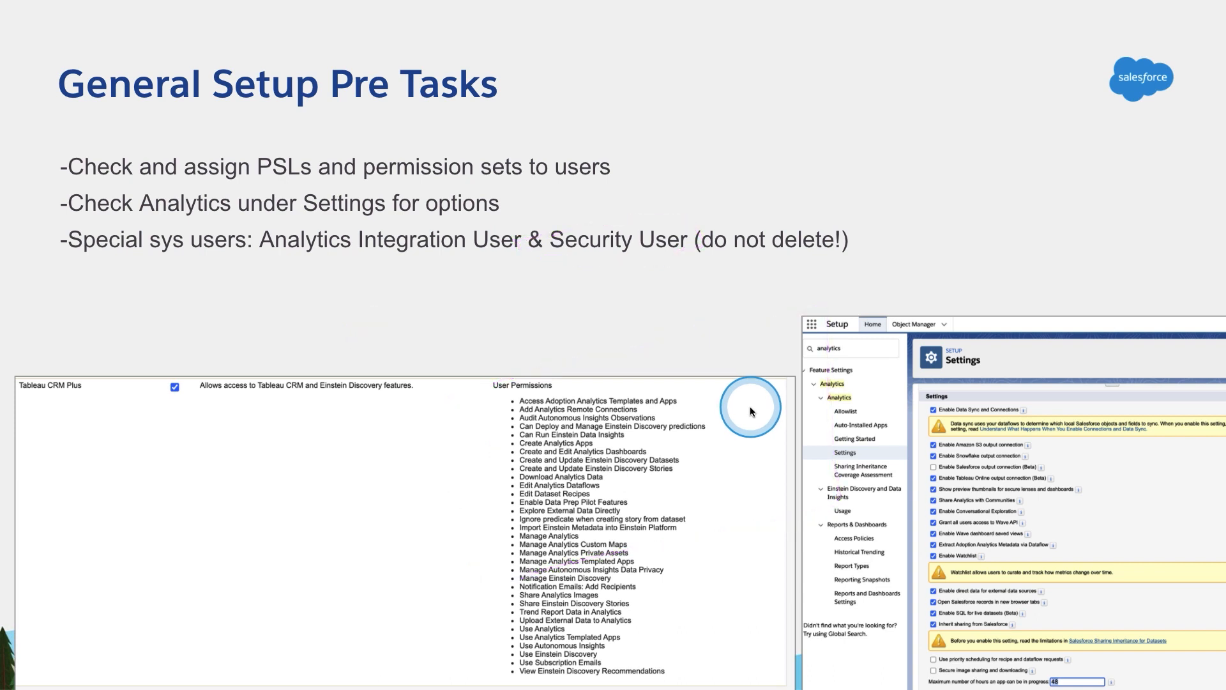
pyautogui.moveTo(699, 262)
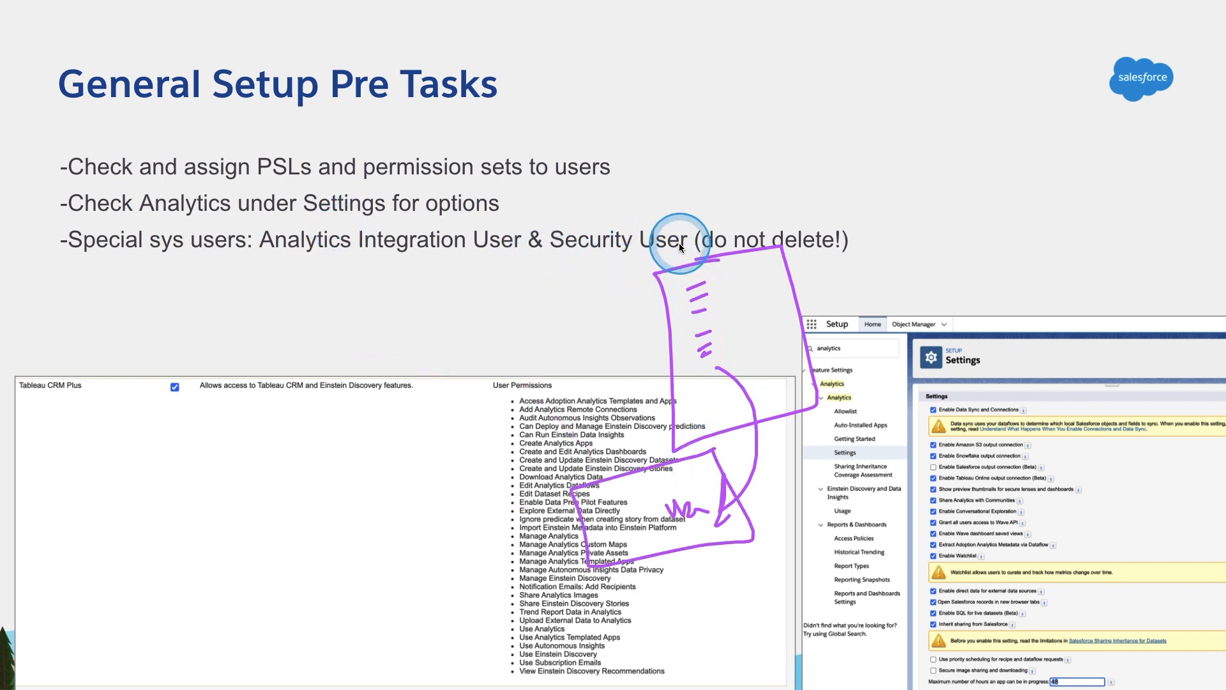
pyautogui.moveTo(694, 375)
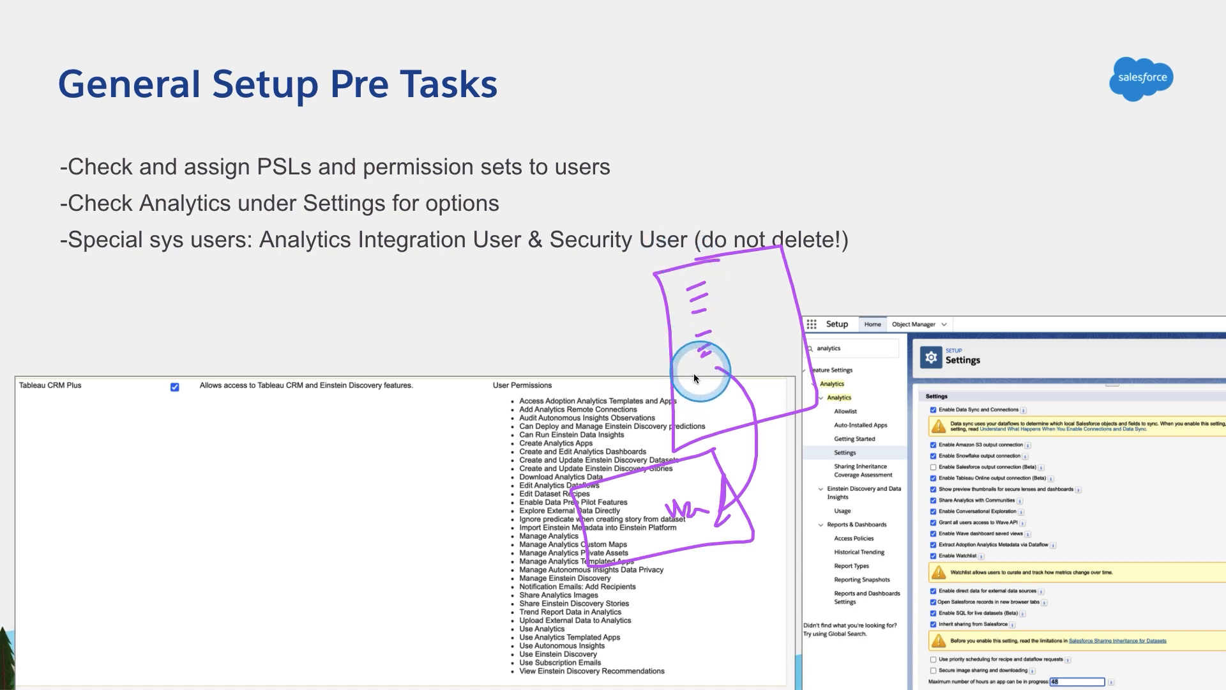
pyautogui.moveTo(744, 309)
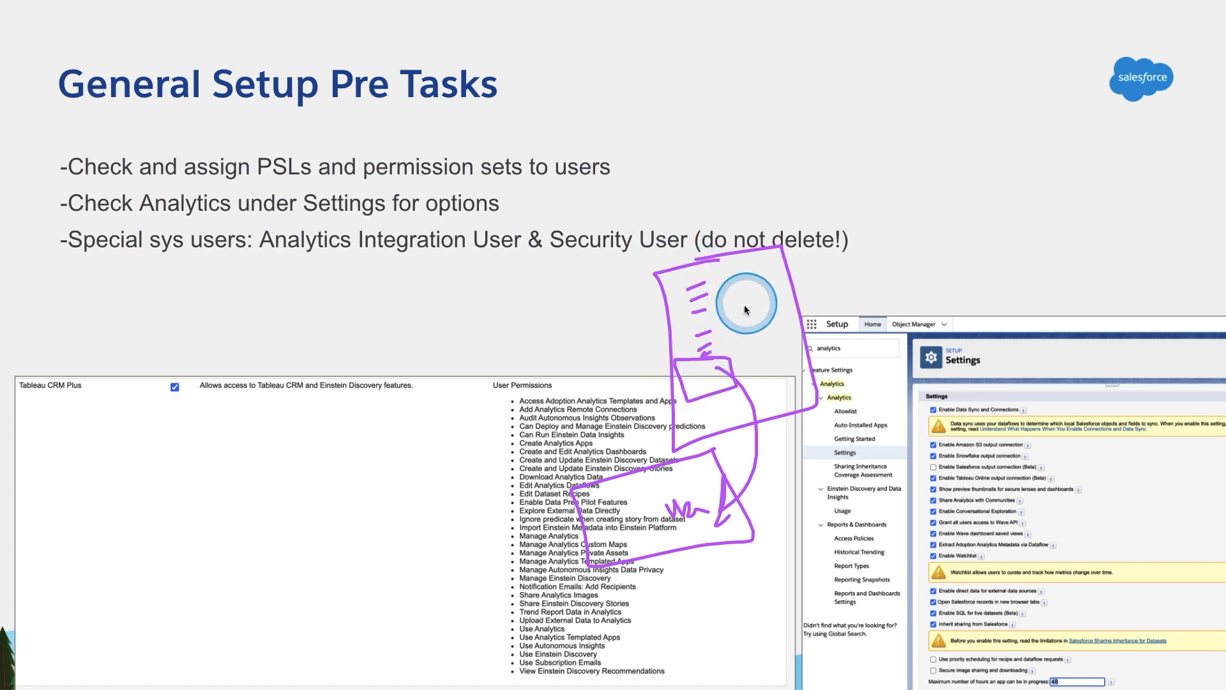
pyautogui.moveTo(731, 381)
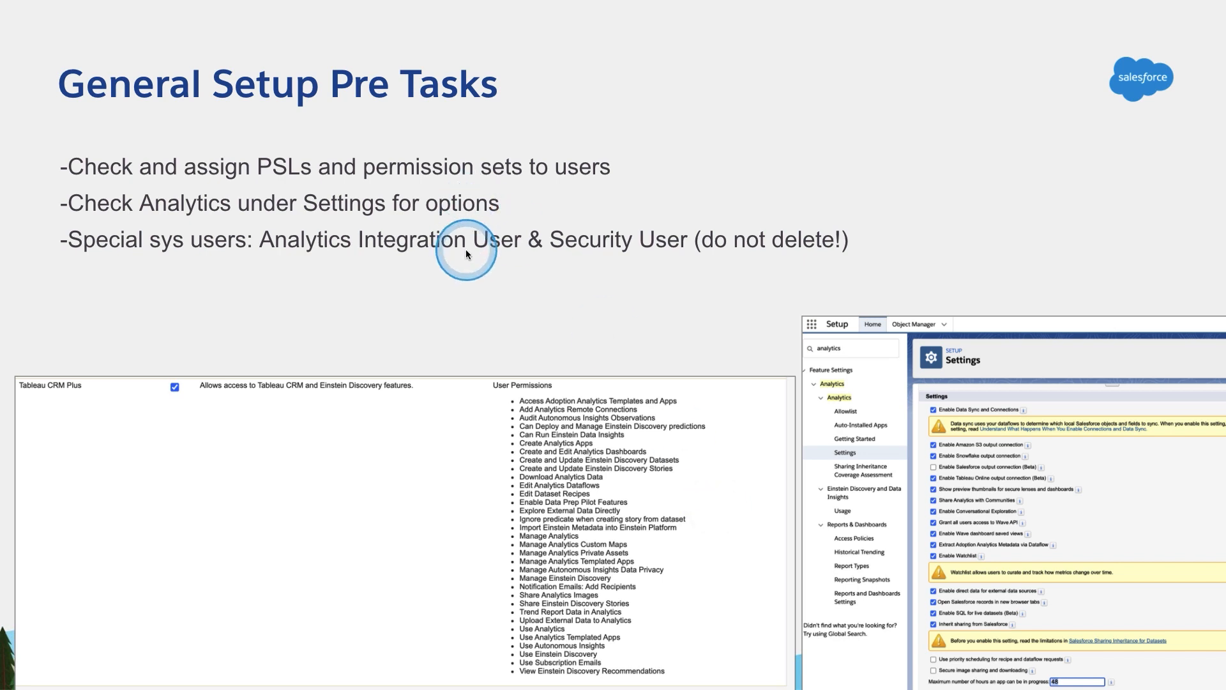
pyautogui.moveTo(610, 280)
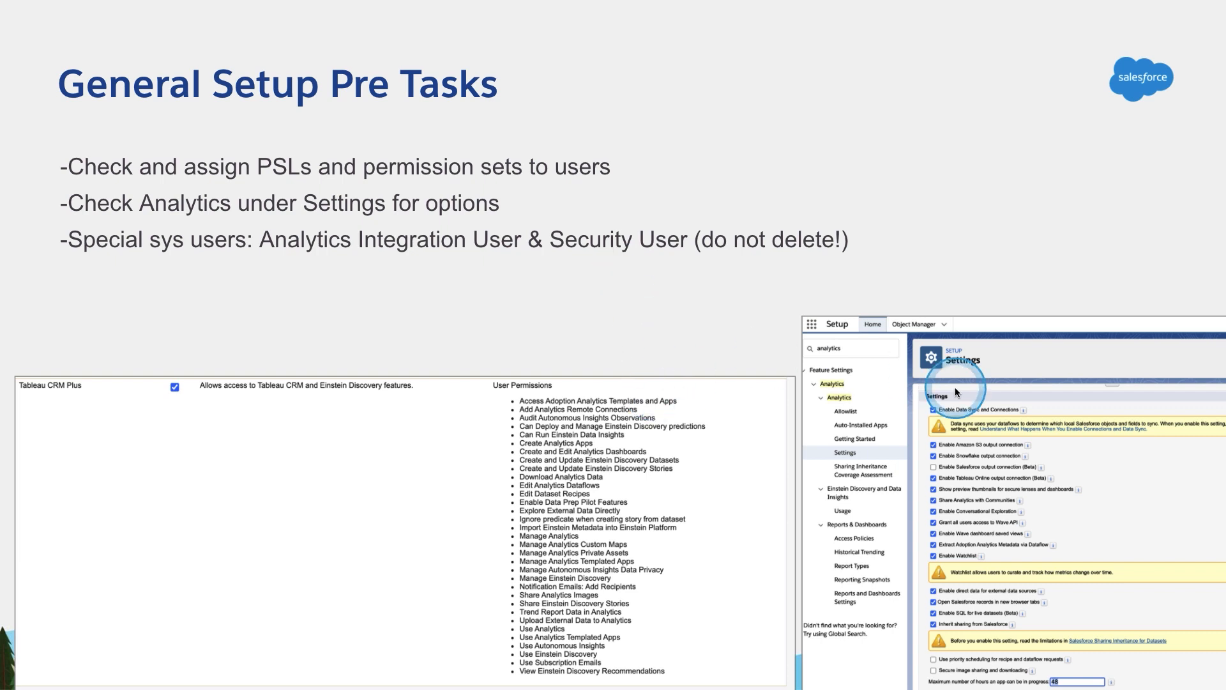
pyautogui.moveTo(848, 352)
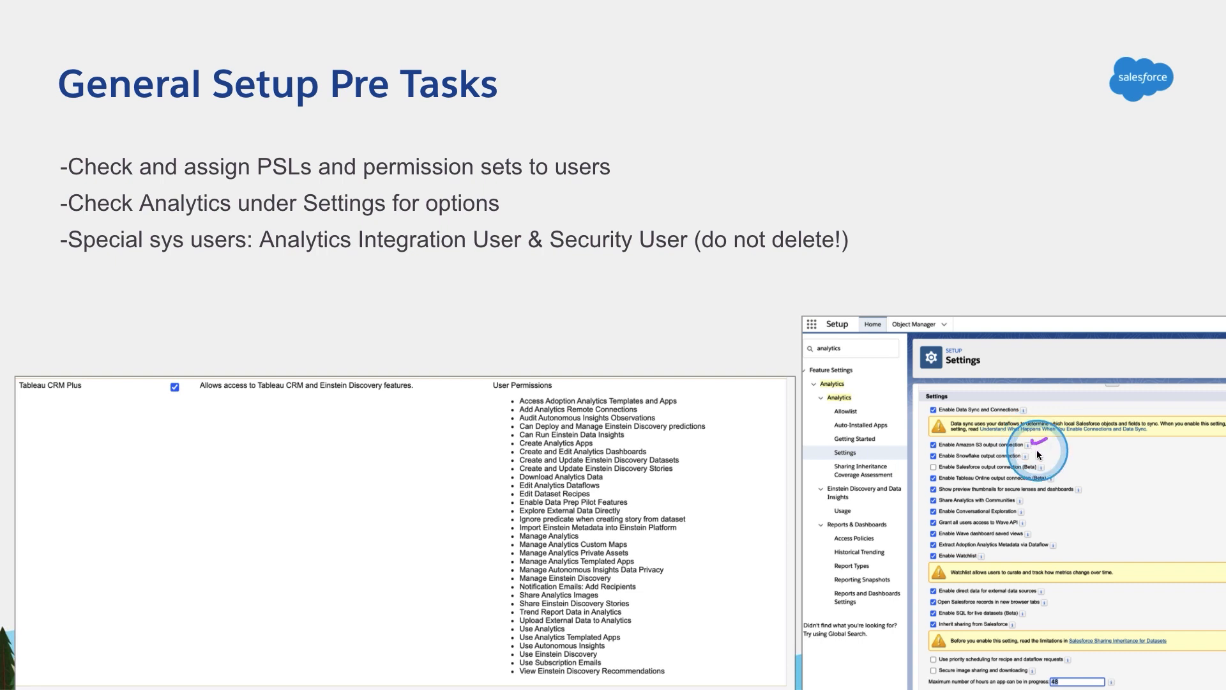
pyautogui.moveTo(1047, 547)
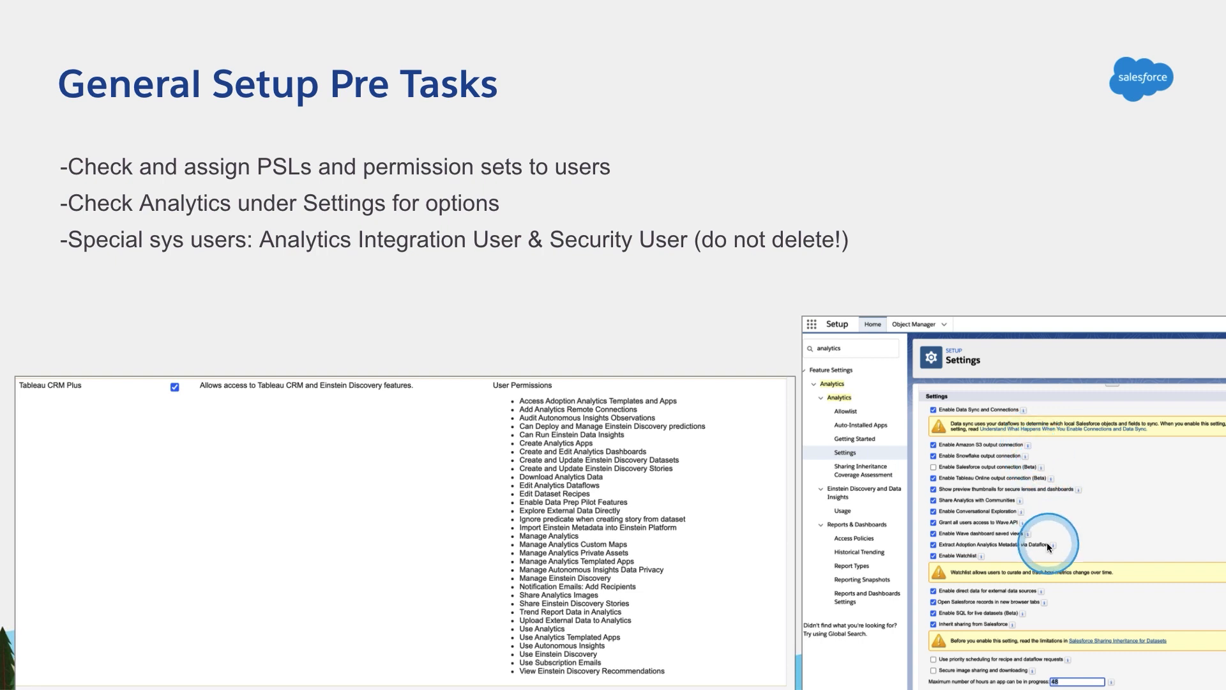
pyautogui.moveTo(1055, 618)
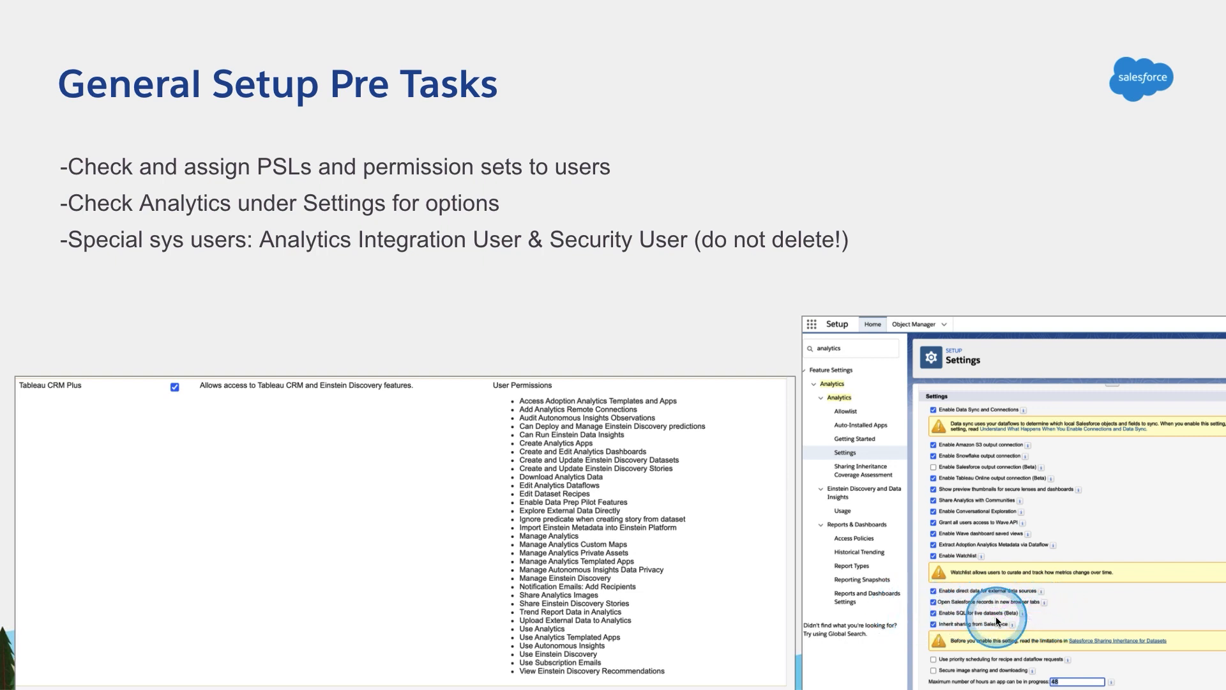
pyautogui.moveTo(997, 613)
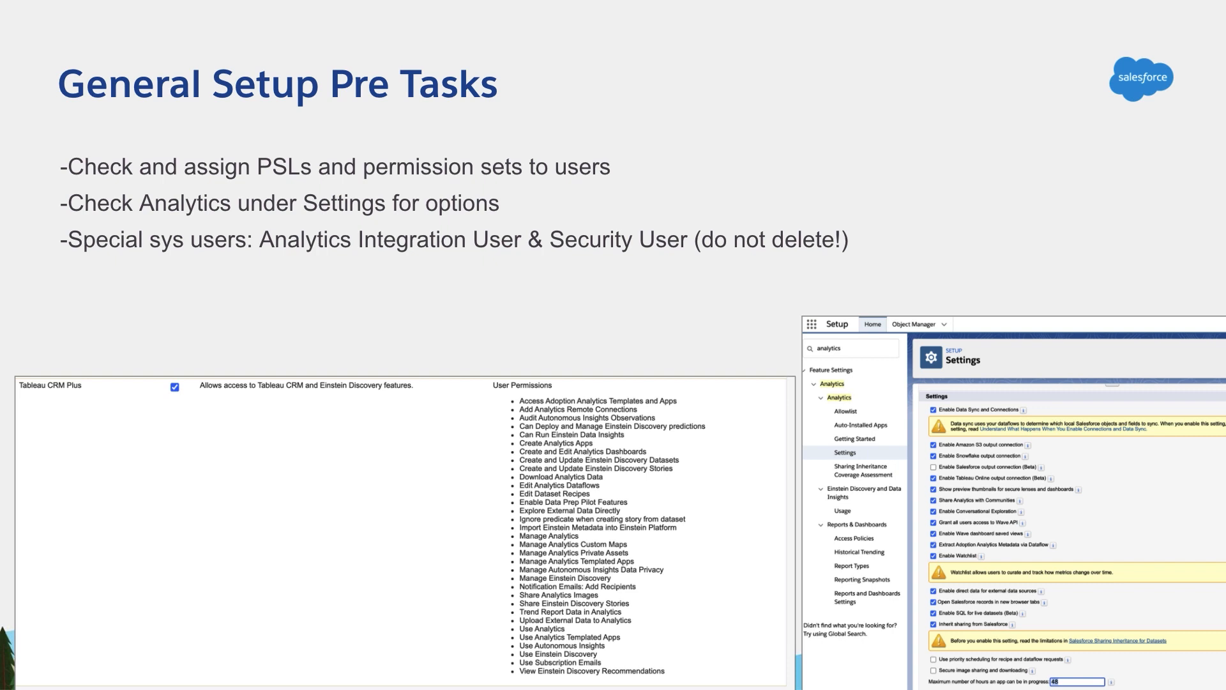
pyautogui.press('right')
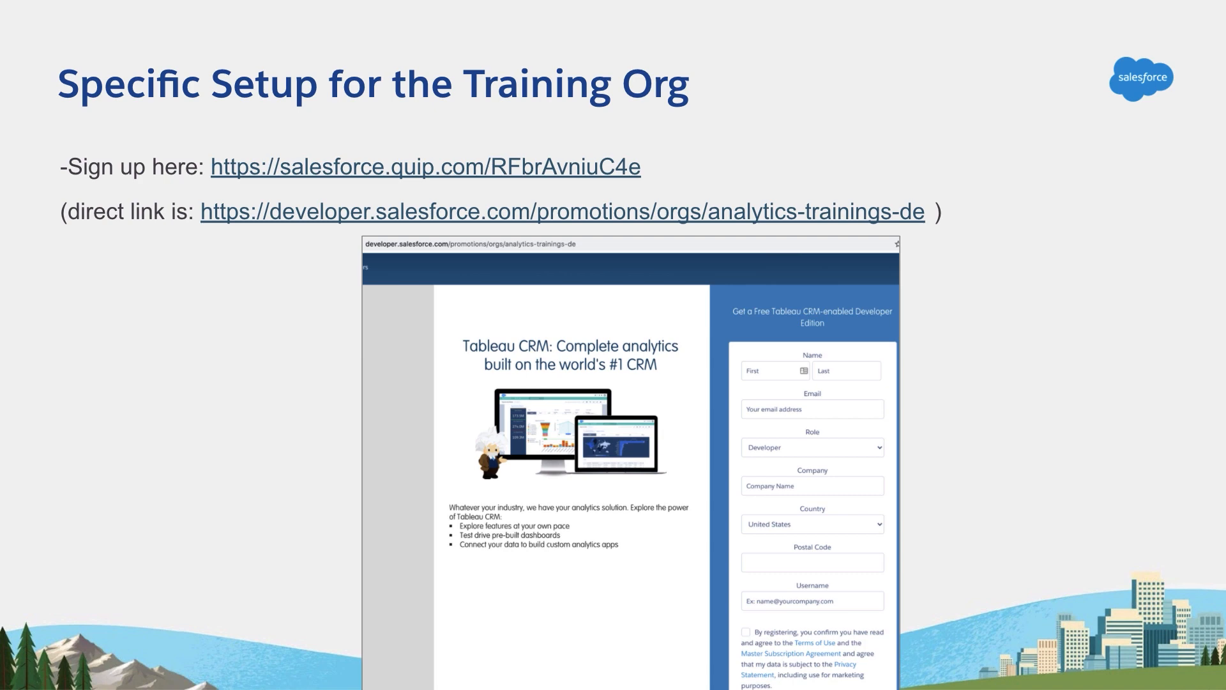
pyautogui.moveTo(403, 222)
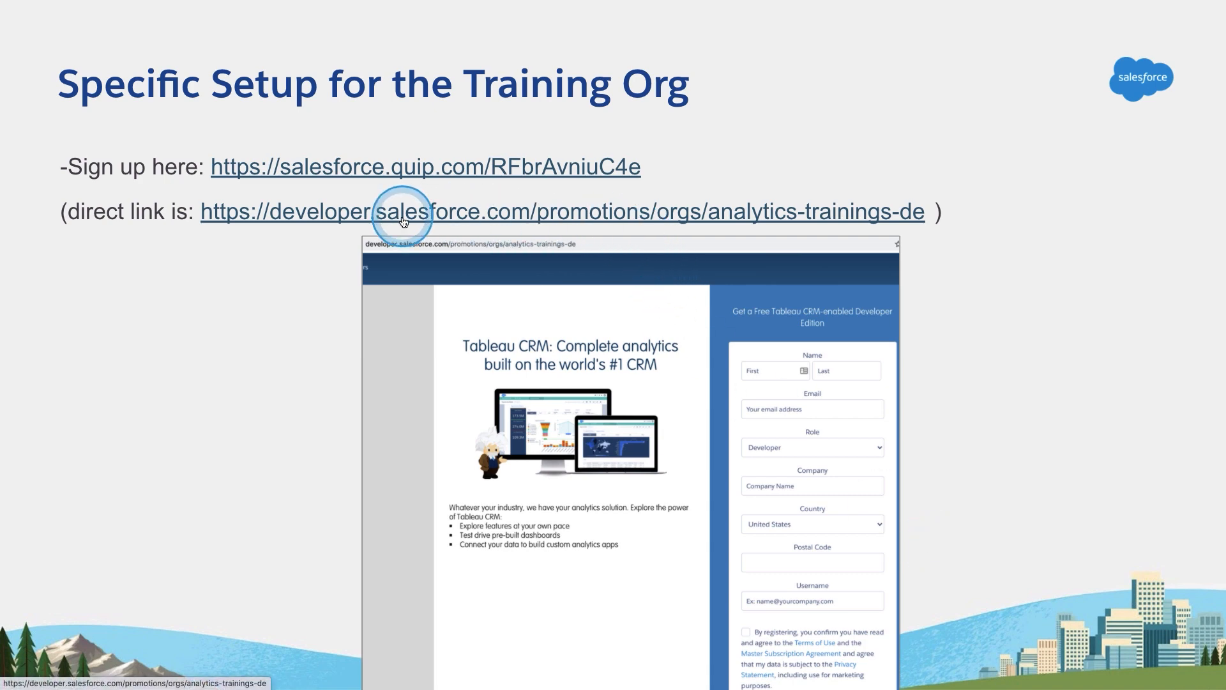
pyautogui.moveTo(713, 220)
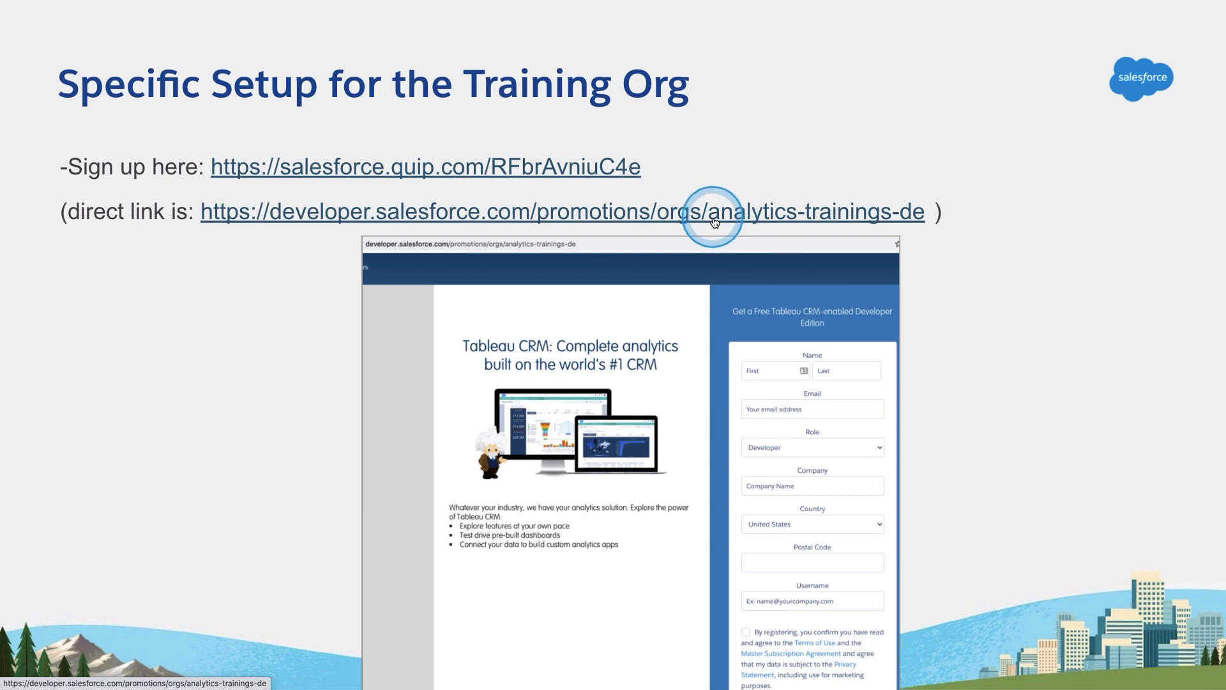
pyautogui.moveTo(911, 219)
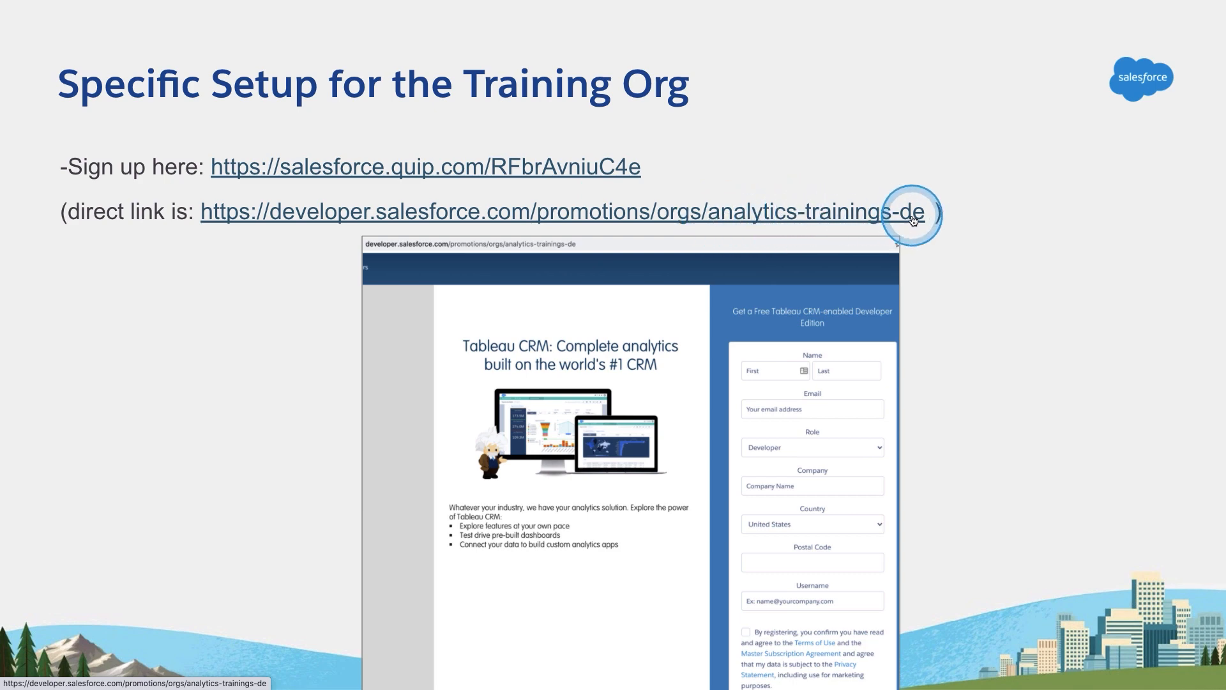
pyautogui.moveTo(233, 121)
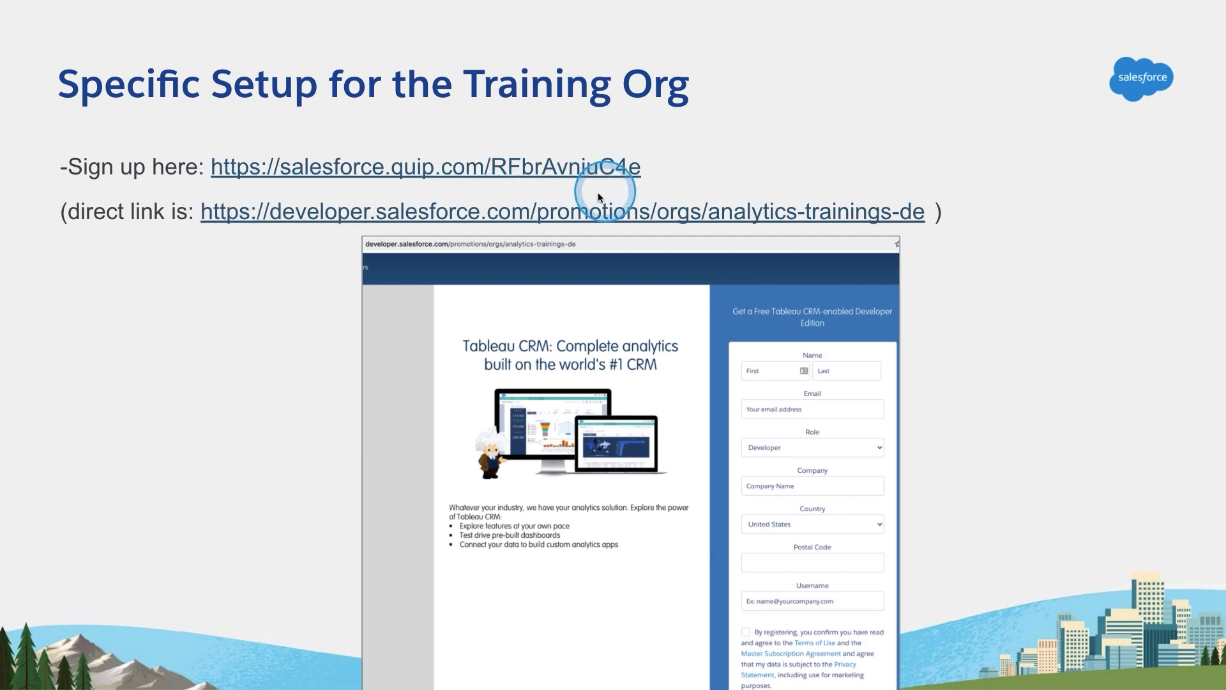
pyautogui.moveTo(213, 160)
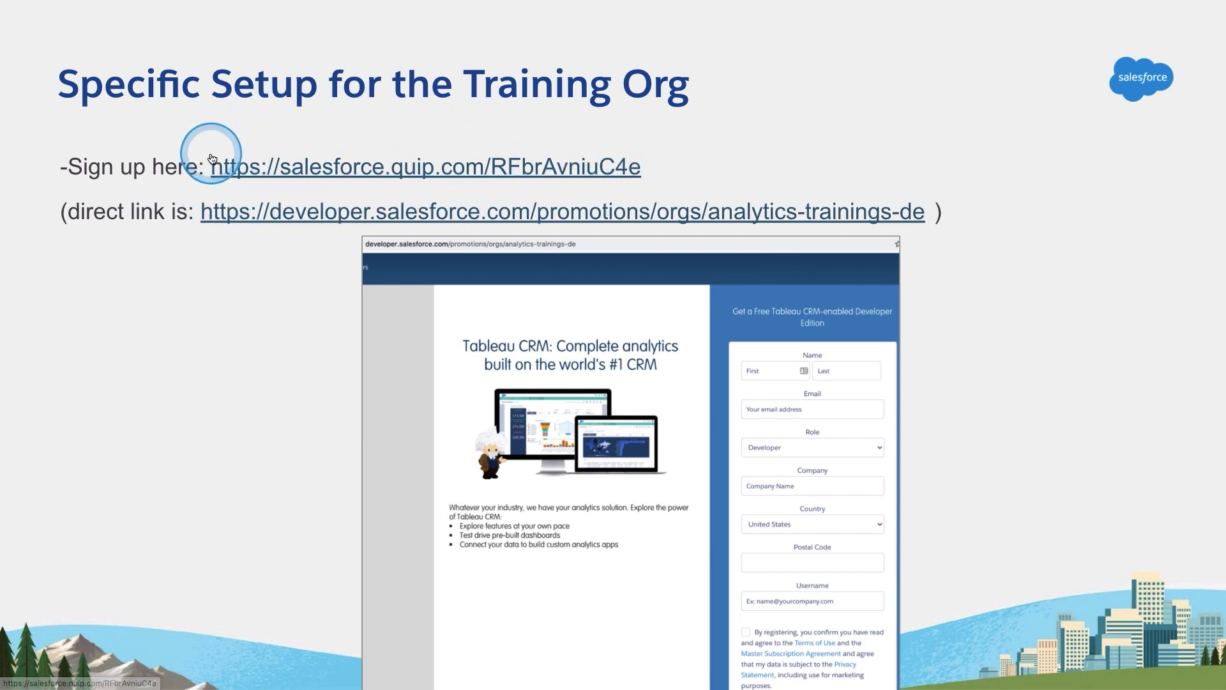
pyautogui.moveTo(251, 211)
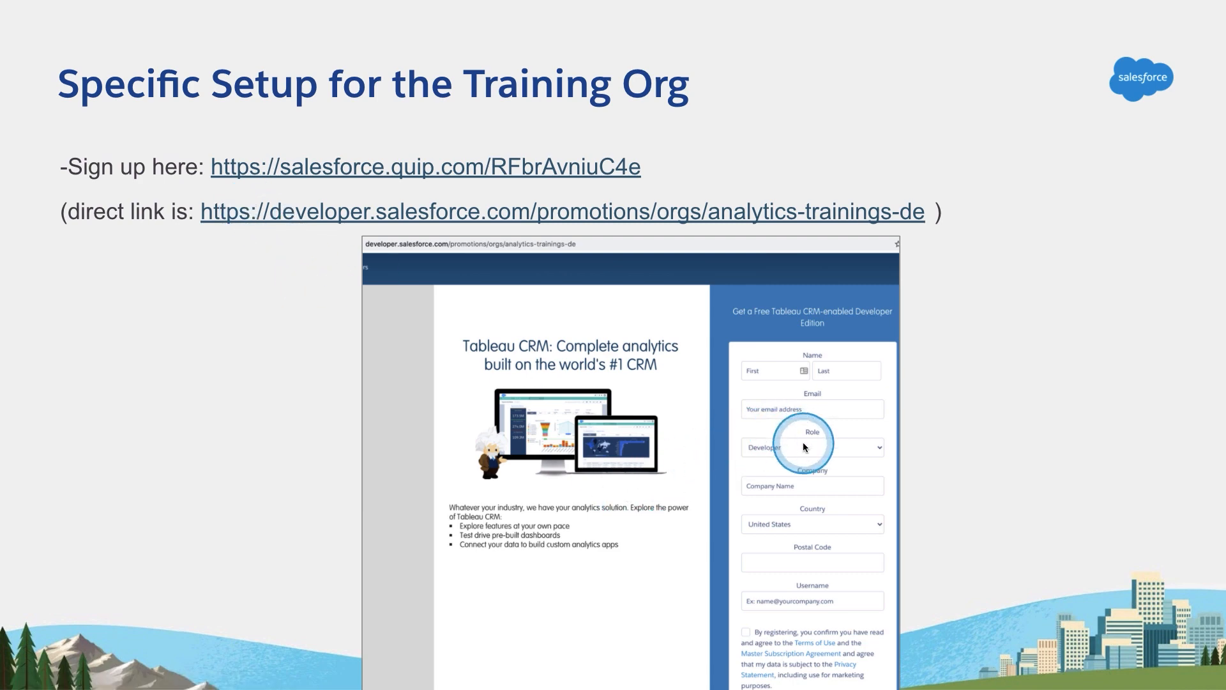
pyautogui.moveTo(812, 571)
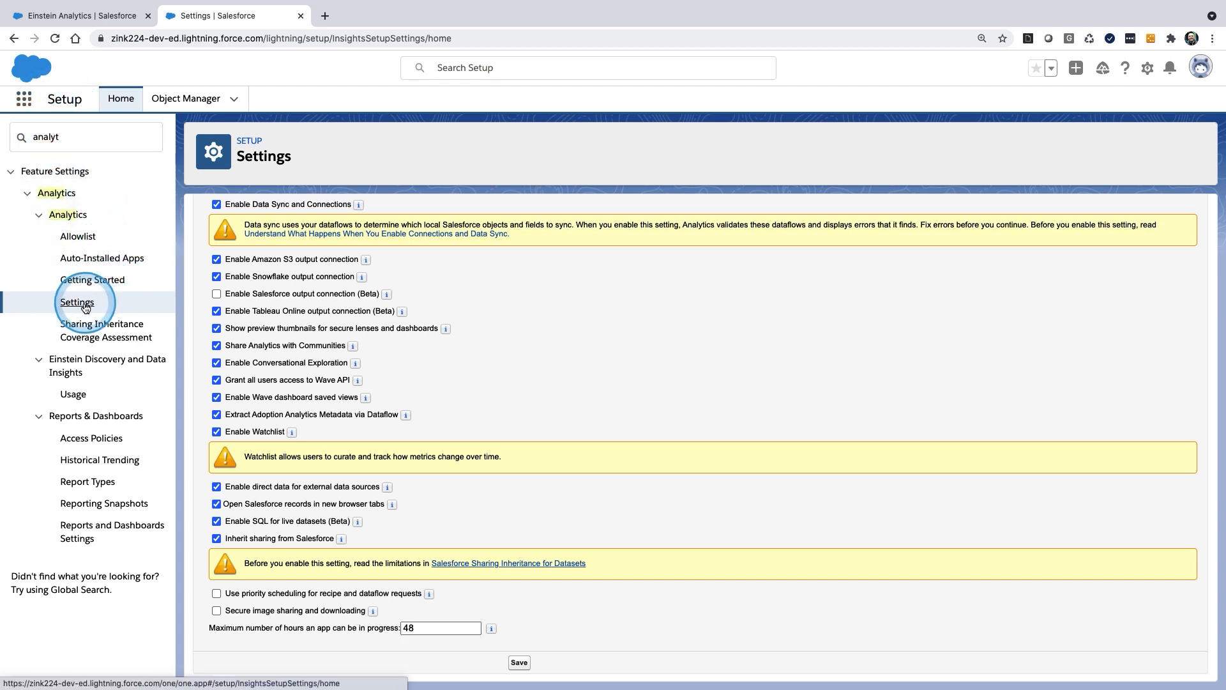
pyautogui.moveTo(265, 374)
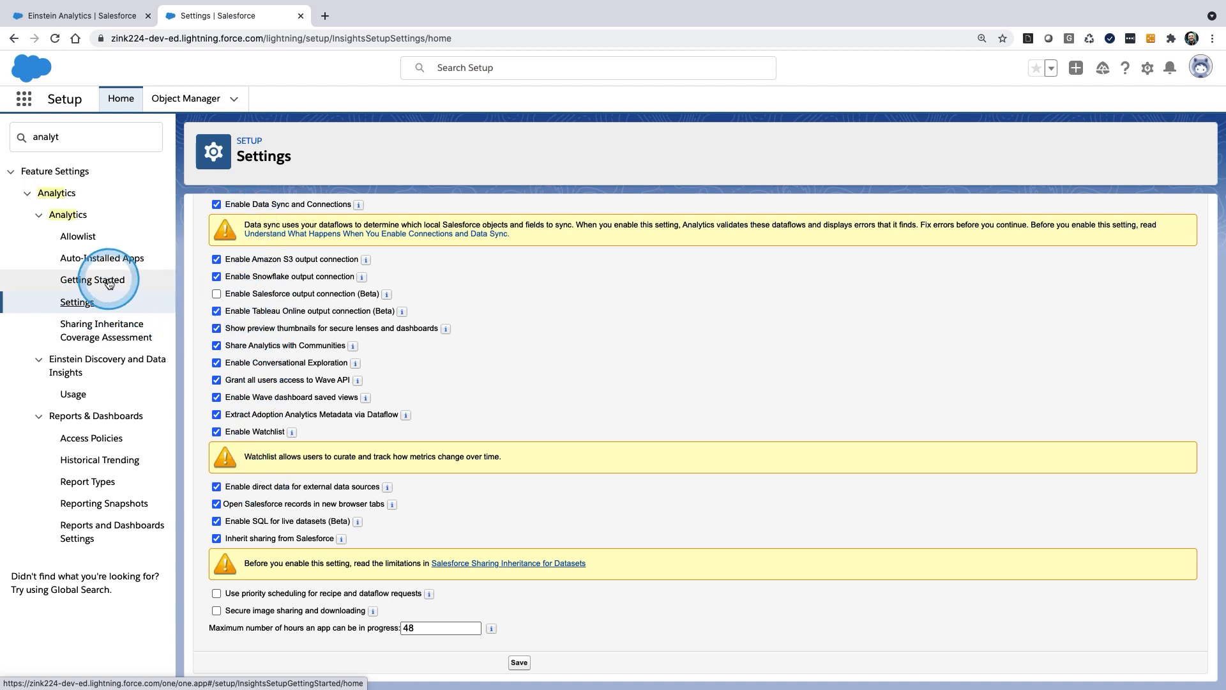
# Open Analytics Getting Started and scroll through the Tableau CRM setup steps and back.
pyautogui.click(91, 279)
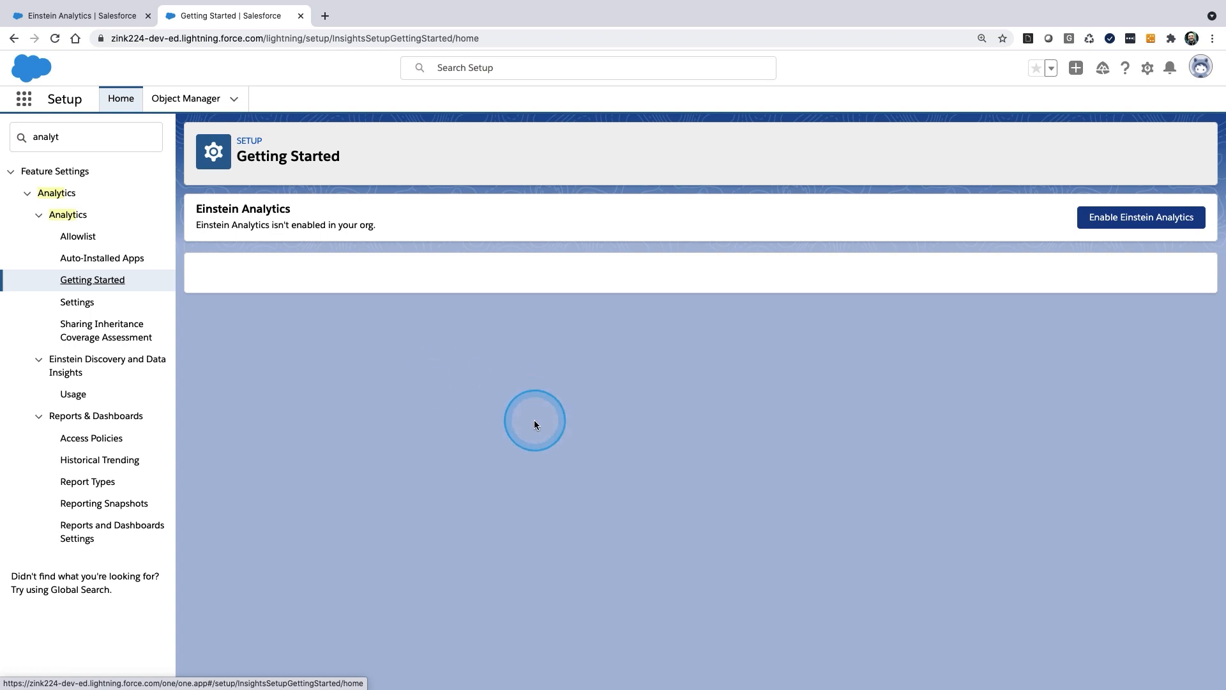
pyautogui.click(1140, 217)
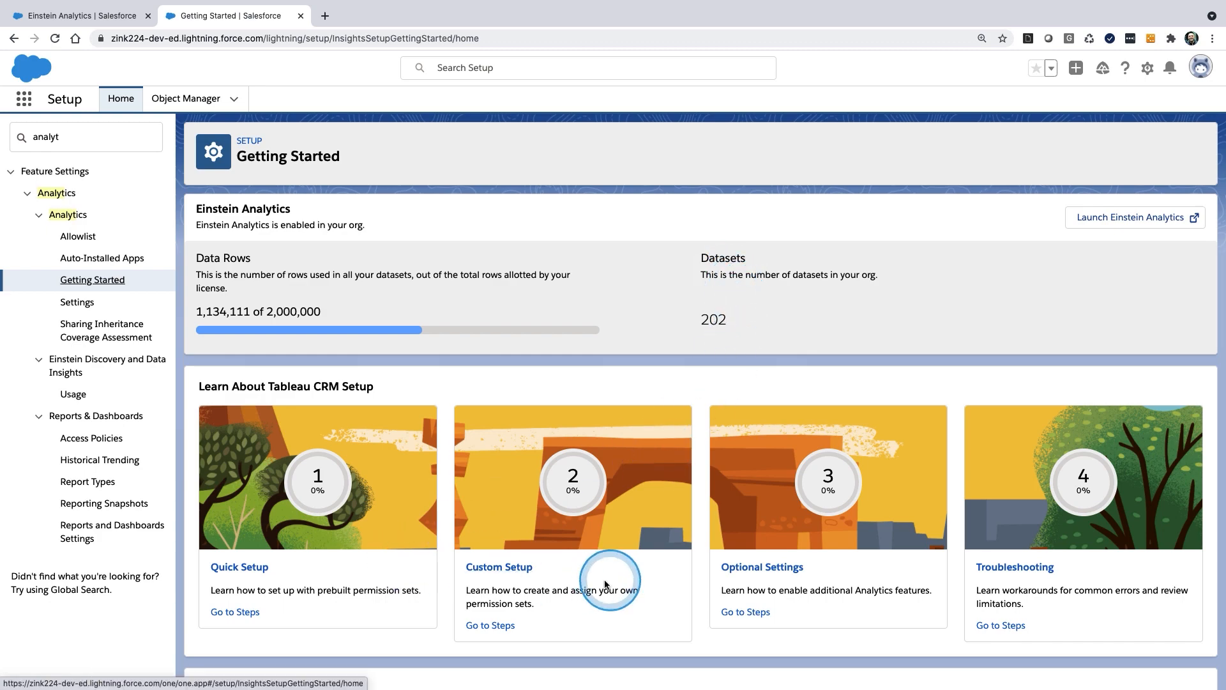
pyautogui.scroll(-3)
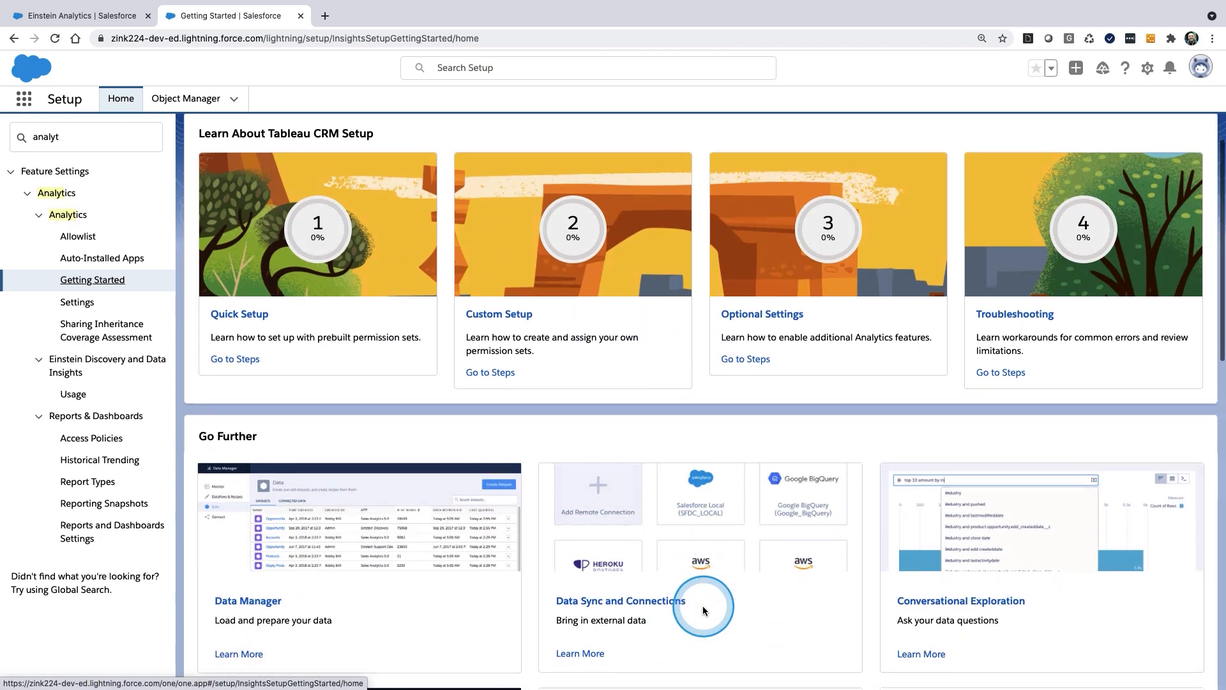
pyautogui.scroll(-3)
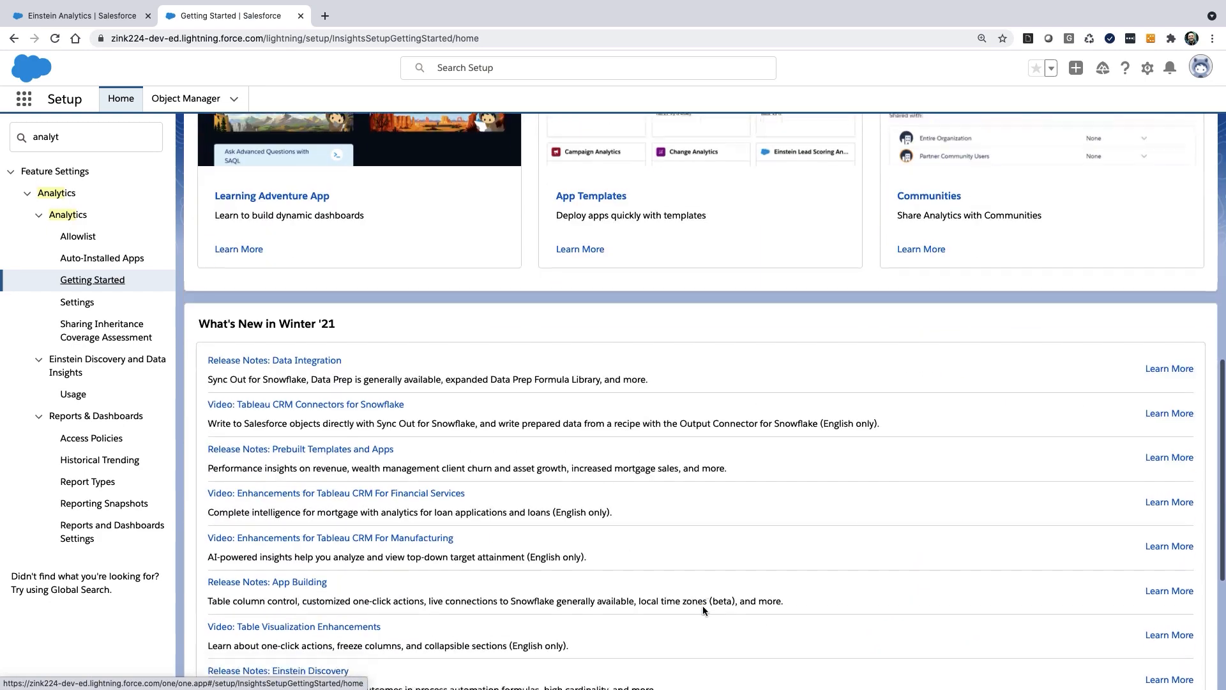
pyautogui.scroll(-3)
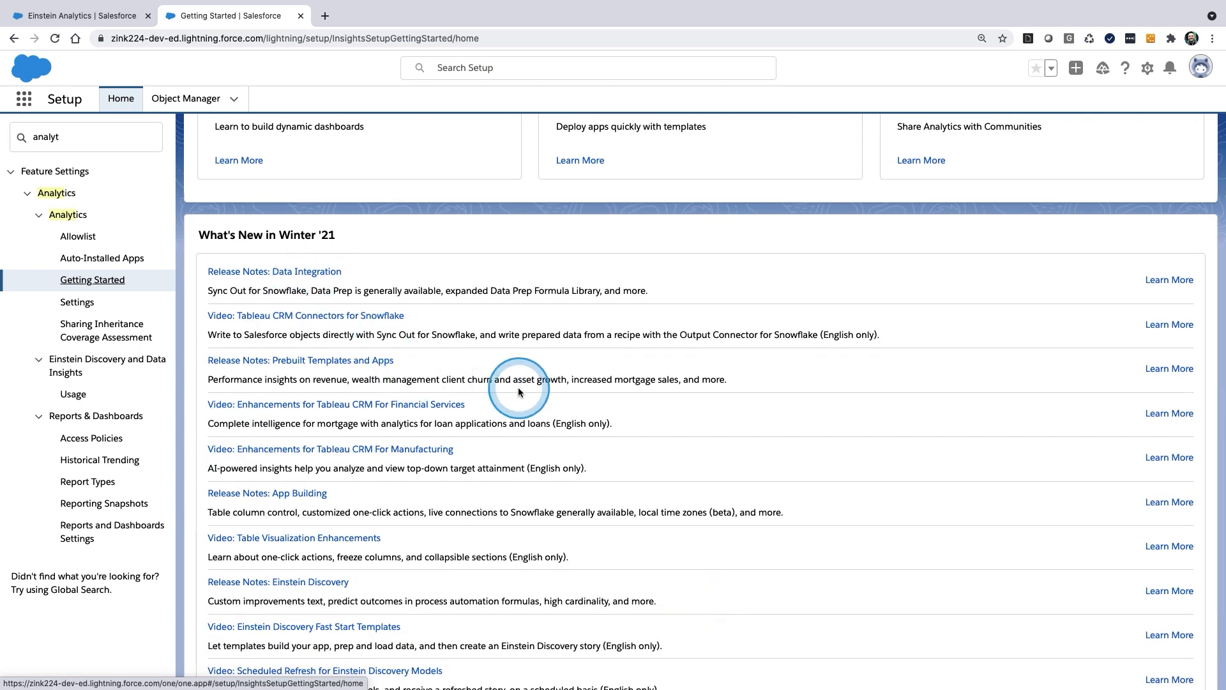
pyautogui.scroll(3)
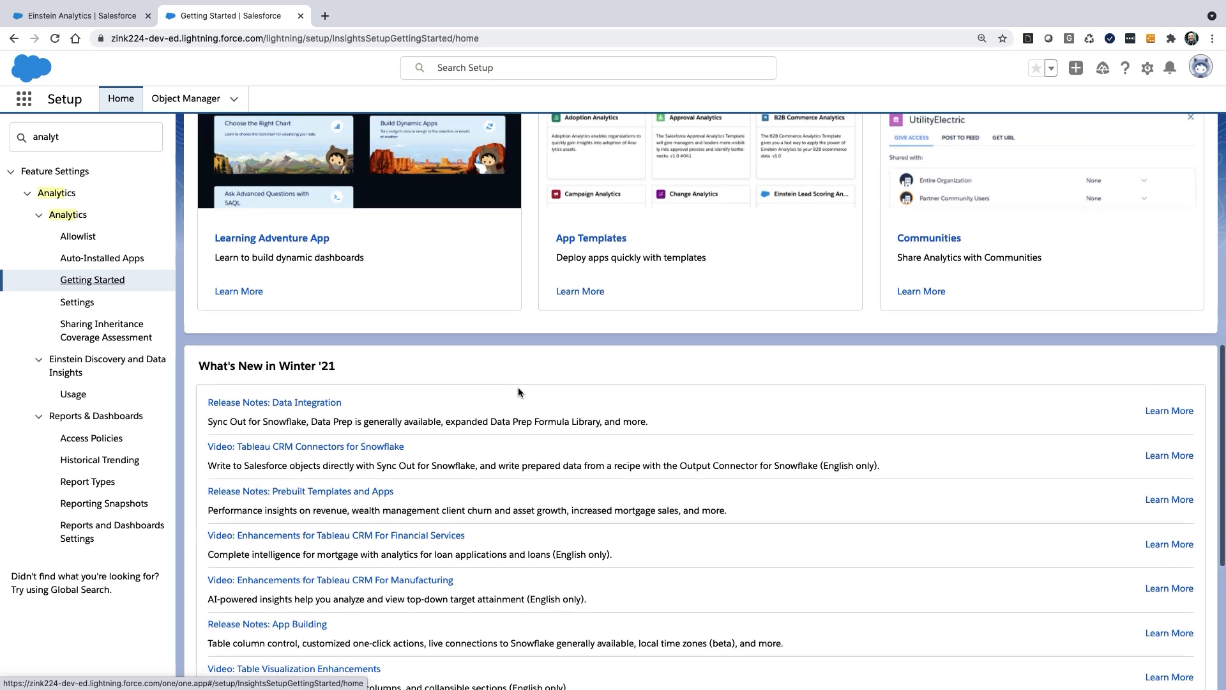
pyautogui.scroll(3)
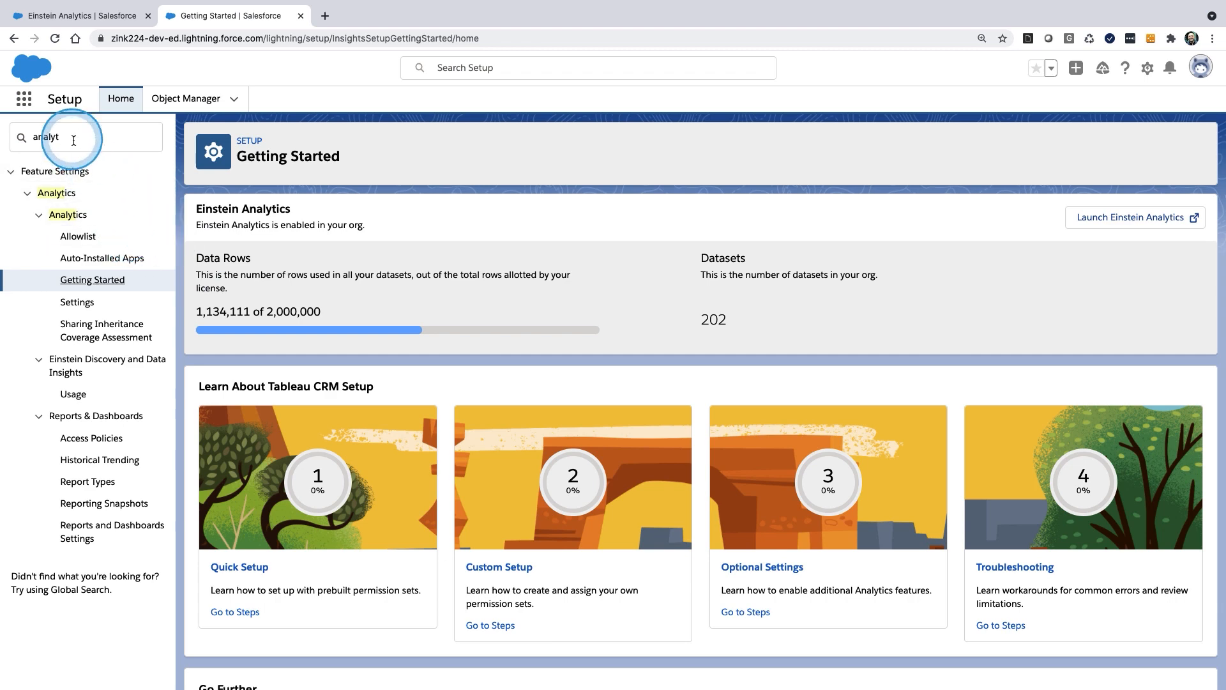
# Filter Quick Find by 'users' and open the All Users list.
pyautogui.write('us')
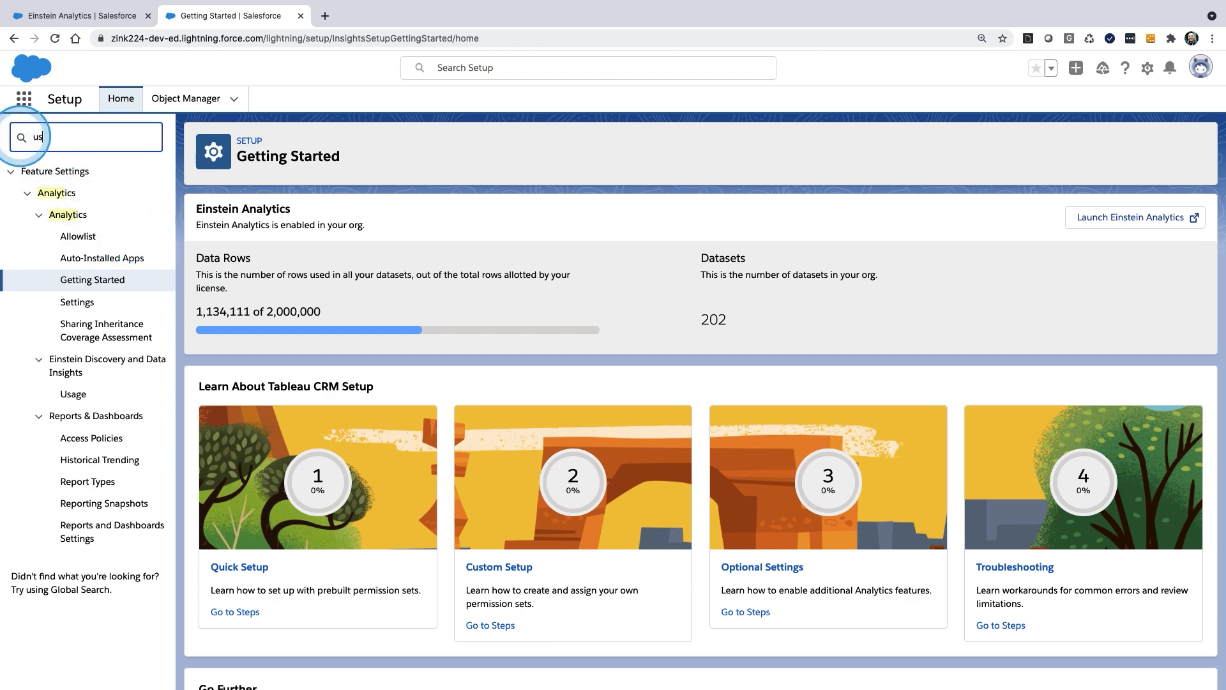
pyautogui.write('ers')
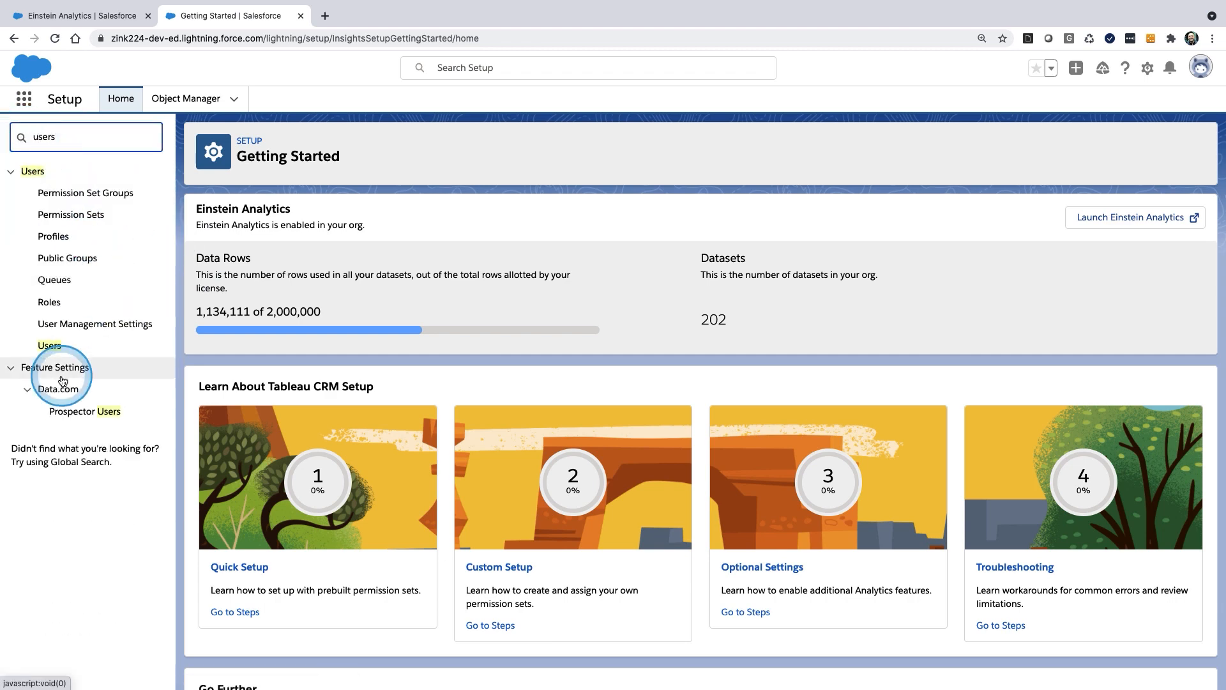
pyautogui.click(49, 345)
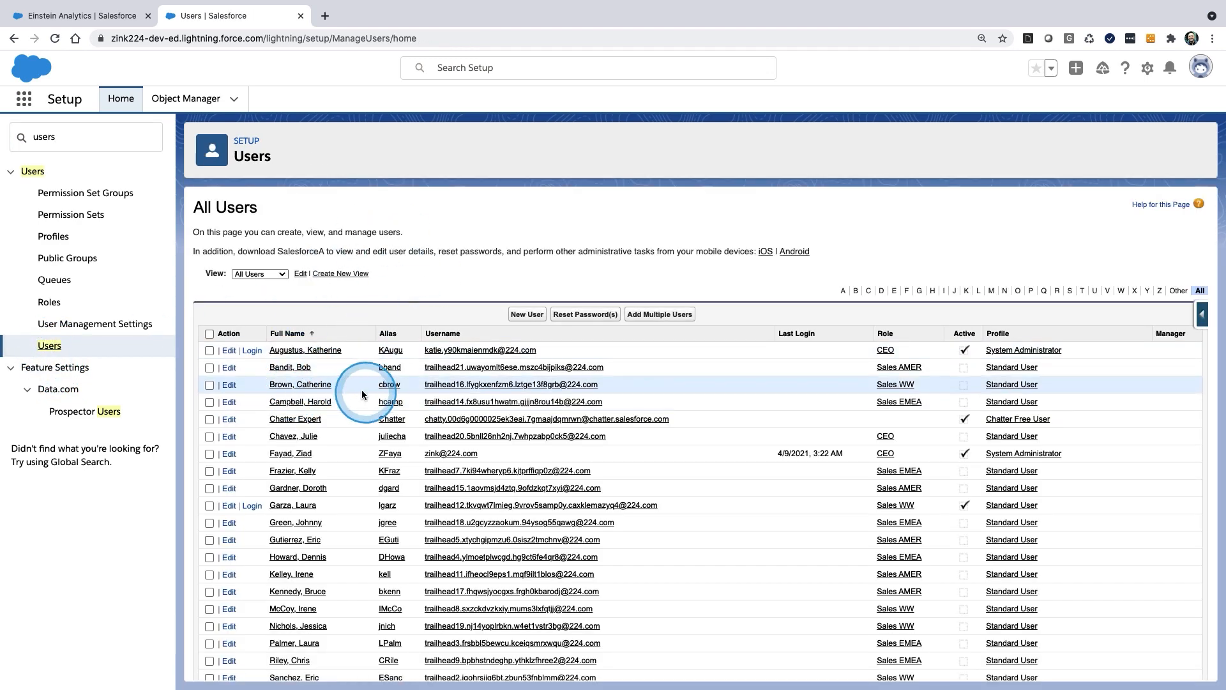
pyautogui.moveTo(289, 452)
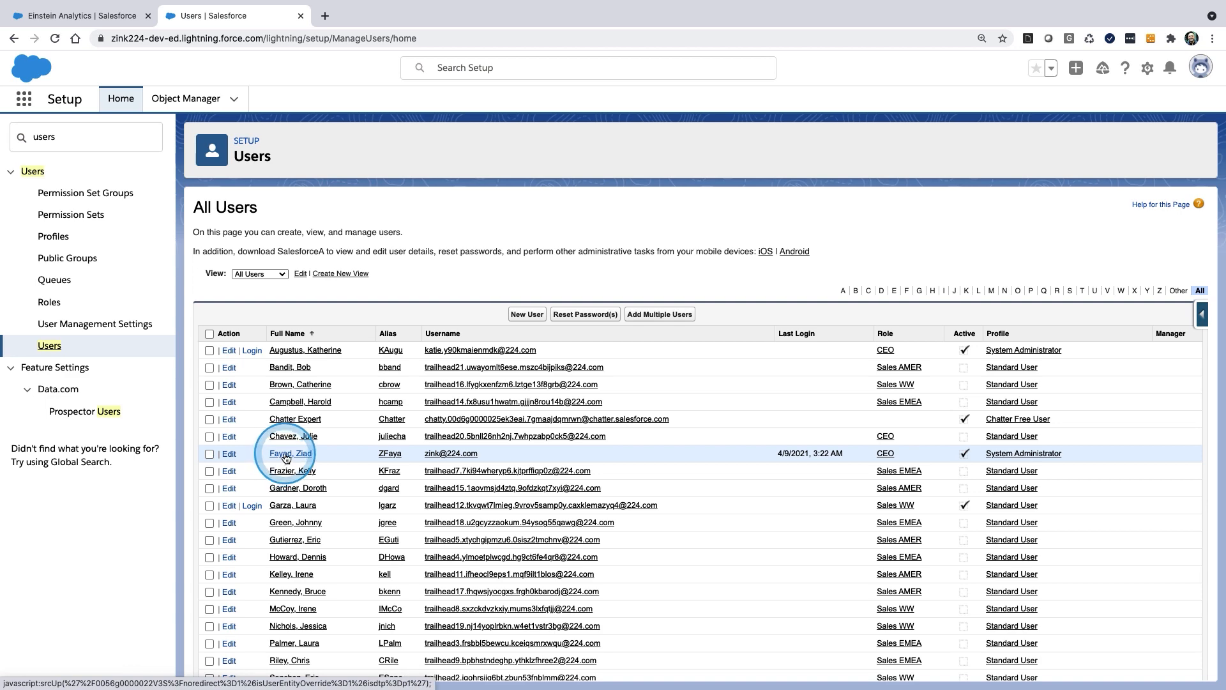
pyautogui.click(289, 453)
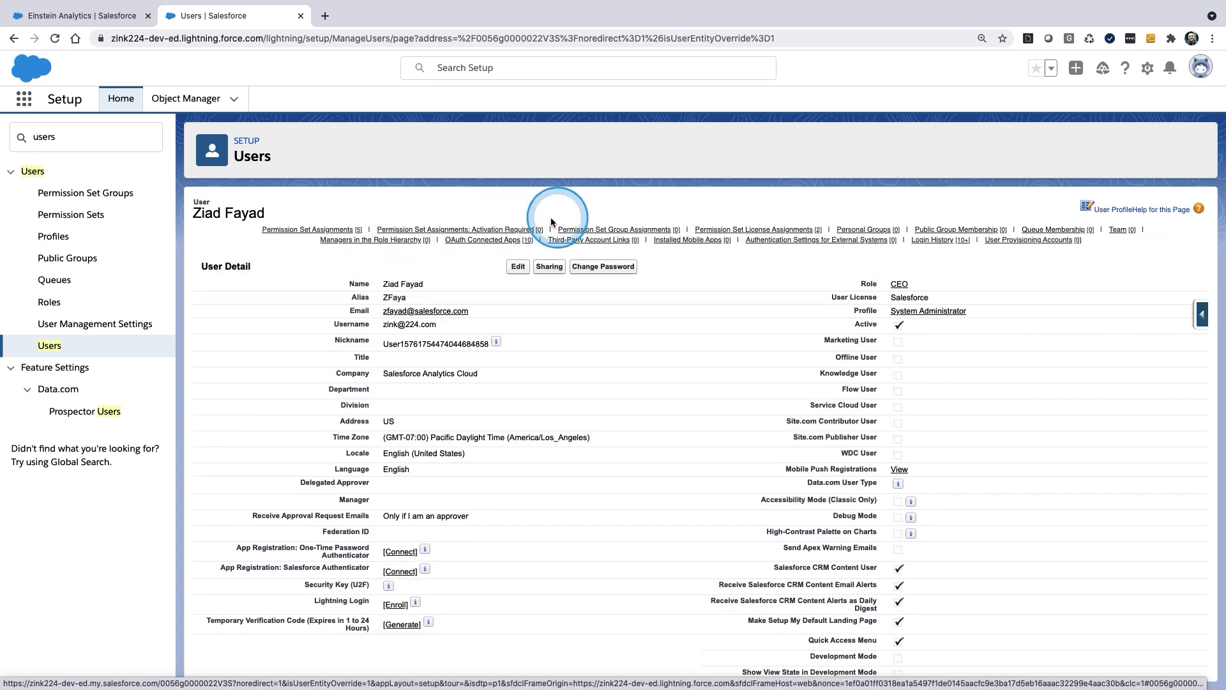
pyautogui.moveTo(821, 224)
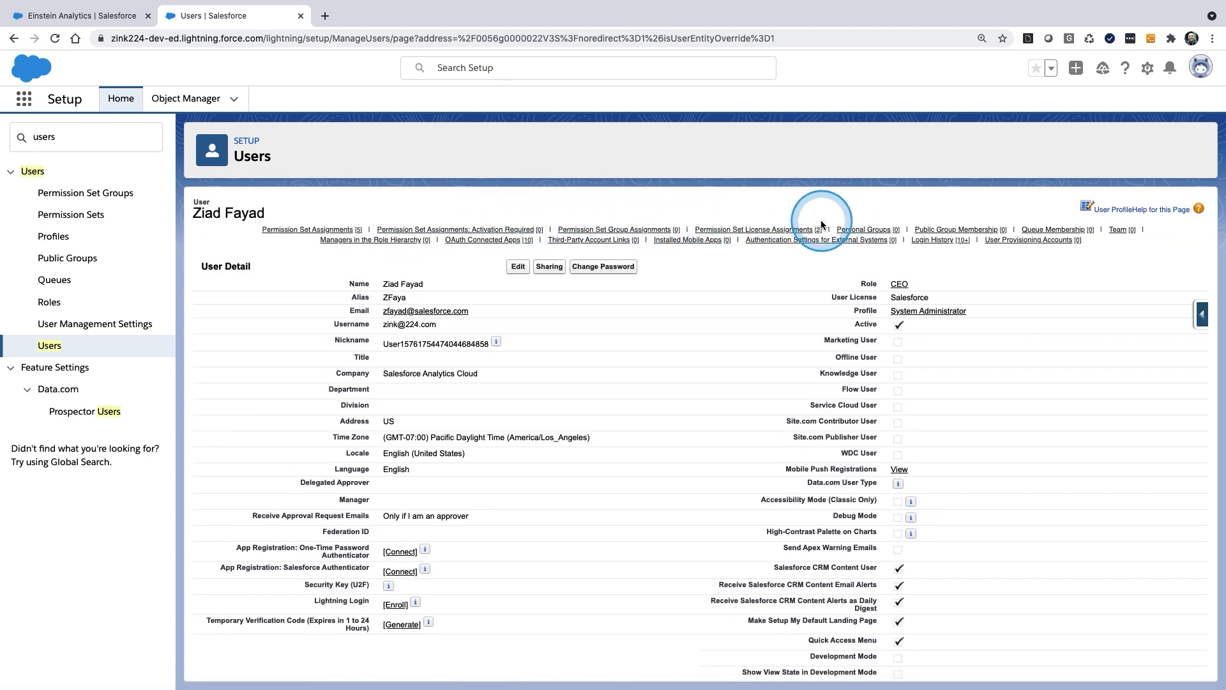
pyautogui.click(752, 229)
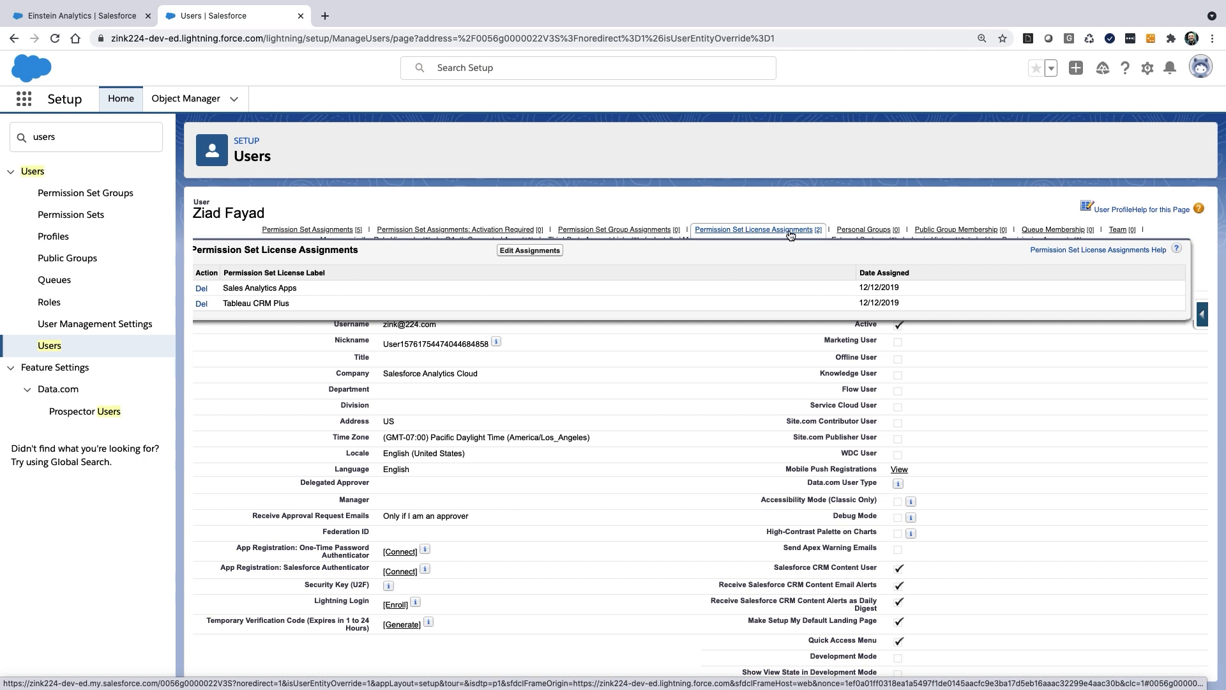
pyautogui.click(306, 229)
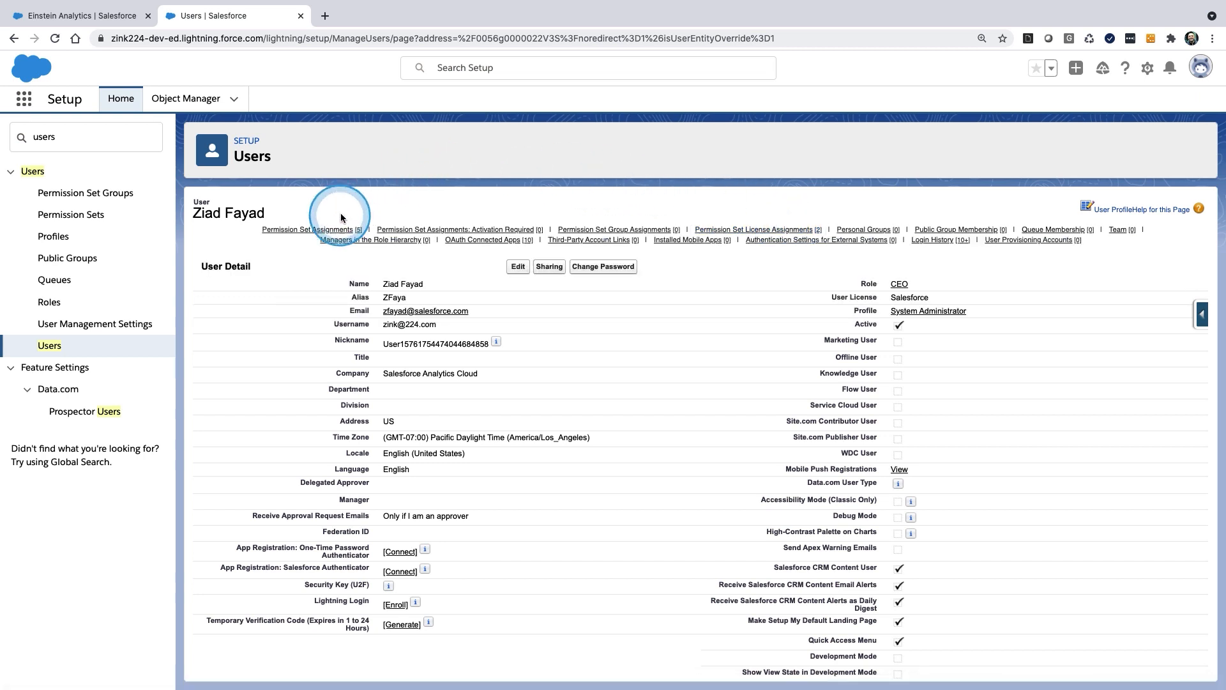
pyautogui.click(309, 229)
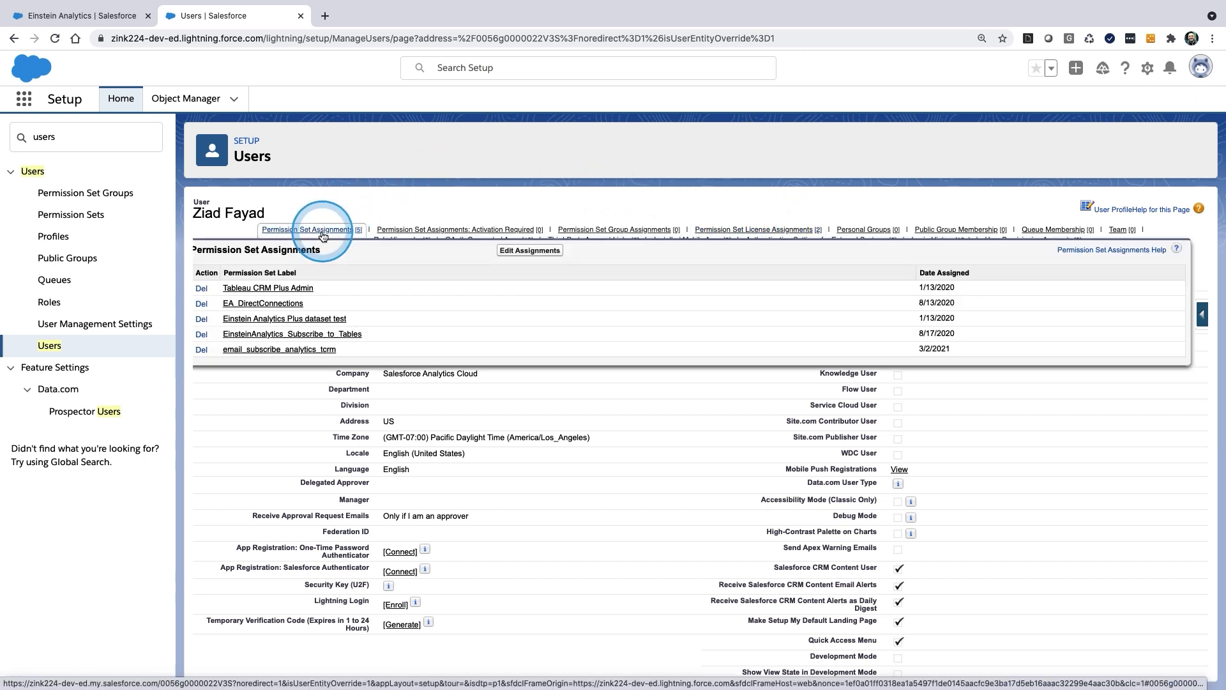
pyautogui.click(310, 229)
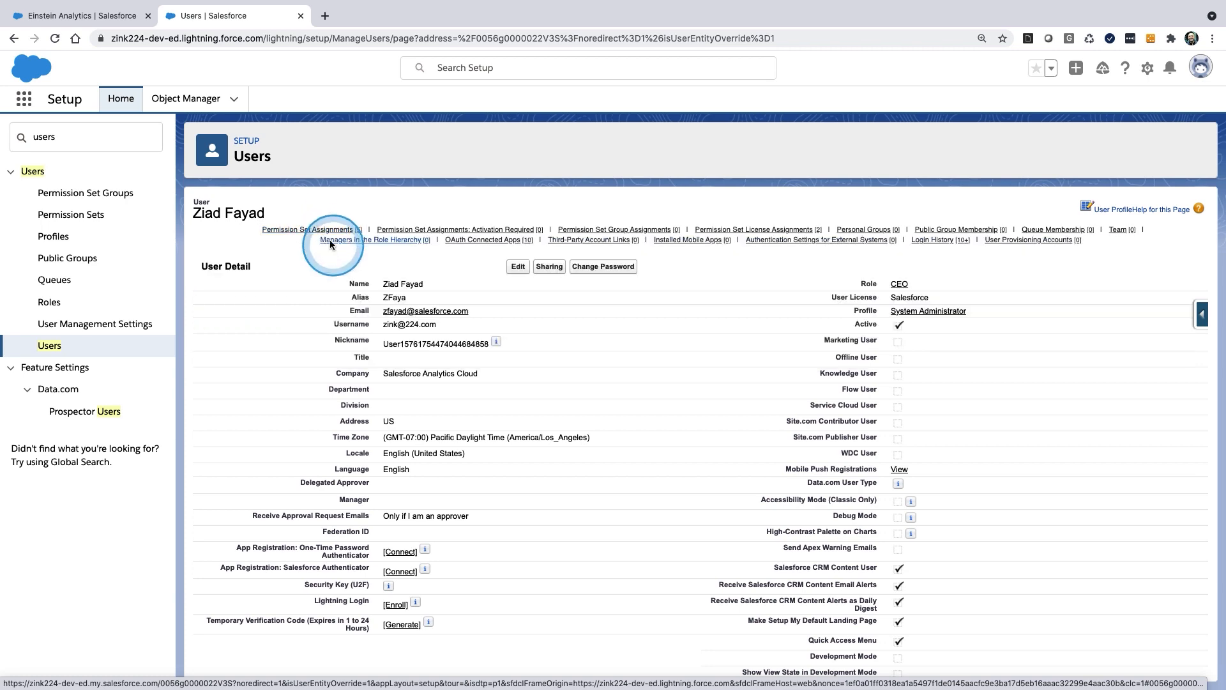
pyautogui.click(307, 229)
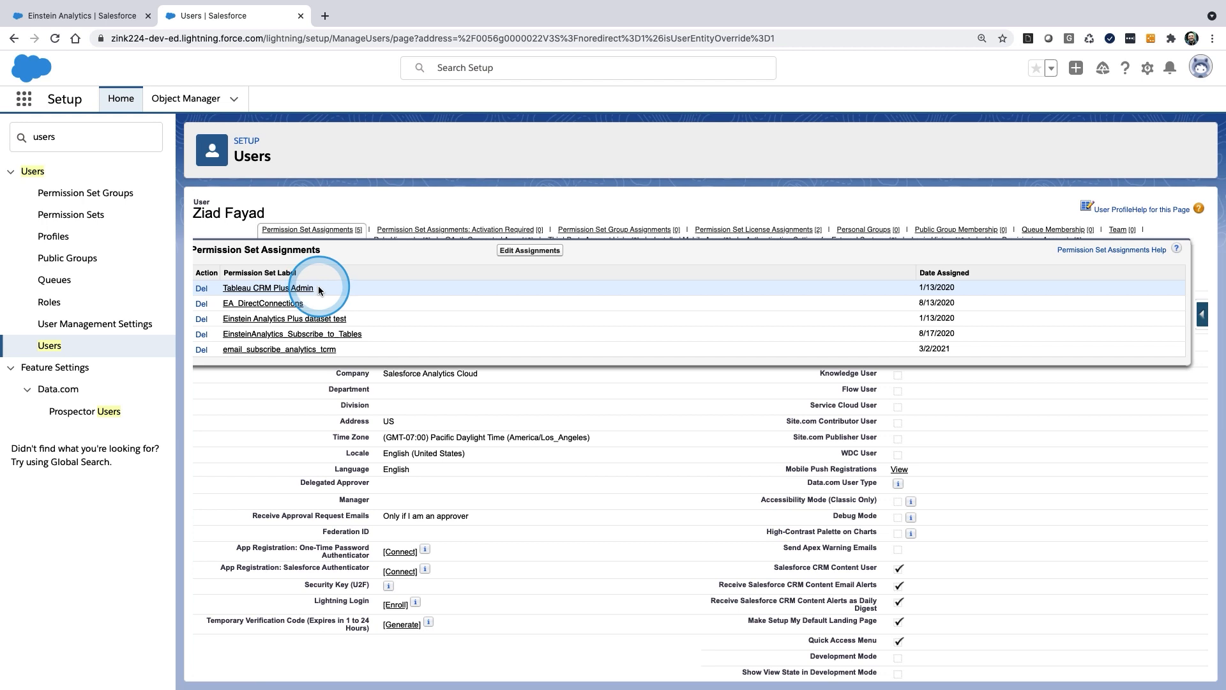
pyautogui.moveTo(320, 303)
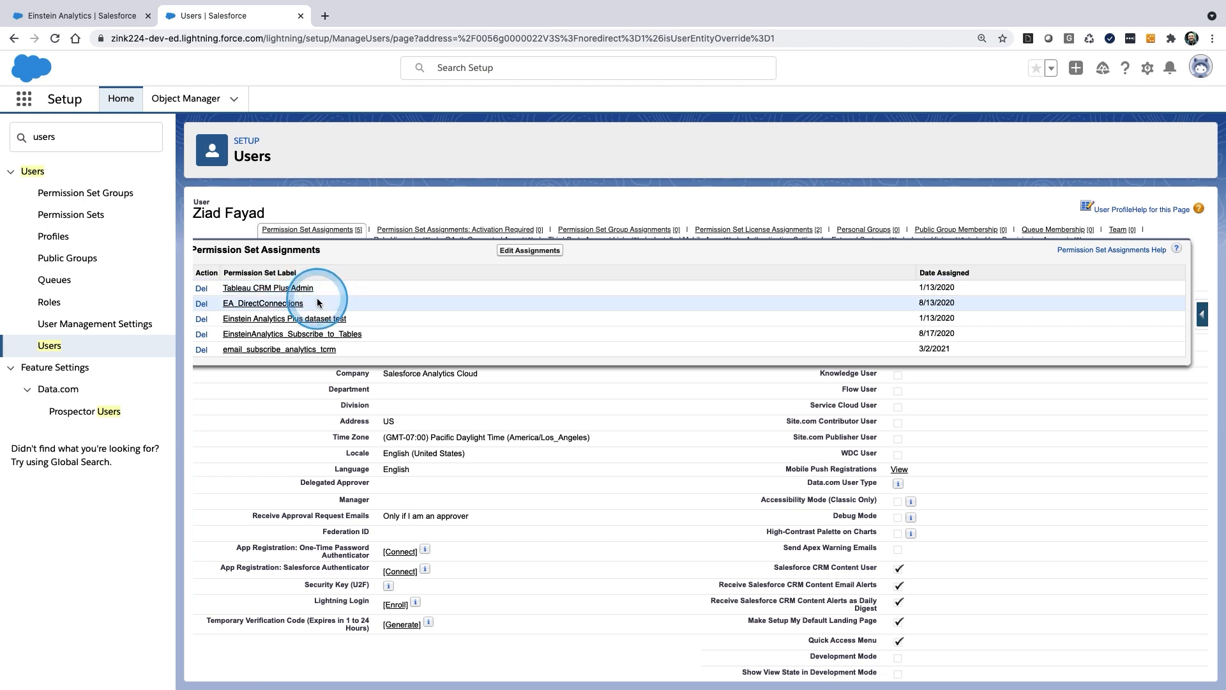
pyautogui.moveTo(350, 344)
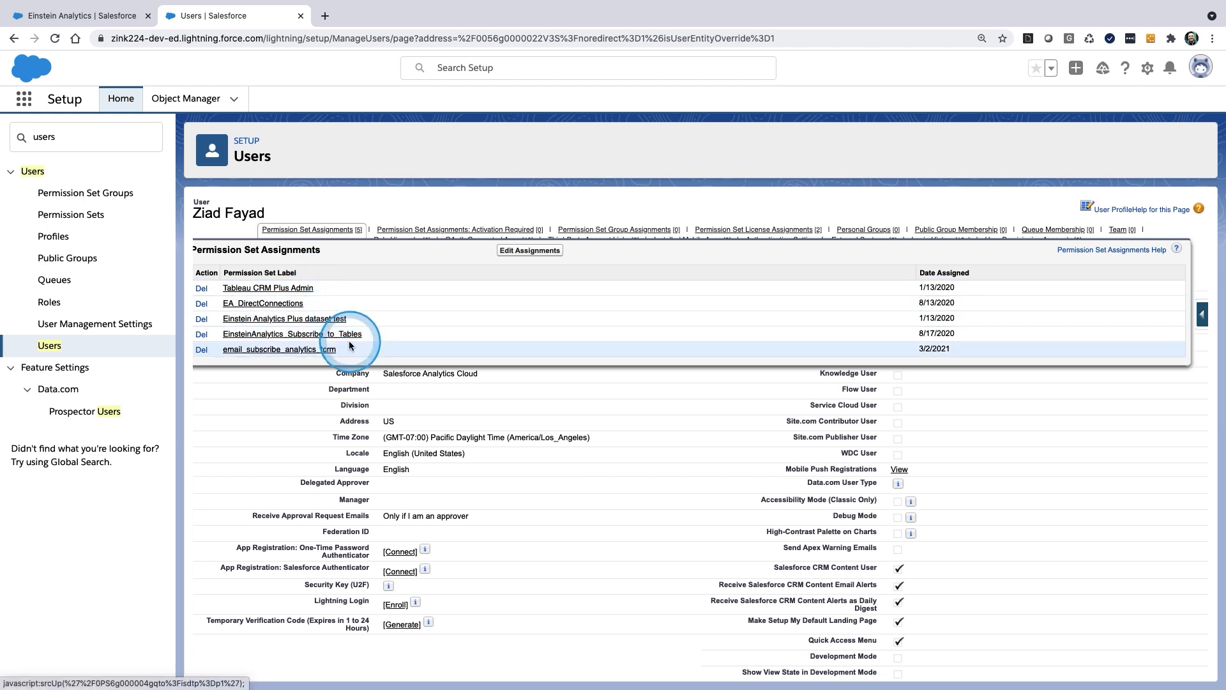
pyautogui.moveTo(341, 318)
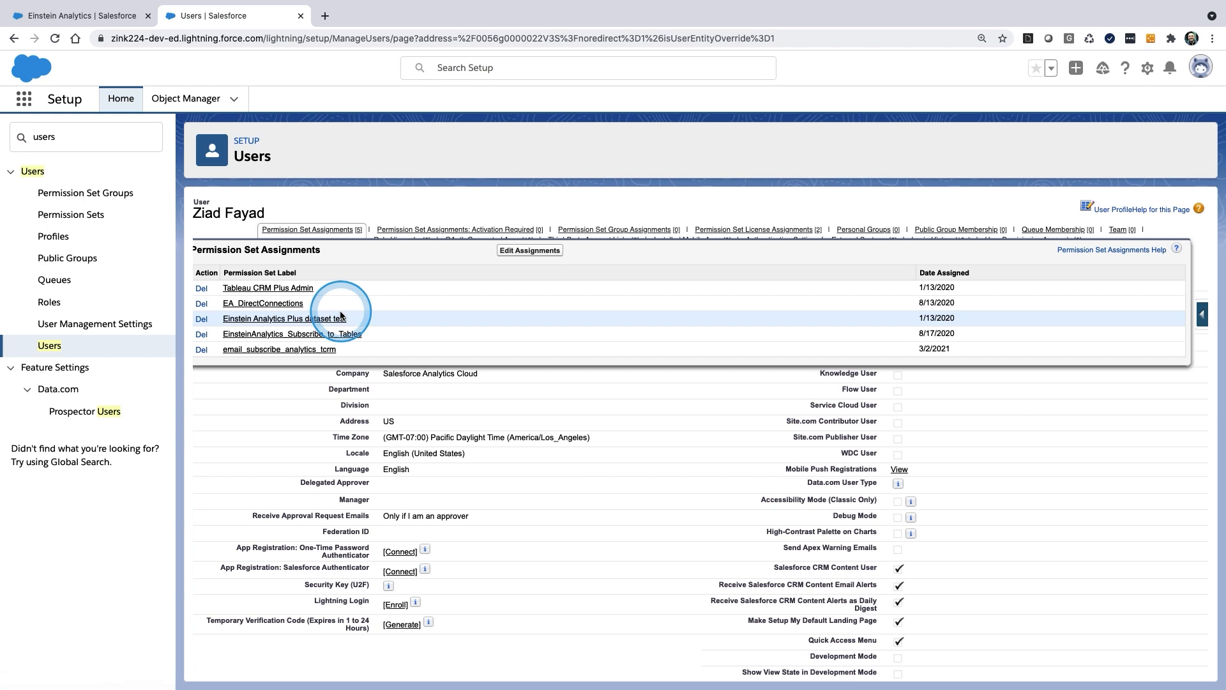
pyautogui.moveTo(291, 292)
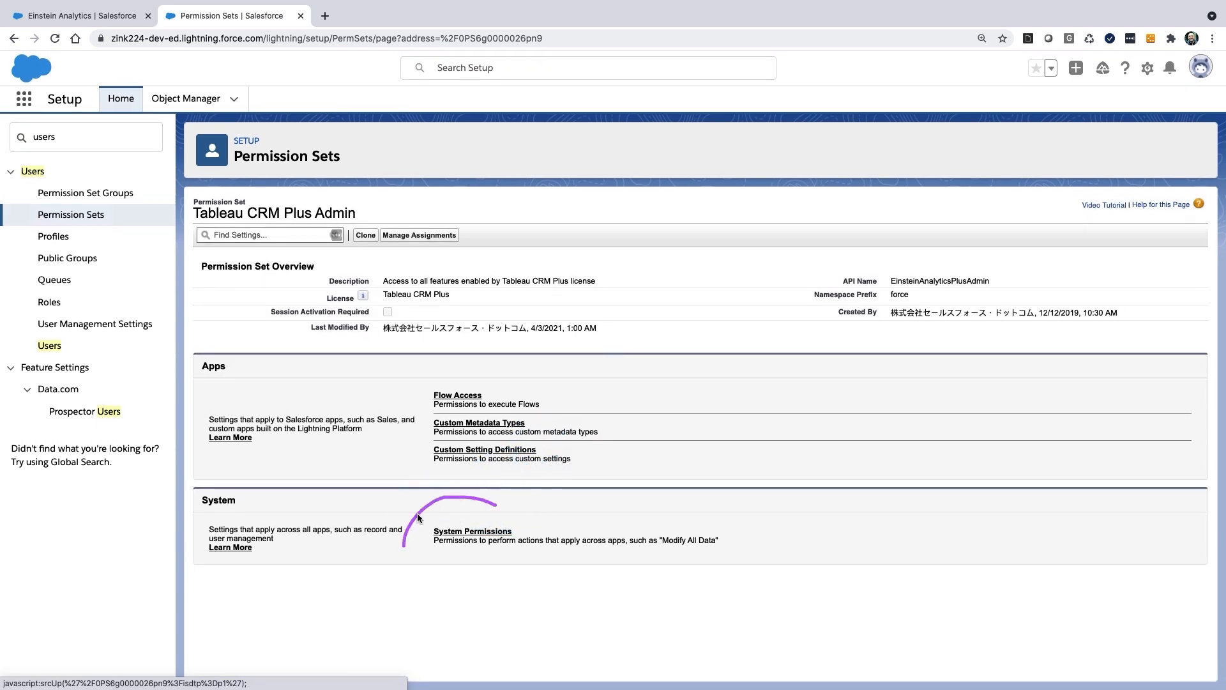
# View Tableau CRM Plus Admin's system permissions, then return to the Permission Sets list.
pyautogui.click(473, 531)
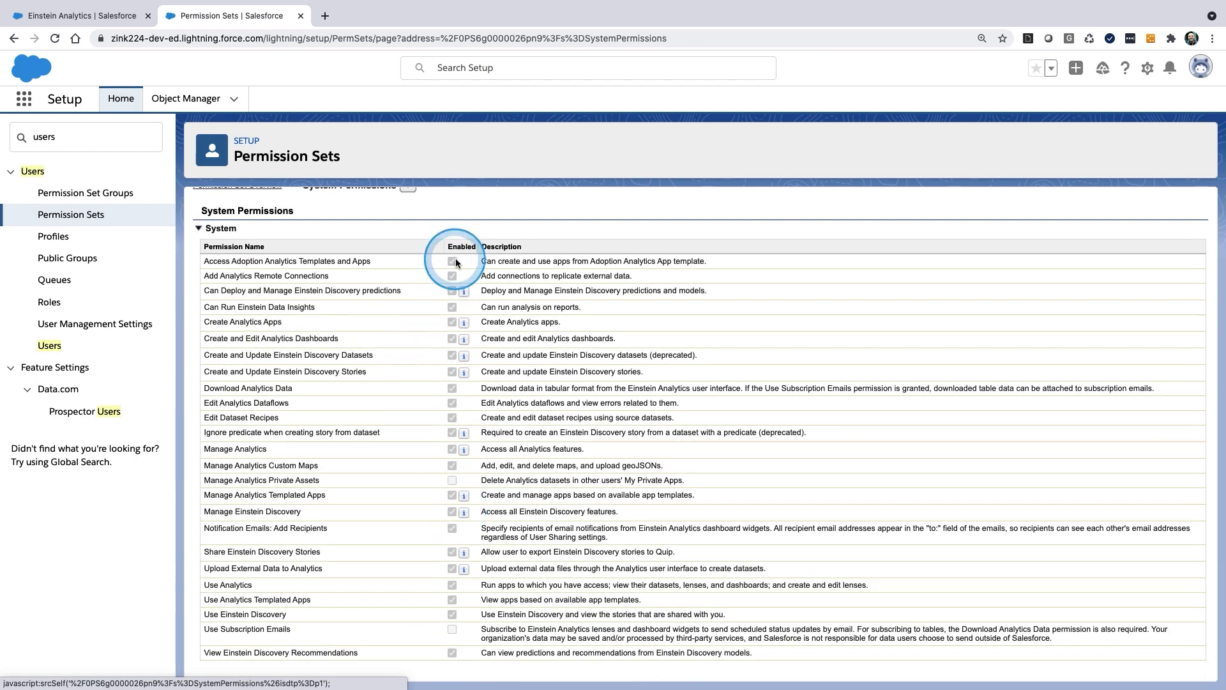
pyautogui.moveTo(452, 495)
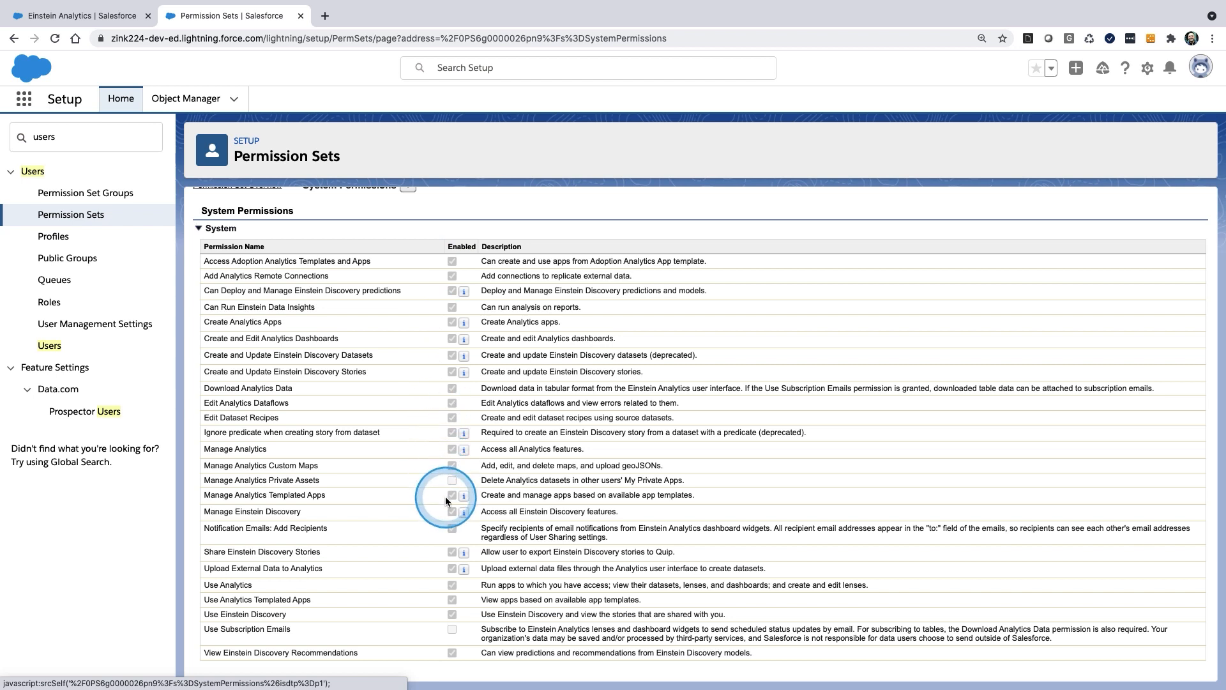
pyautogui.moveTo(422, 325)
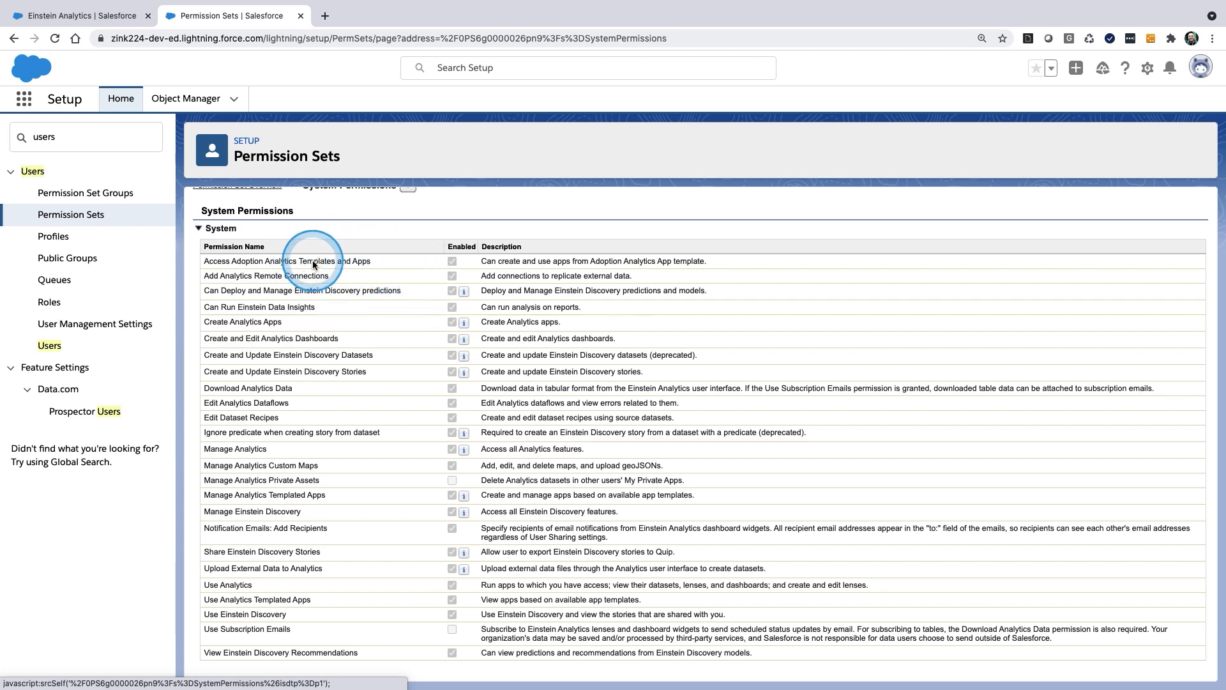
pyautogui.moveTo(317, 507)
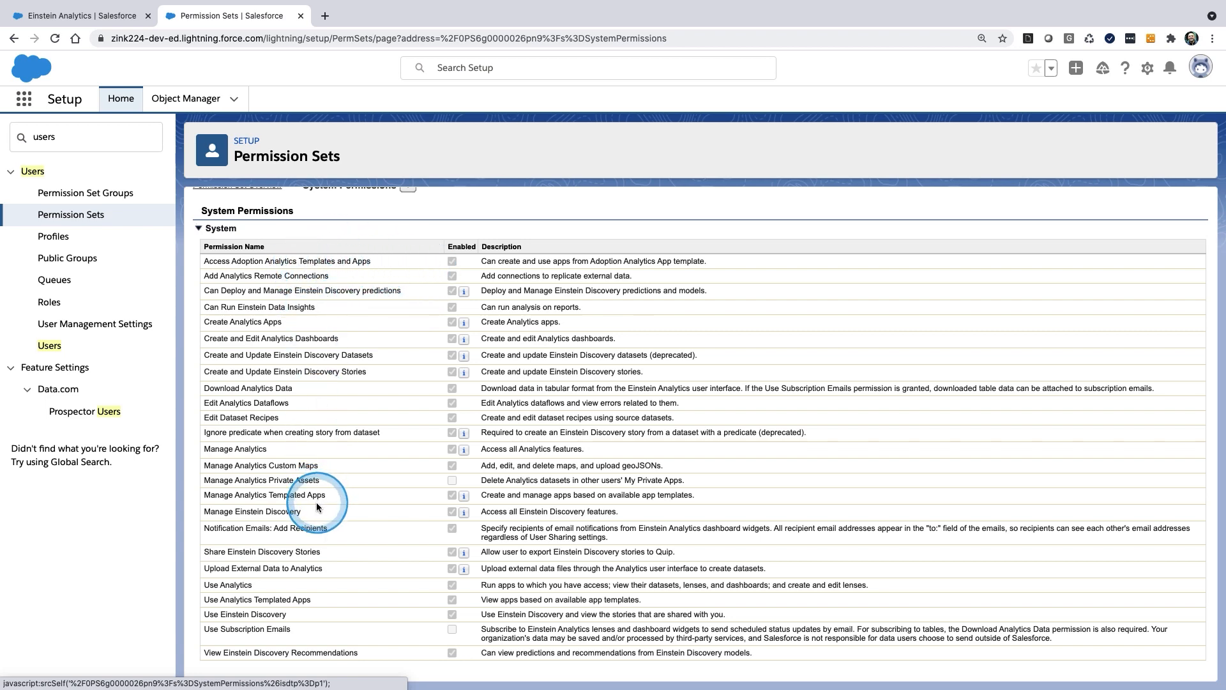
pyautogui.scroll(3)
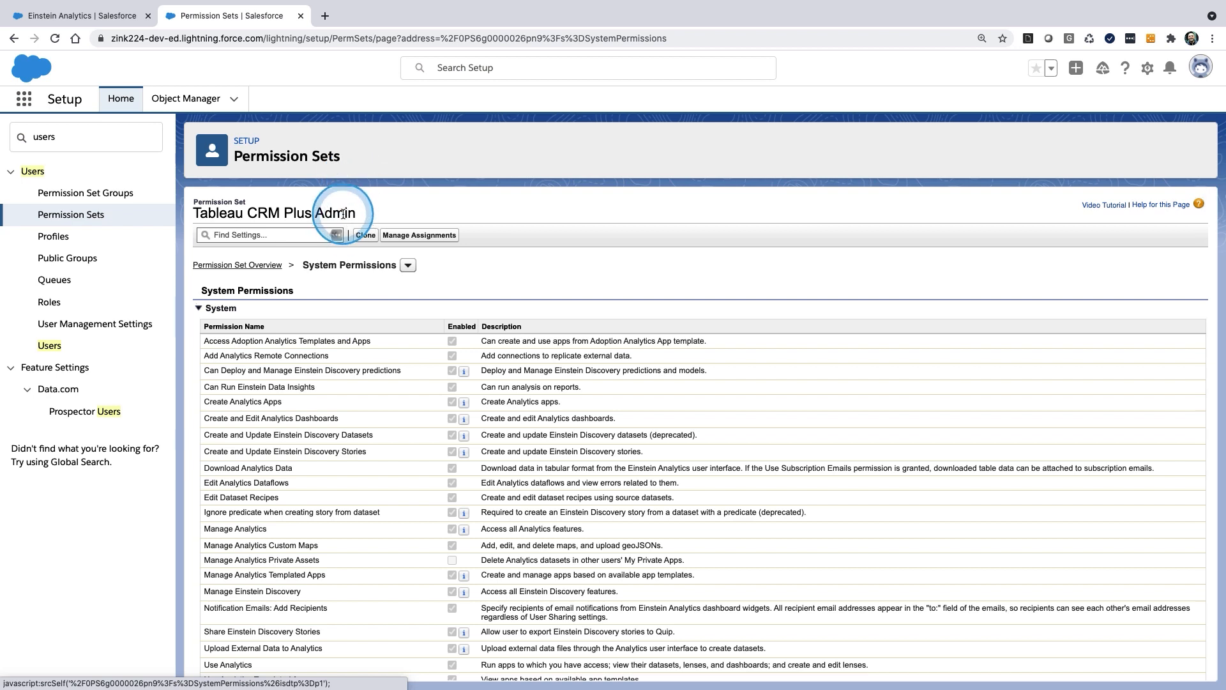
pyautogui.moveTo(104, 227)
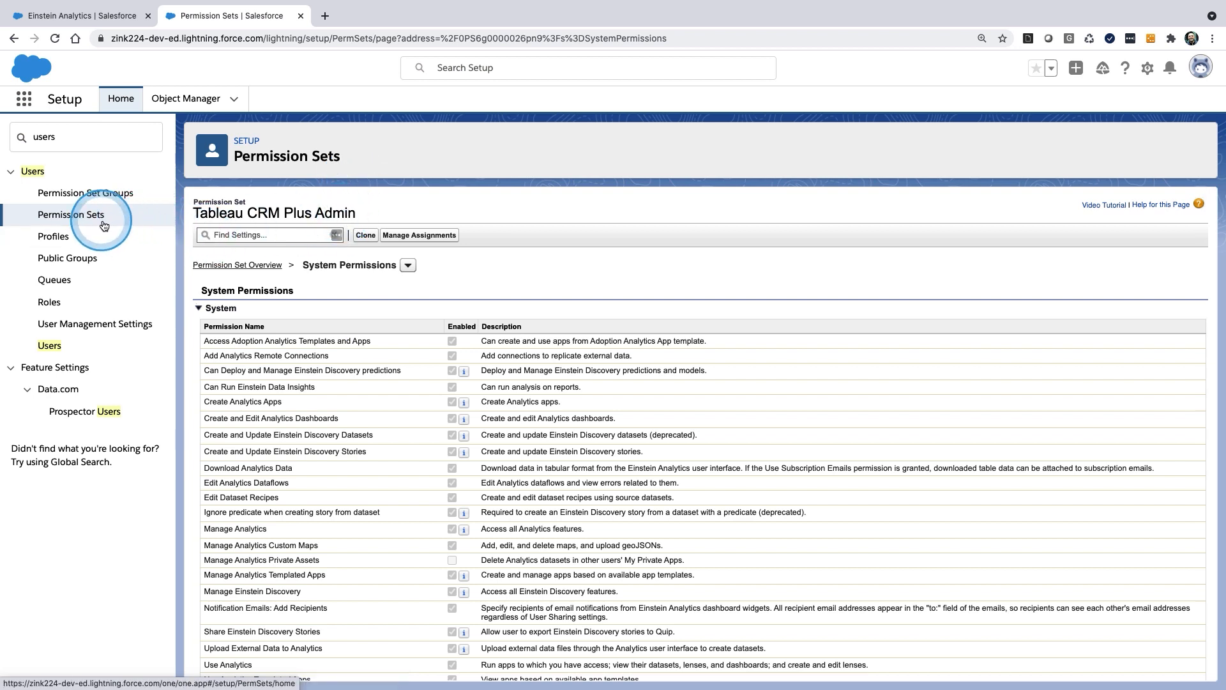
pyautogui.click(70, 214)
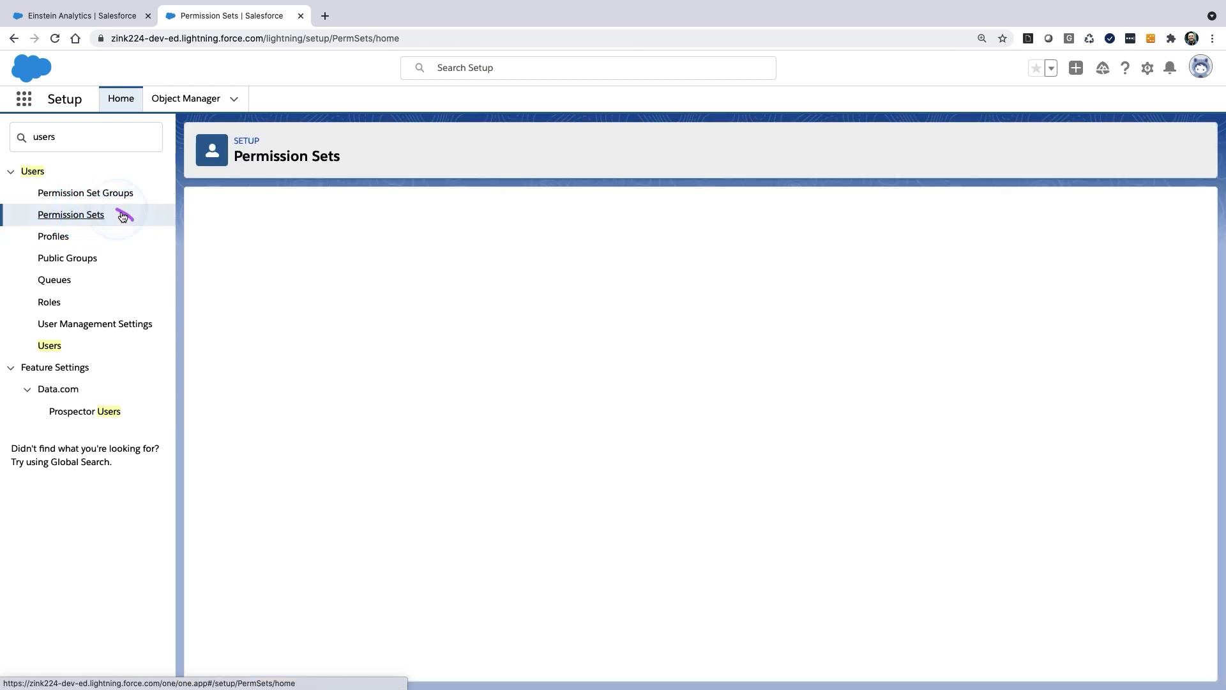
# Create a permission set labelled limited_TCRMaccess with no license and save it.
pyautogui.click(70, 214)
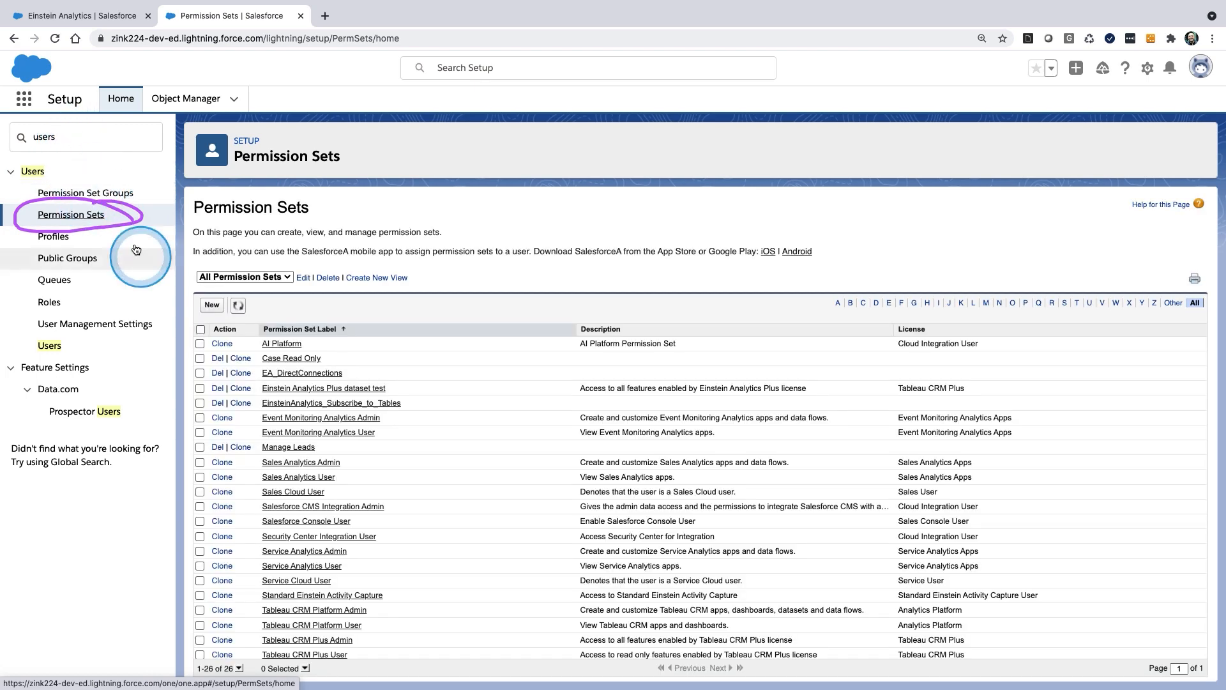
pyautogui.click(211, 304)
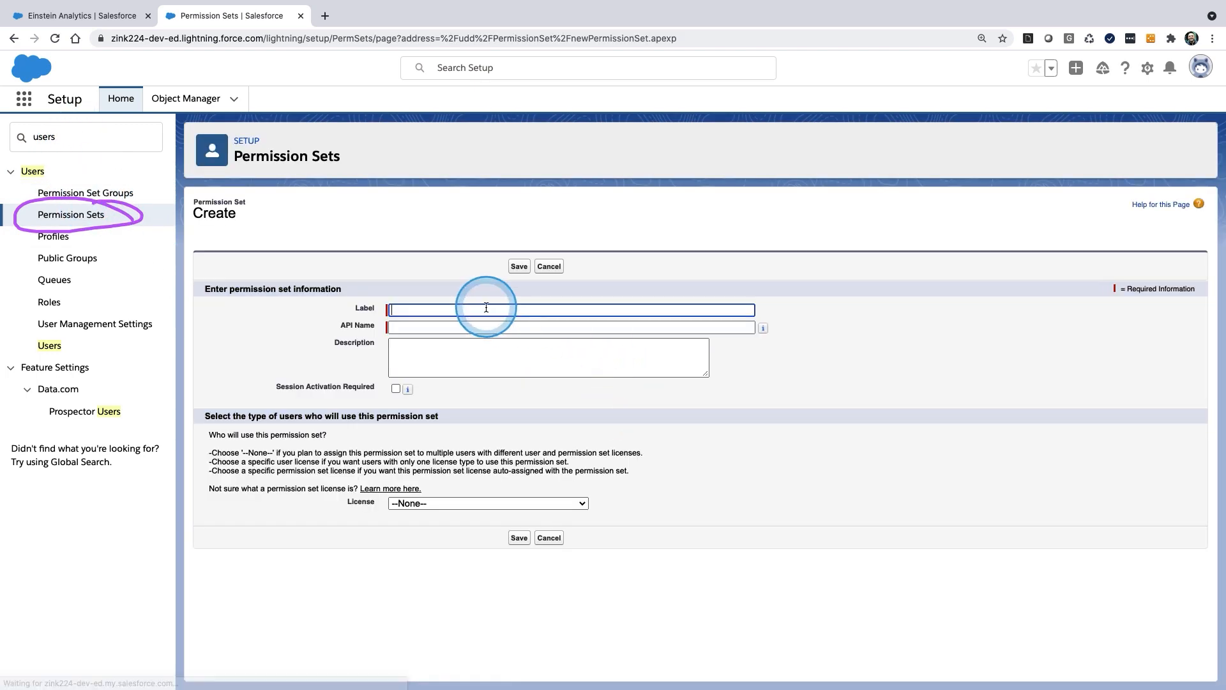
pyautogui.write('limited_')
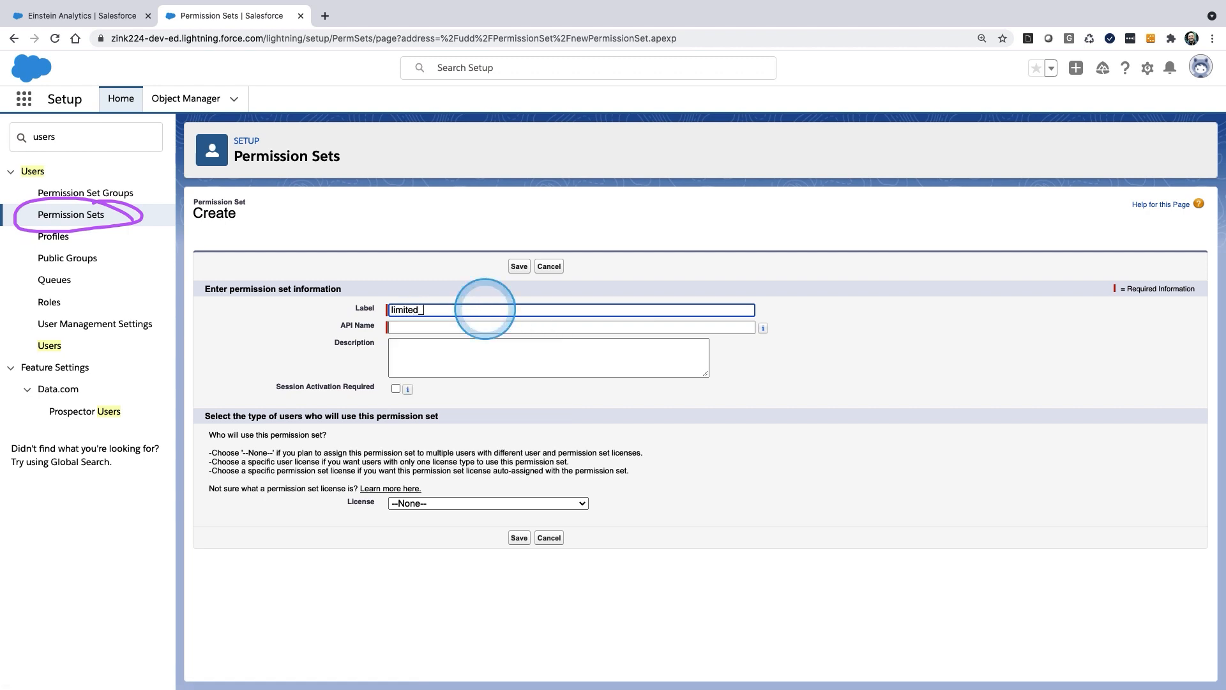
pyautogui.write('TCRMaccess')
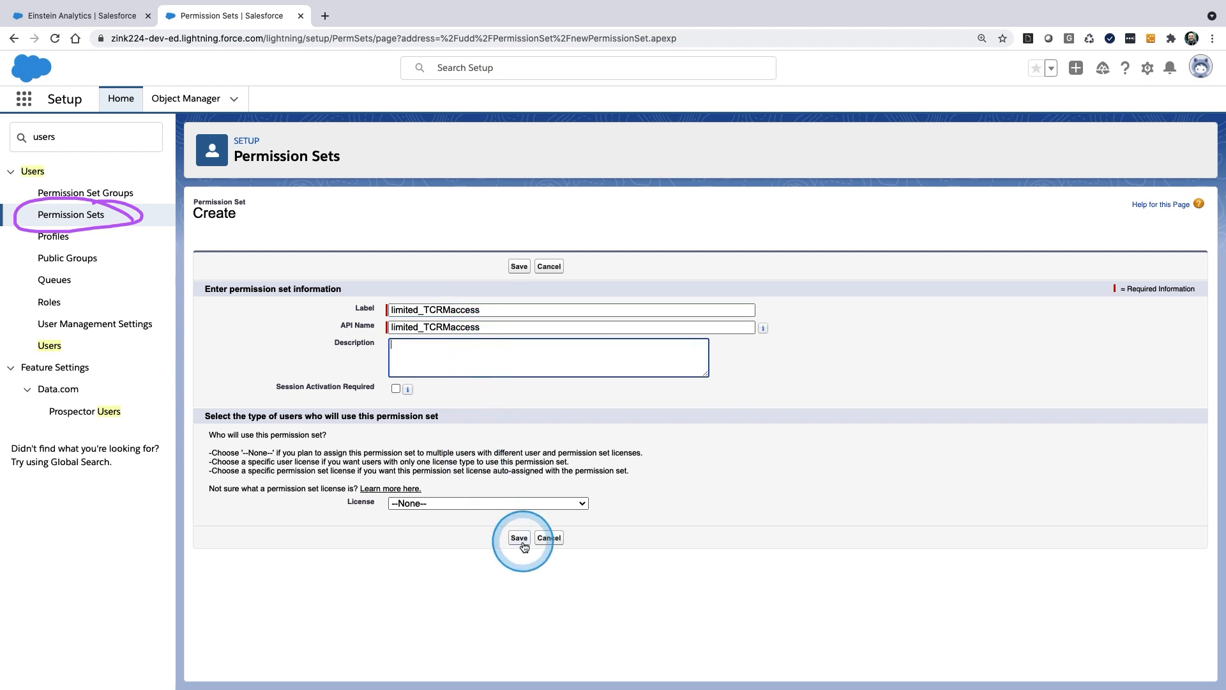
pyautogui.click(518, 537)
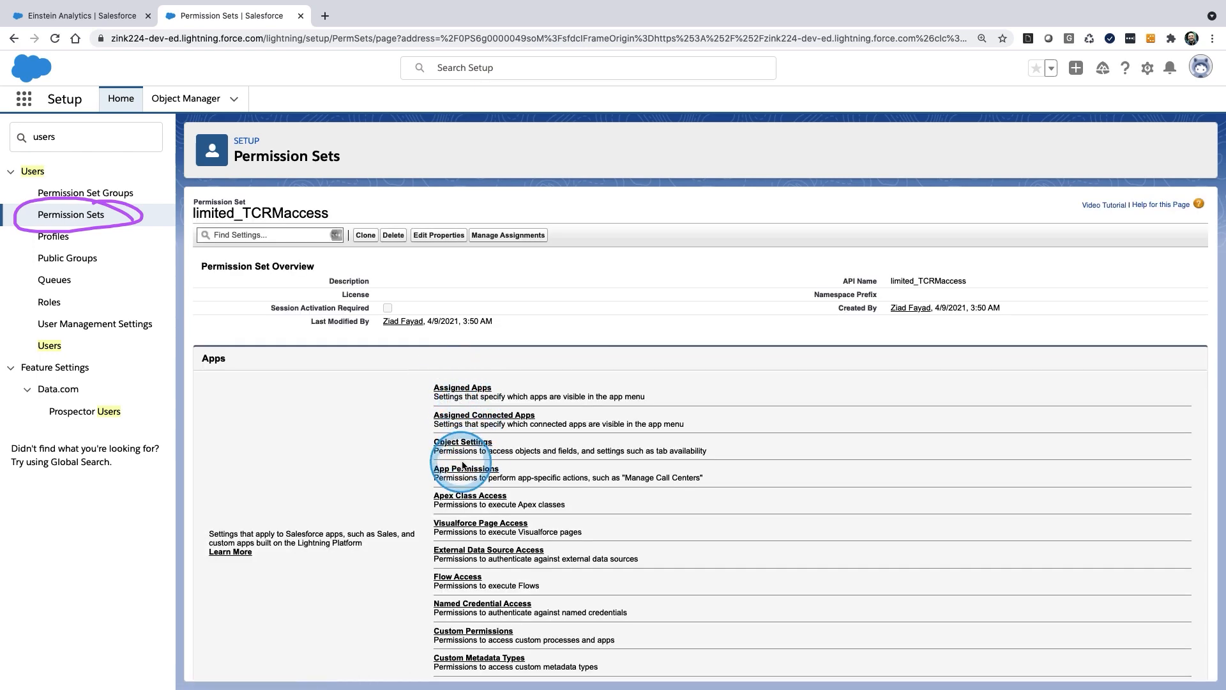
# Open limited_TCRMaccess's System Permissions and put them into edit mode.
pyautogui.scroll(-3)
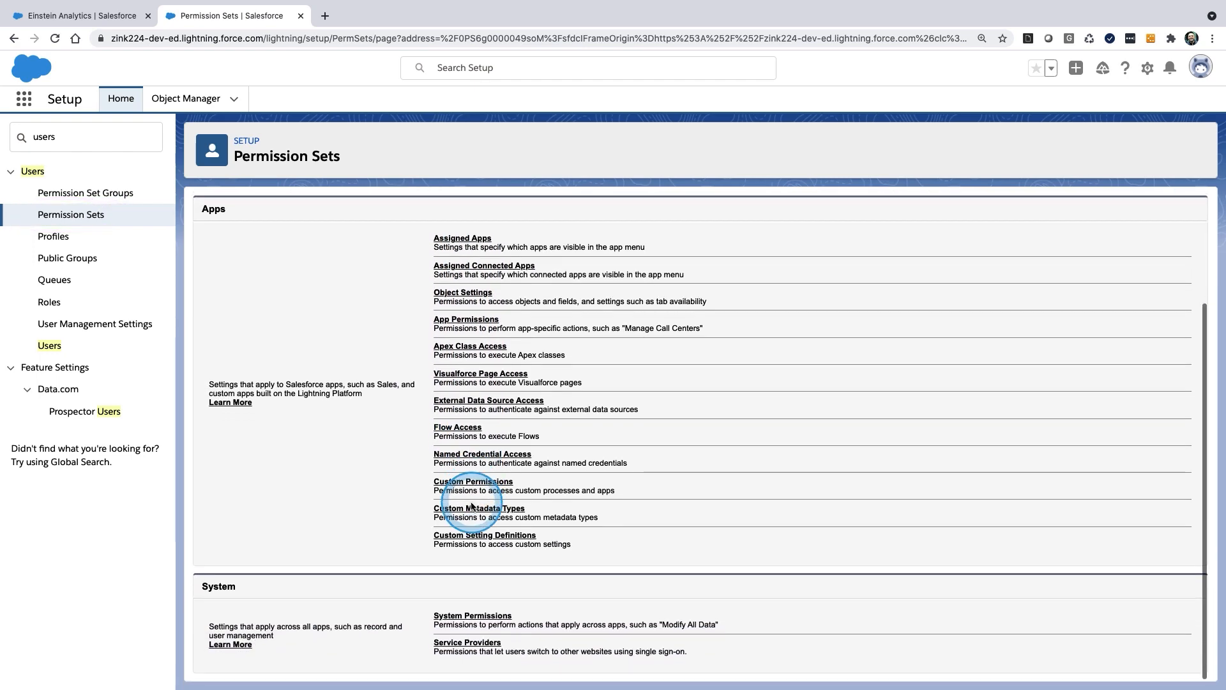
pyautogui.moveTo(473, 616)
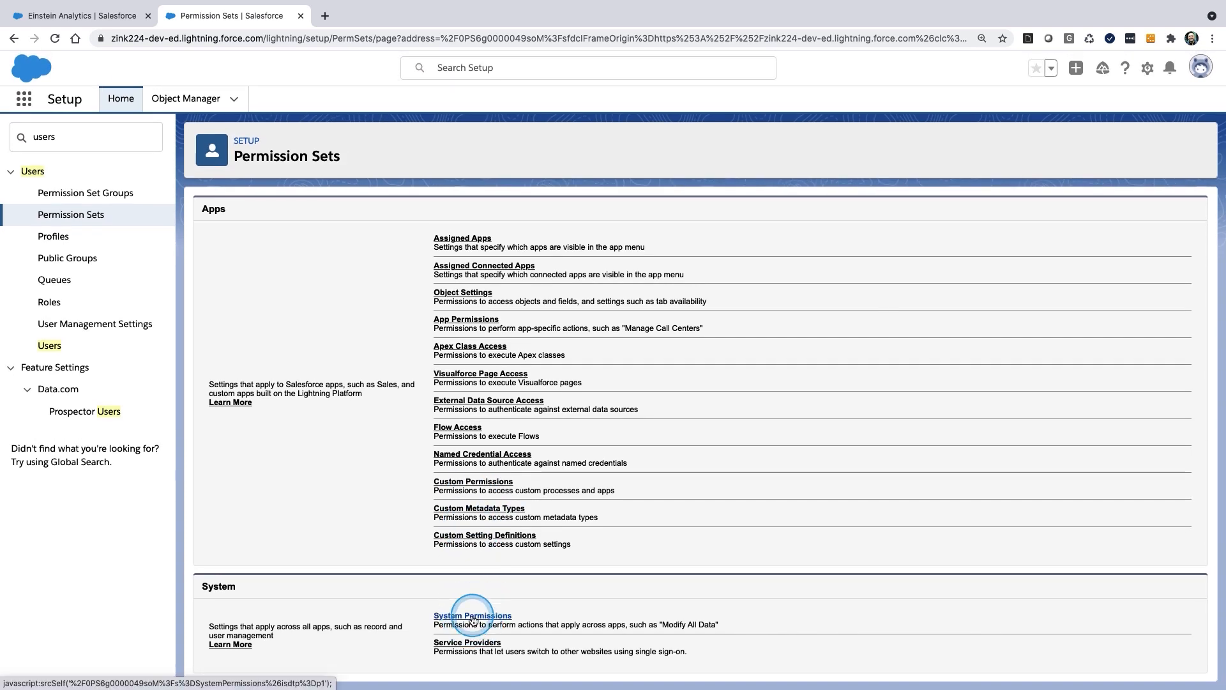
pyautogui.click(473, 616)
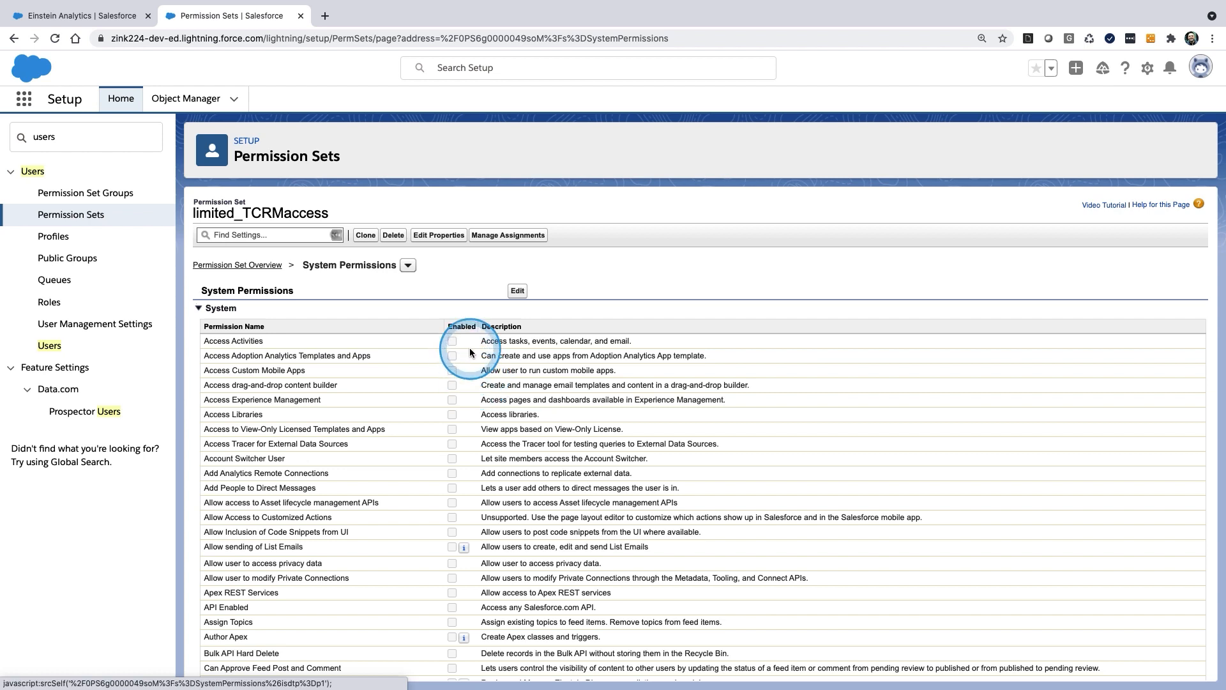
pyautogui.moveTo(463, 389)
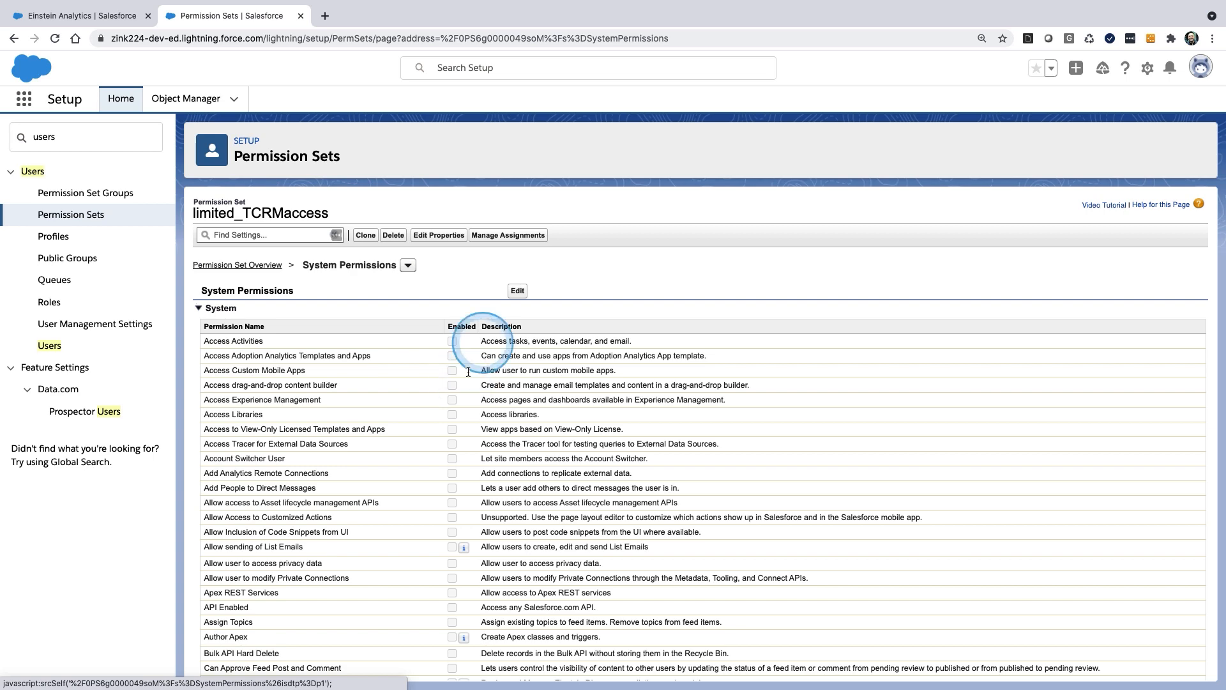
pyautogui.click(516, 290)
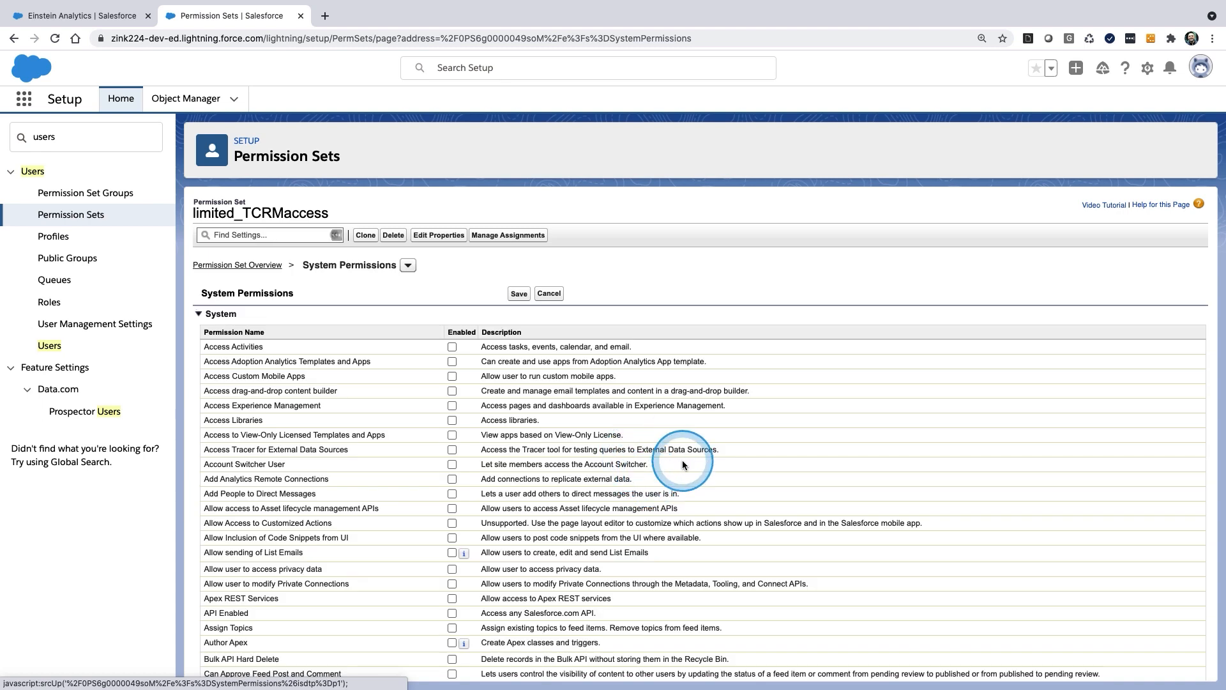
# Enable Create Analytics Apps, Create and Edit Analytics Dashboards and Download Analytics Data, then save.
pyautogui.write('analyt')
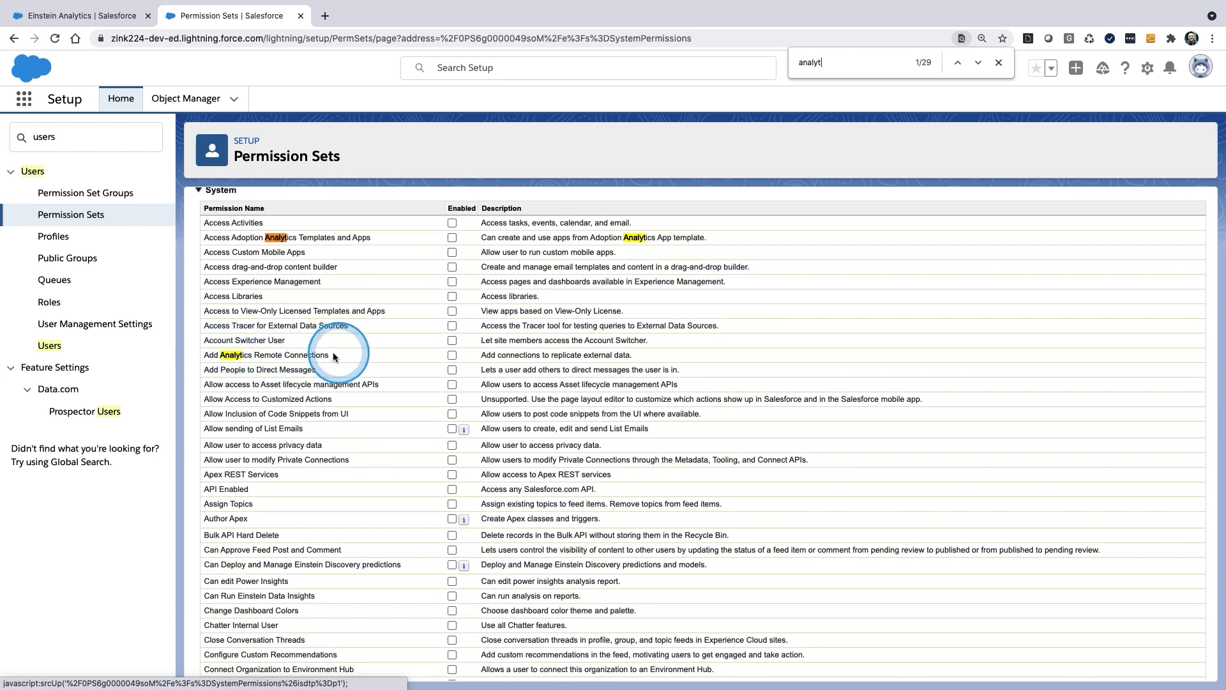
pyautogui.scroll(-3)
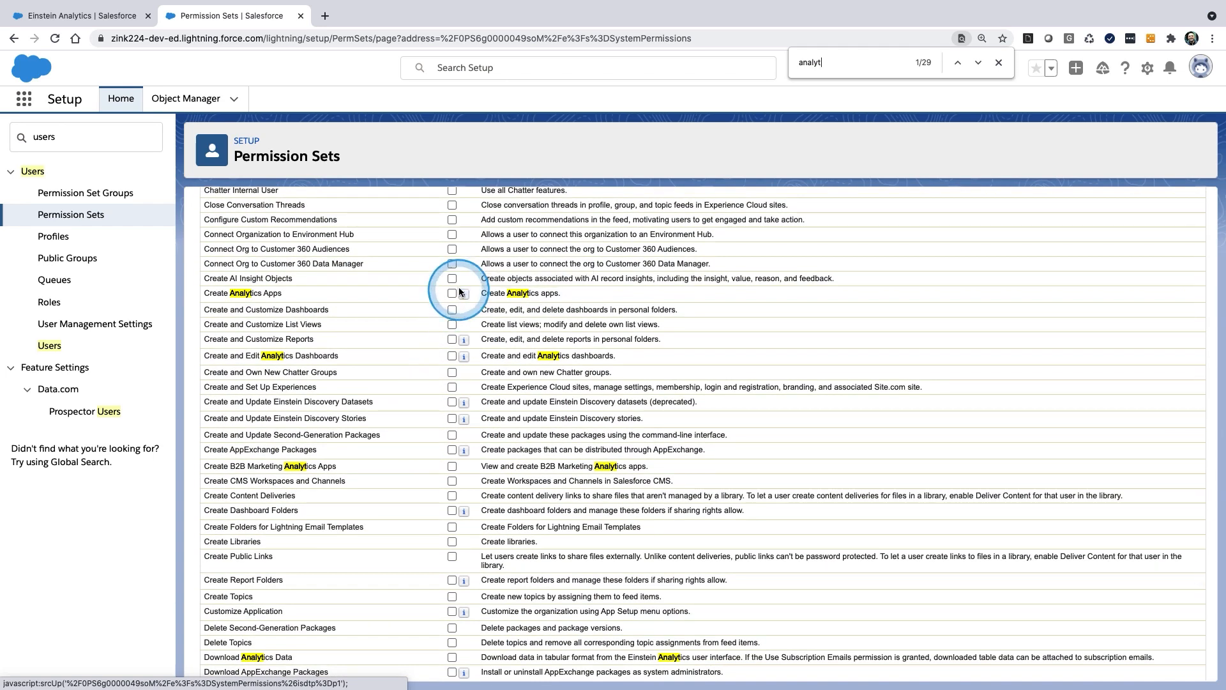
pyautogui.click(452, 292)
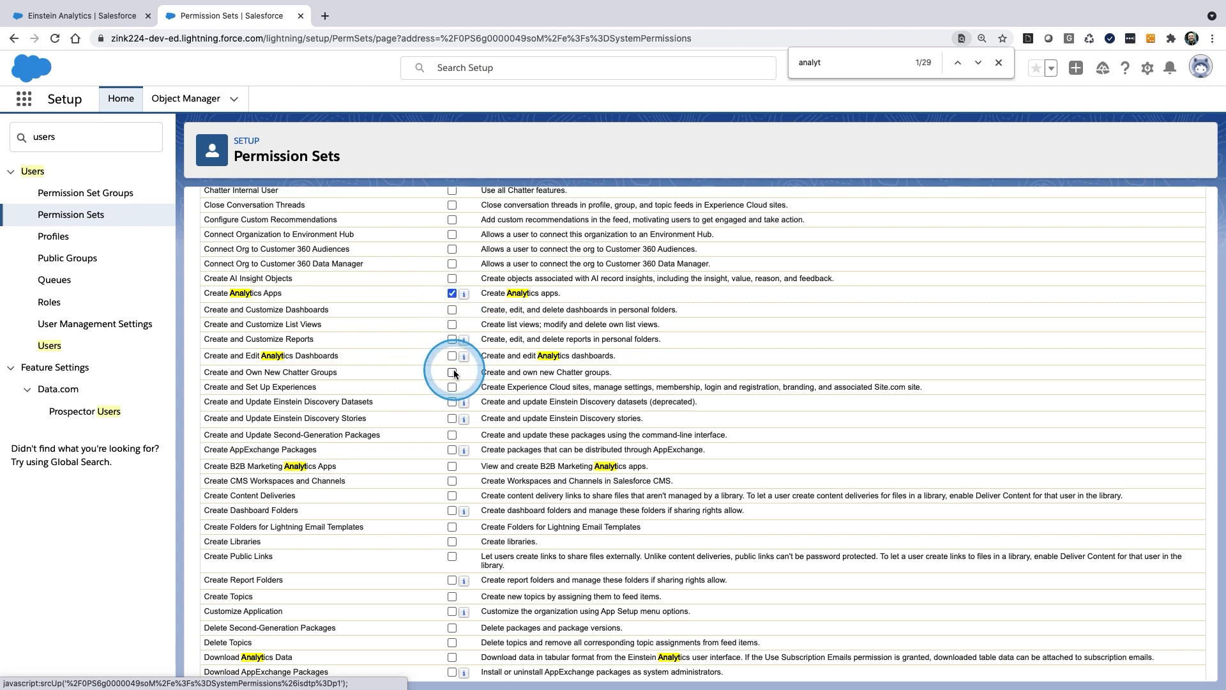
pyautogui.click(452, 355)
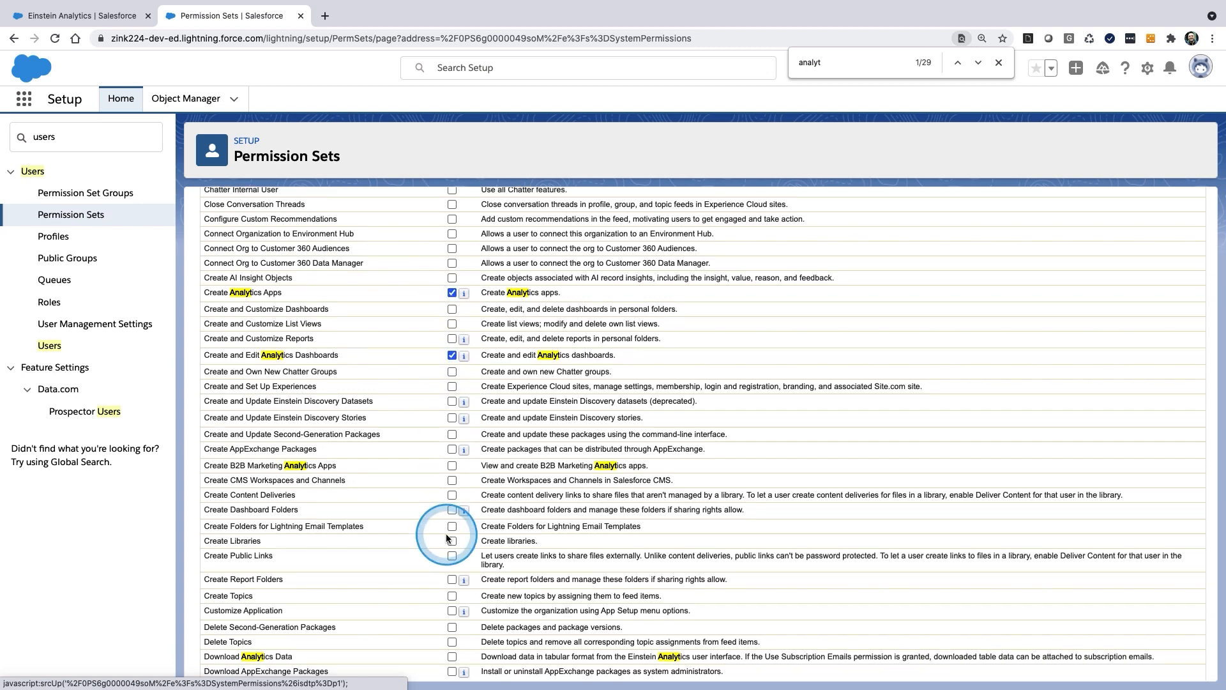
pyautogui.scroll(-3)
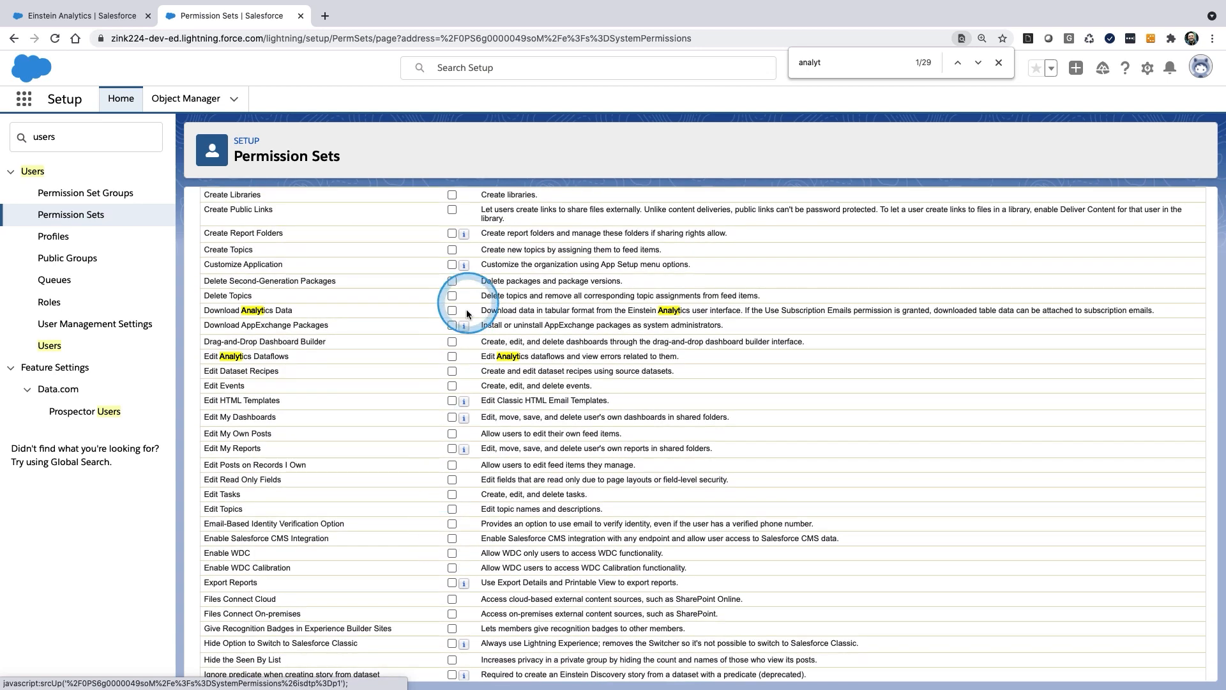
pyautogui.click(452, 311)
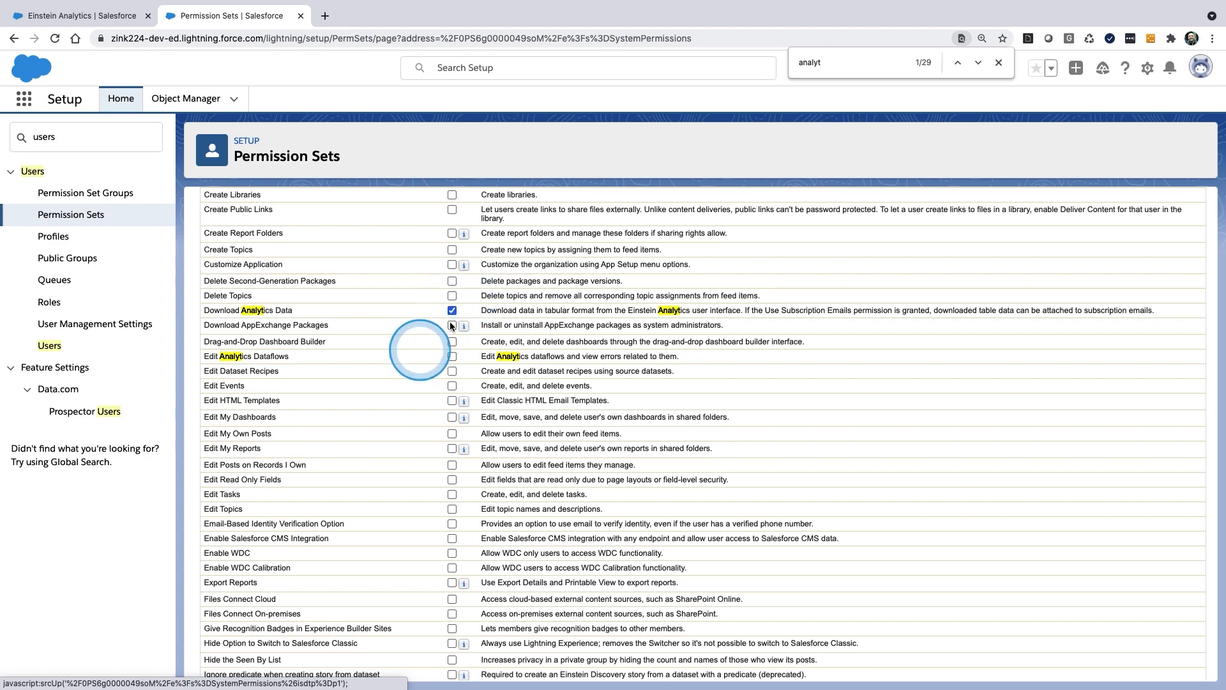
pyautogui.scroll(-3)
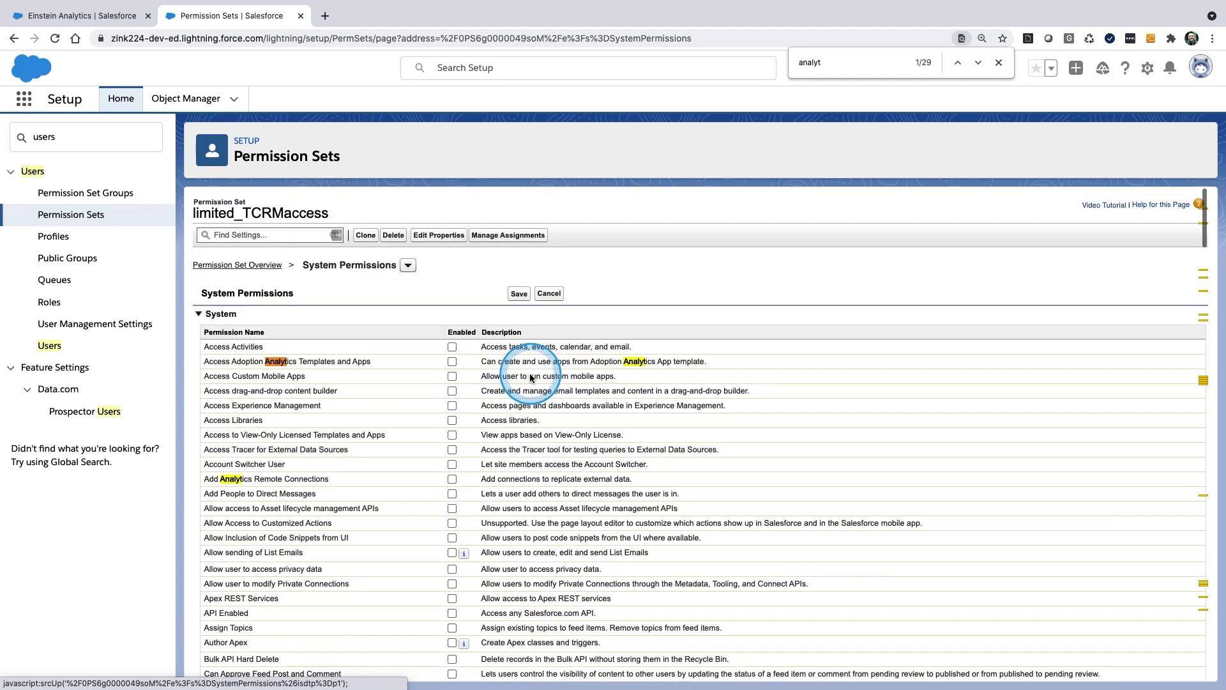
pyautogui.click(518, 292)
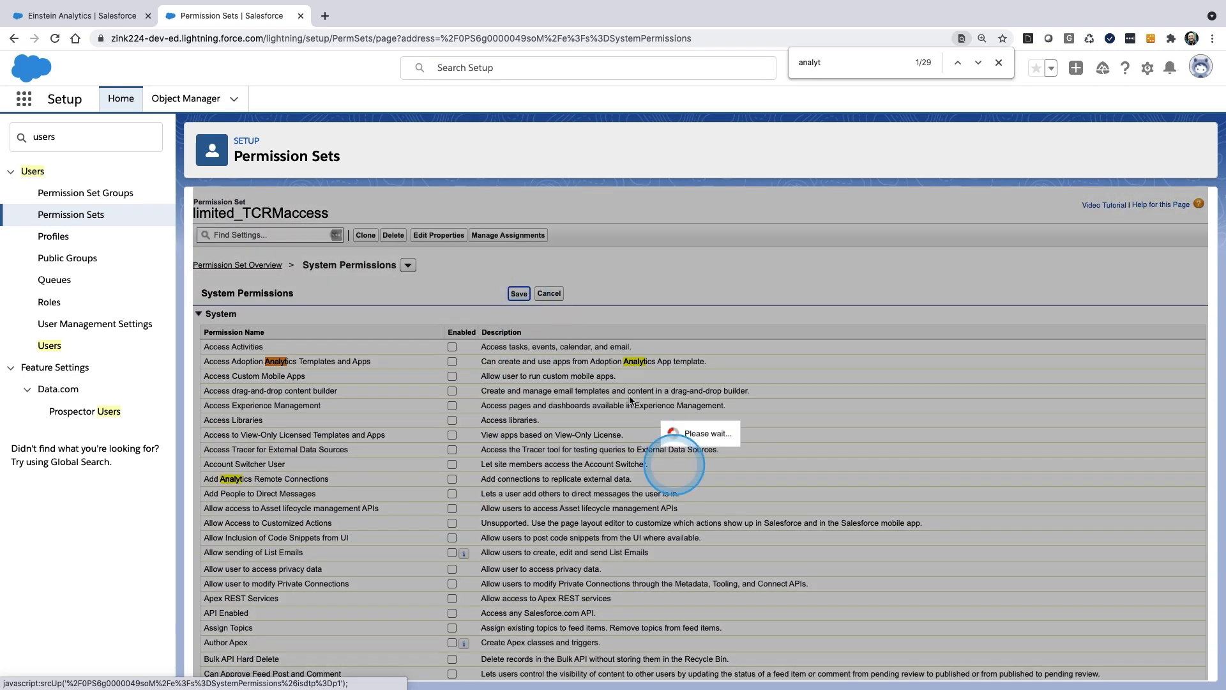
pyautogui.moveTo(675, 468)
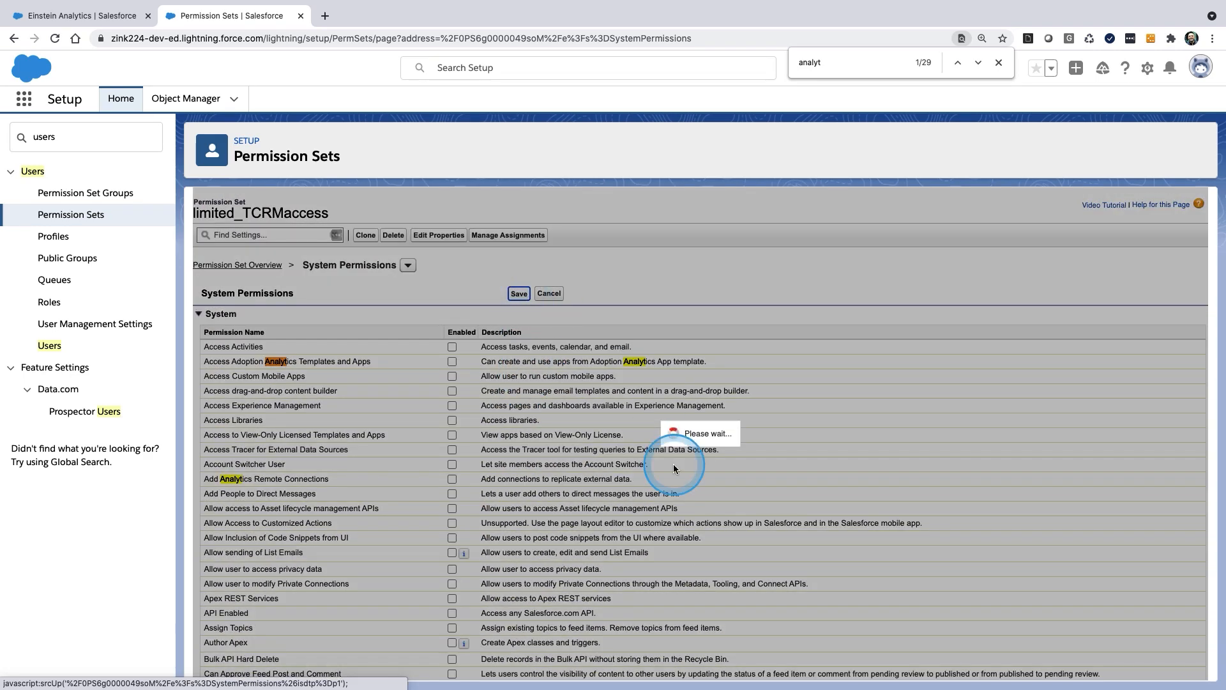
pyautogui.click(518, 293)
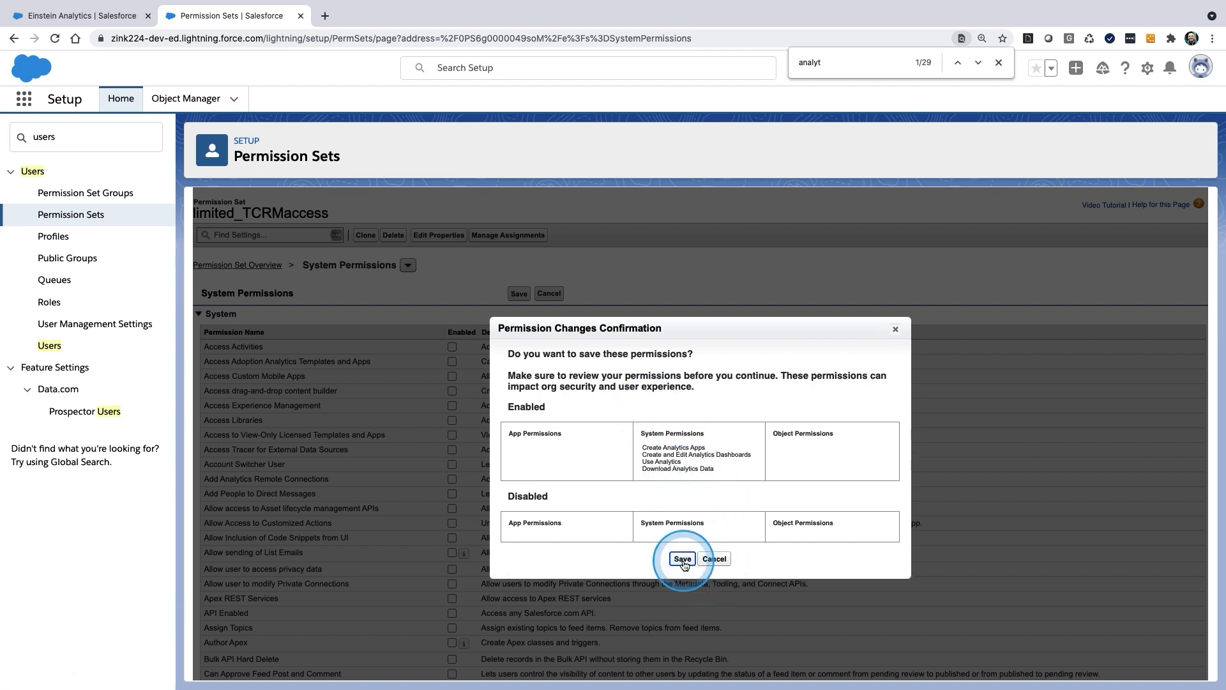
# Confirm the analytics permission changes and open the Tableau CRM platform setup help article.
pyautogui.click(682, 558)
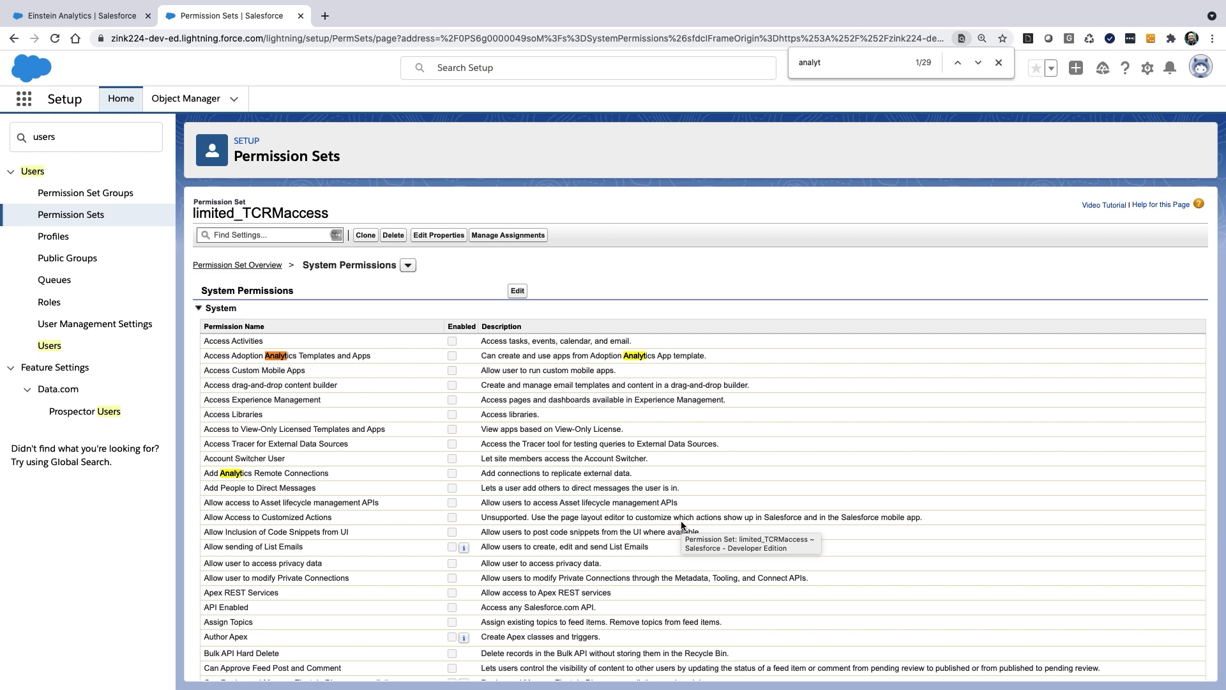
pyautogui.click(725, 459)
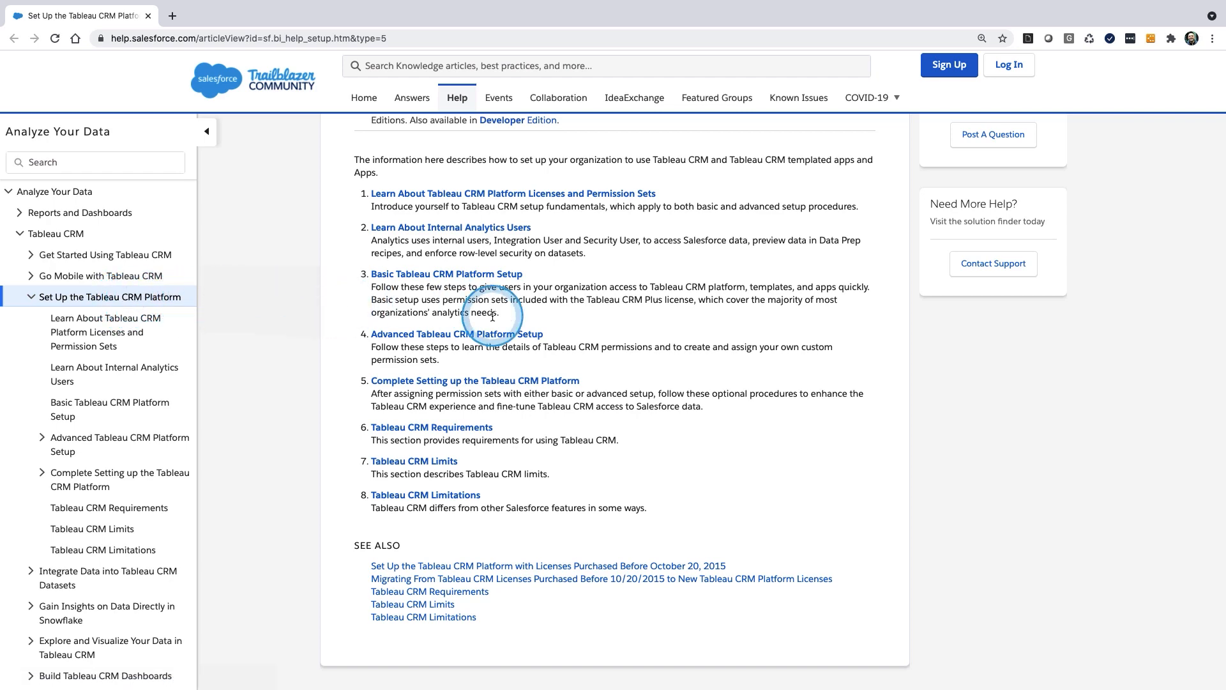
# Scroll the 'Set Up the Tableau CRM Platform' article down to its numbered setup topics.
pyautogui.scroll(-3)
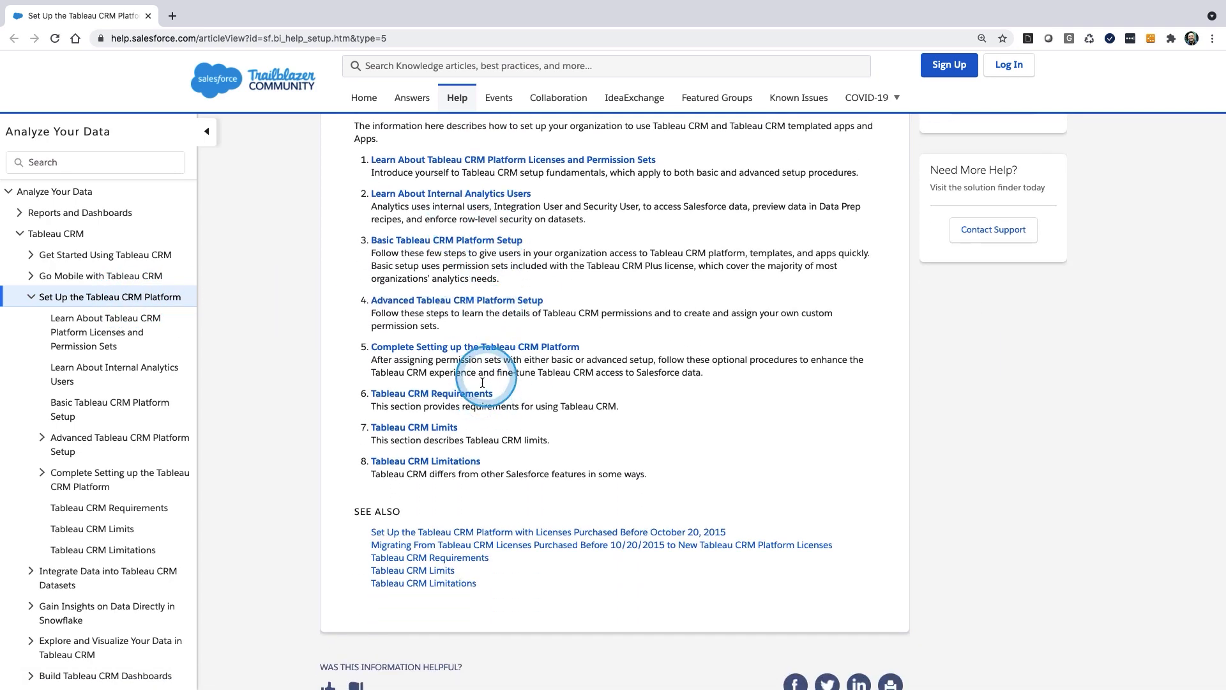
pyautogui.moveTo(548, 461)
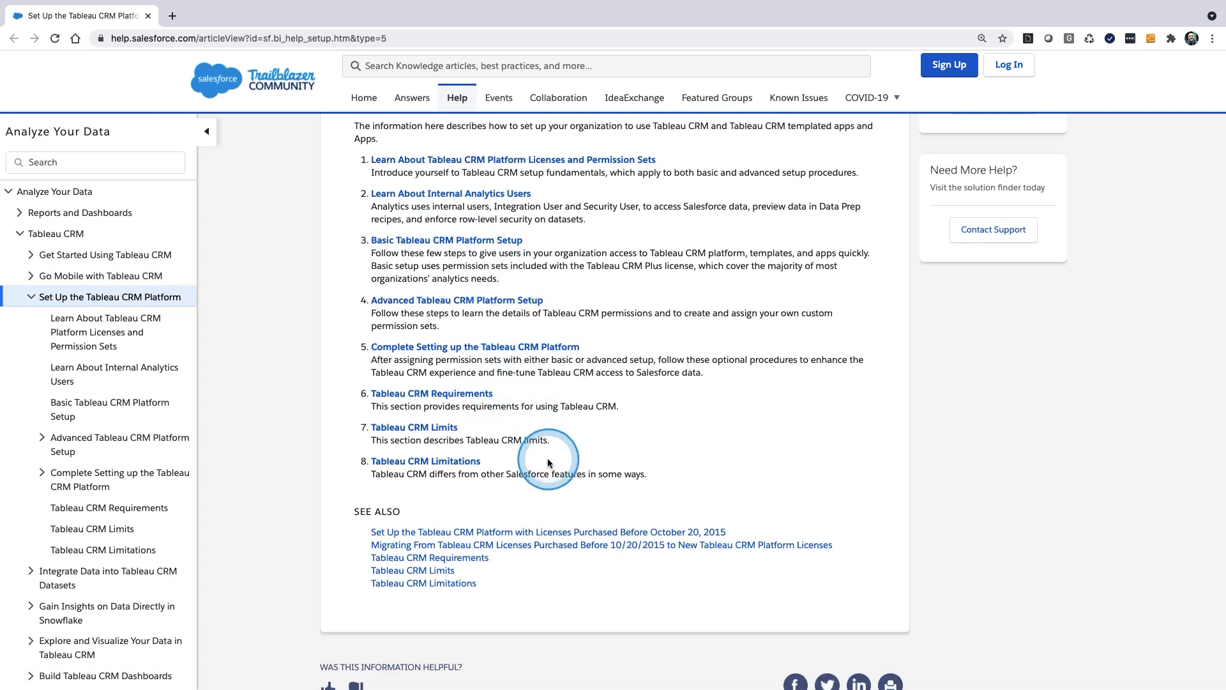